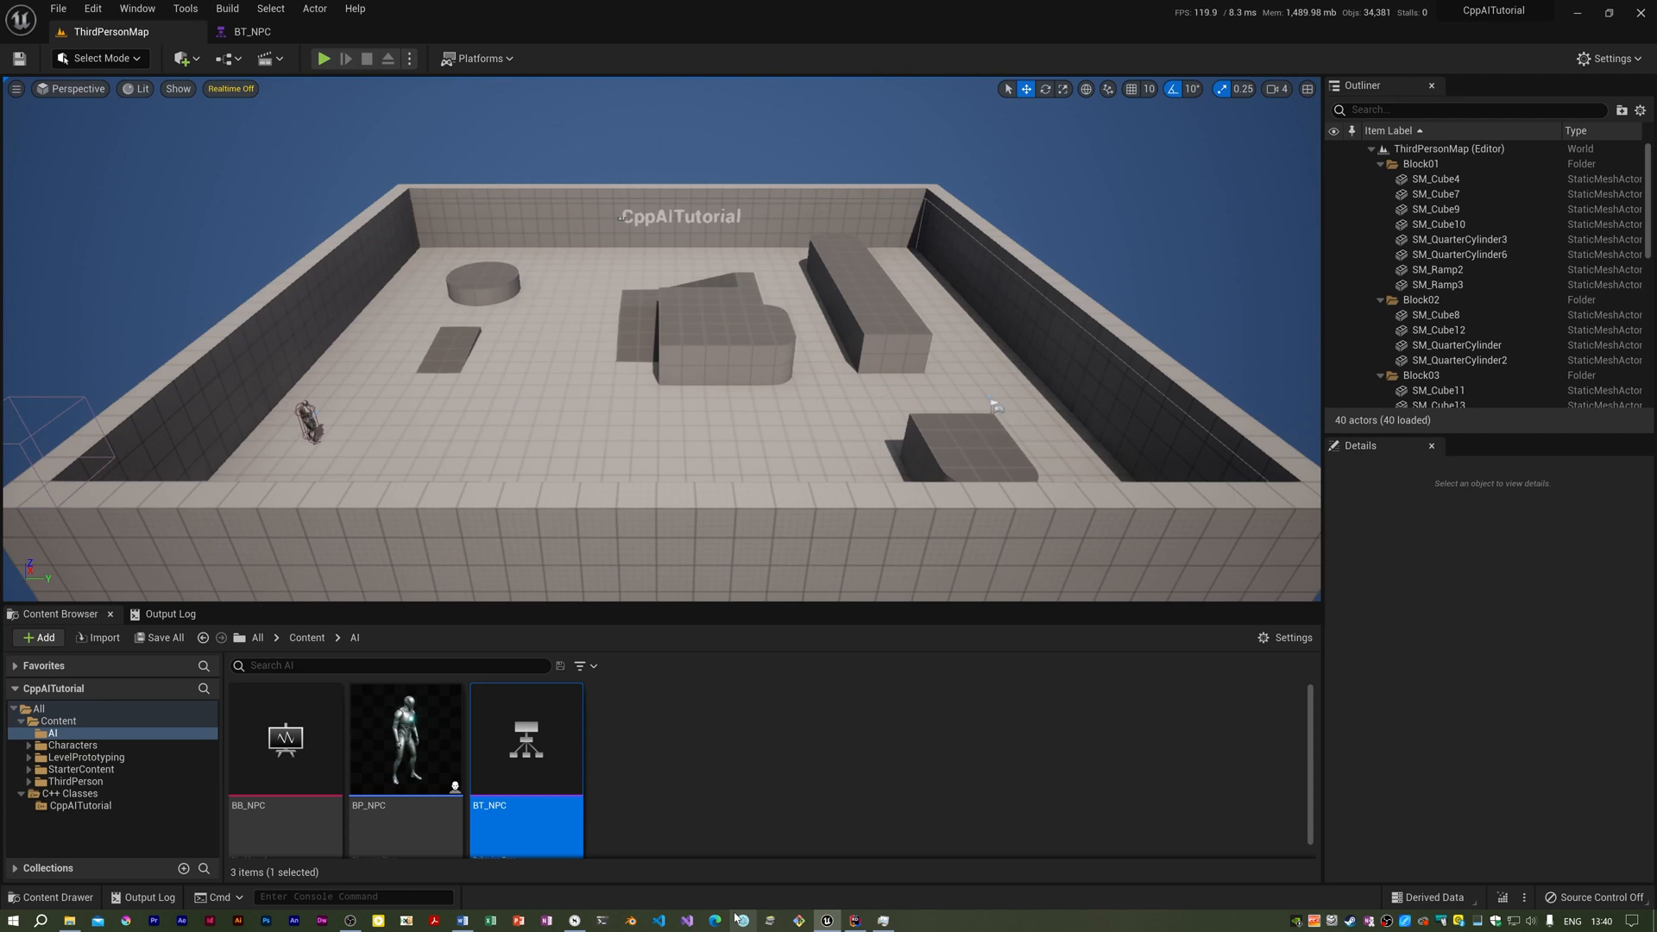
mouse_move(80, 805)
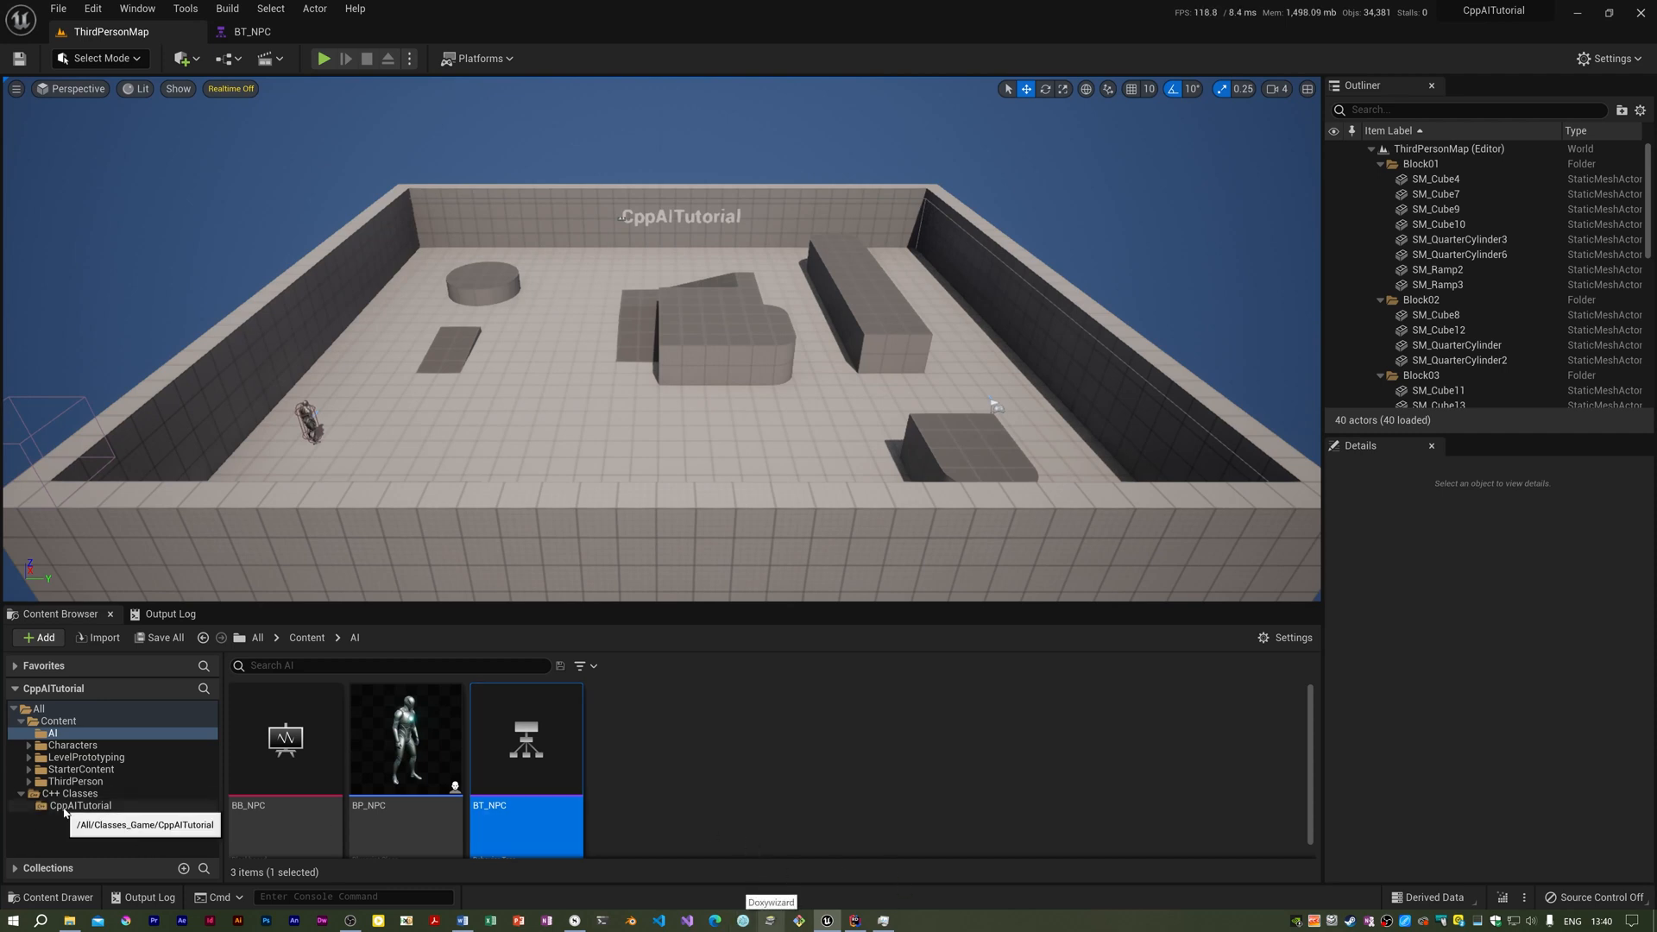
- From the CppAITutorial C++ Classes folder, start adding a new C++ class
click(79, 805)
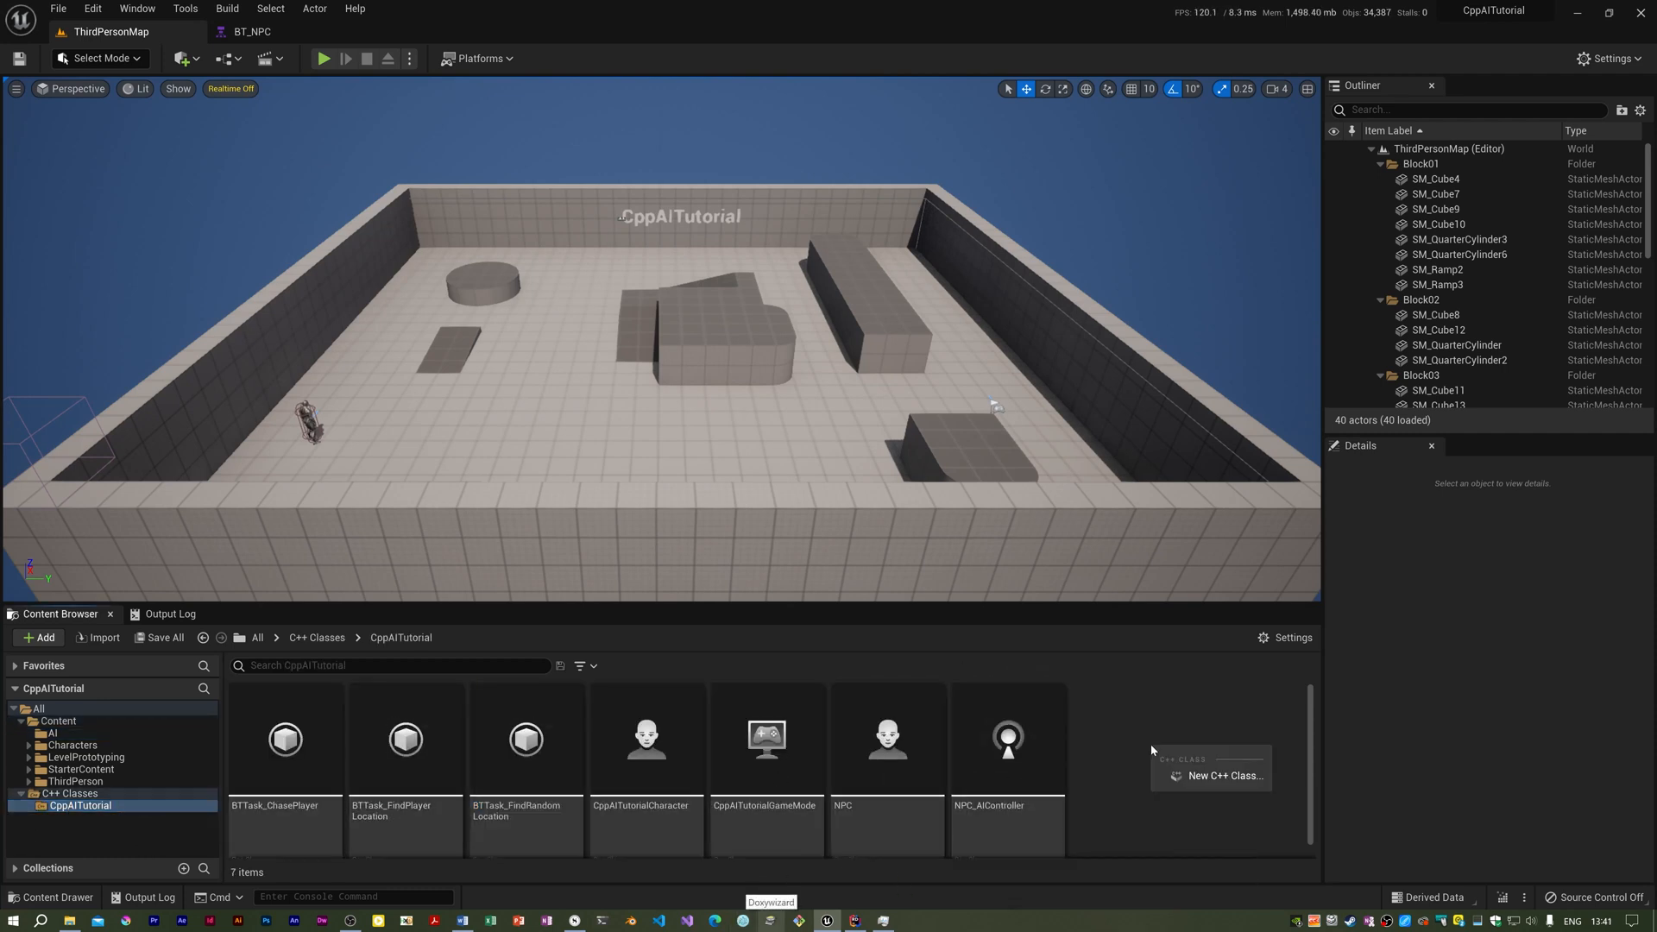
click(1225, 775)
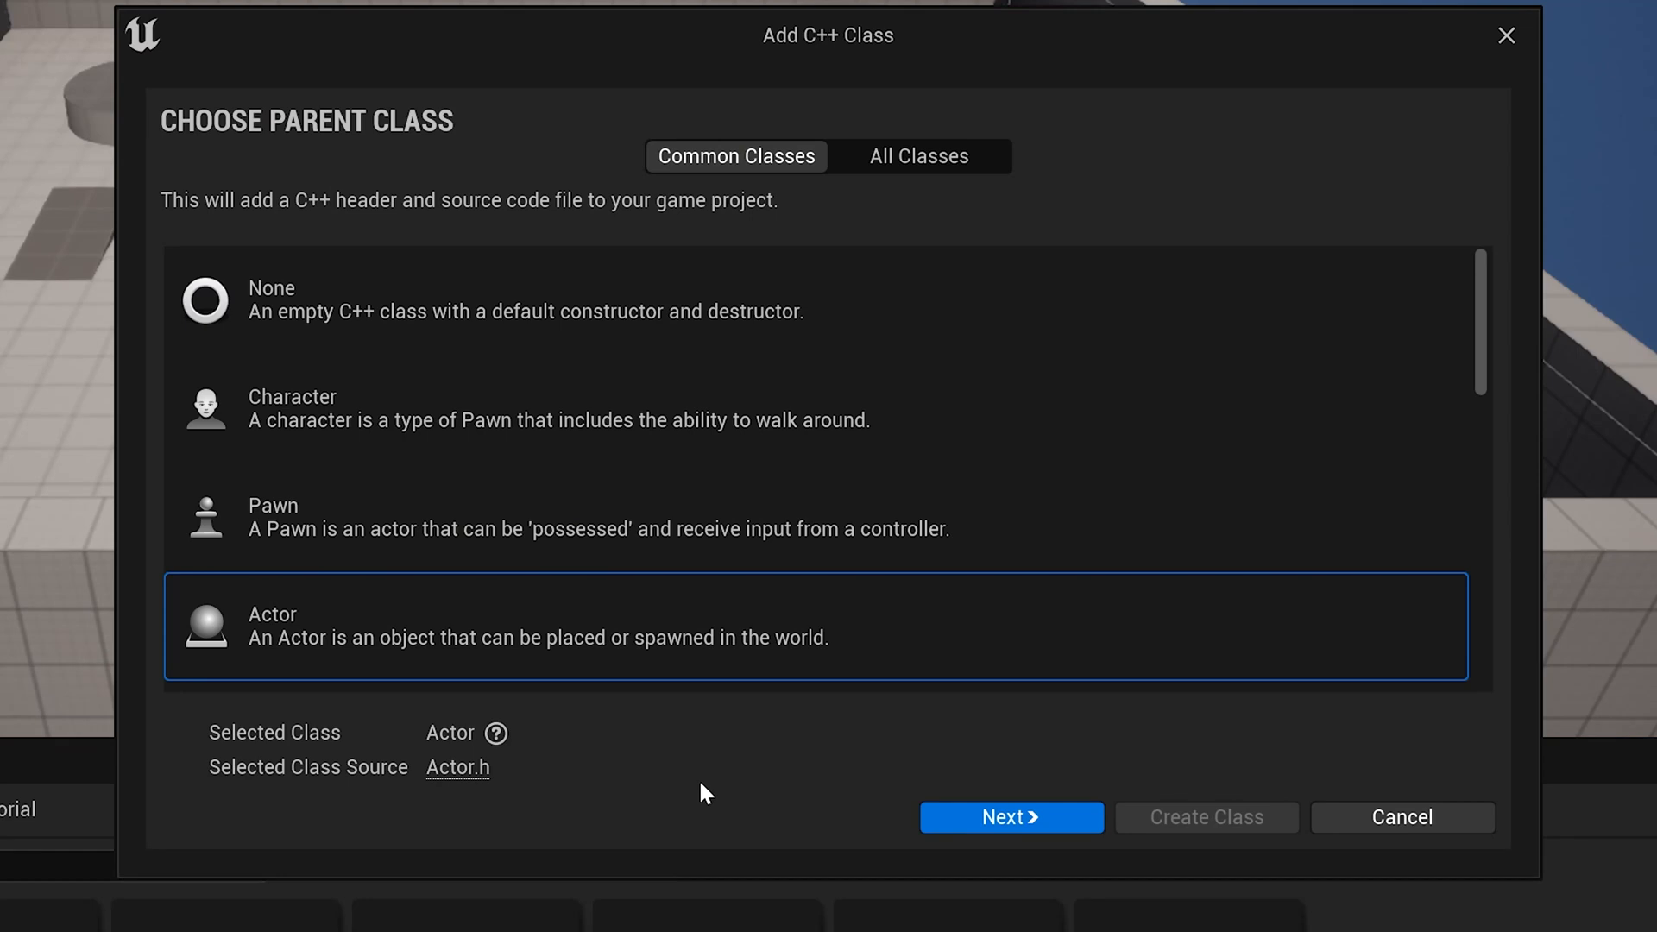
mouse_move(706, 787)
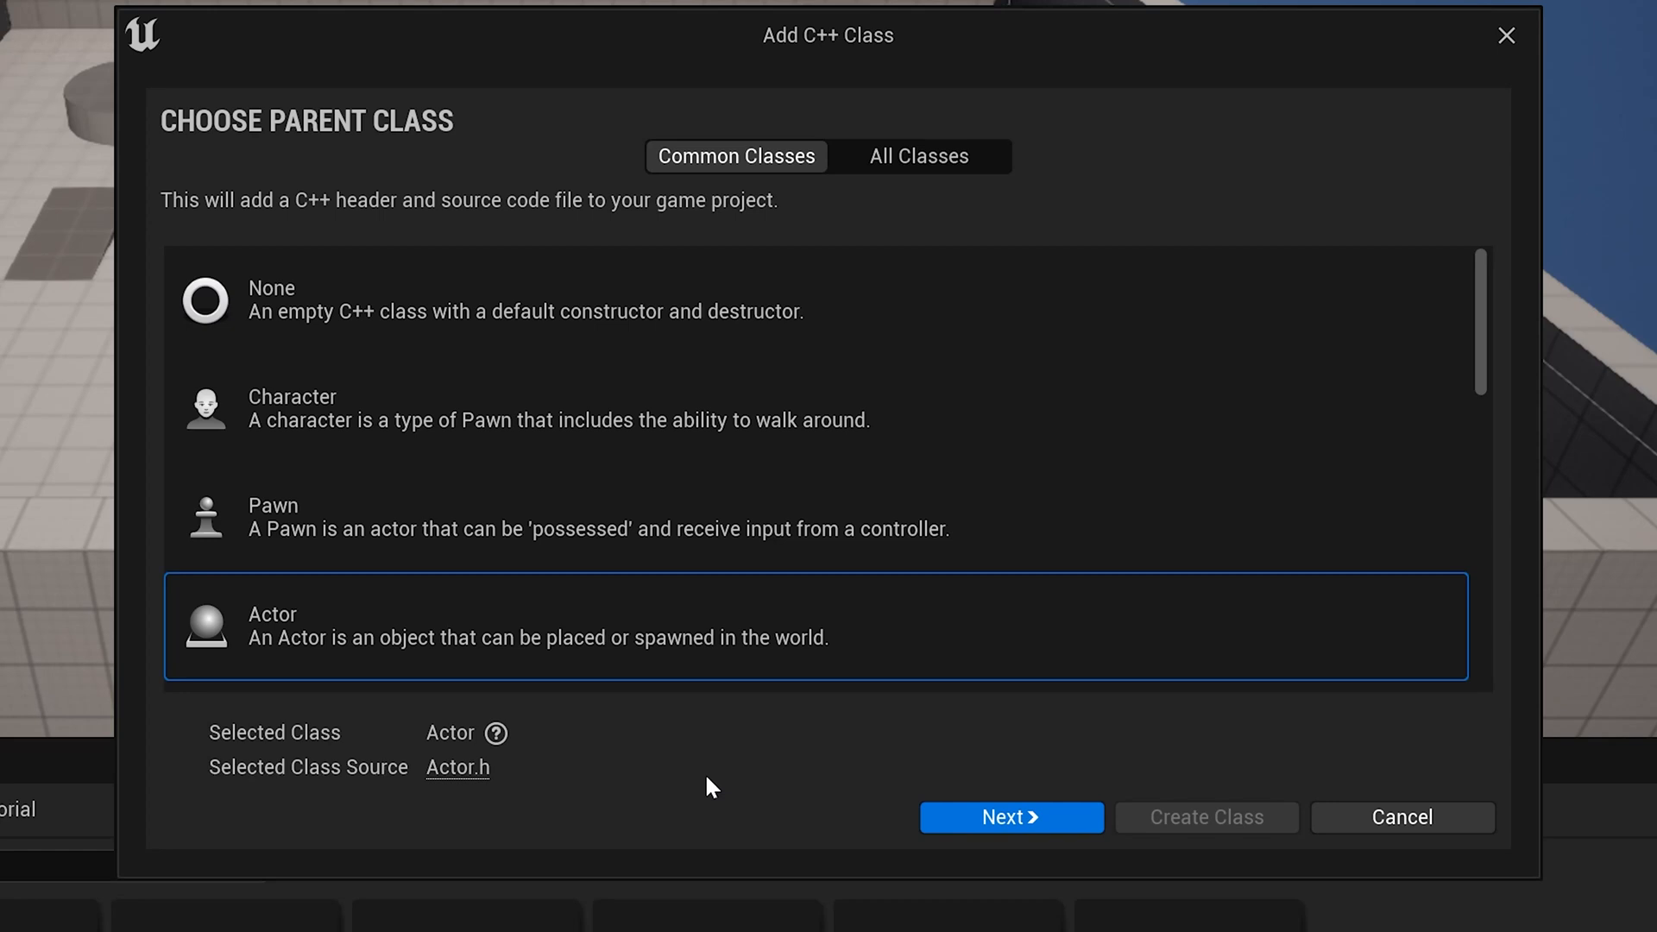
- Create a C++ class named PatrolPath with Actor as its parent class
click(1008, 817)
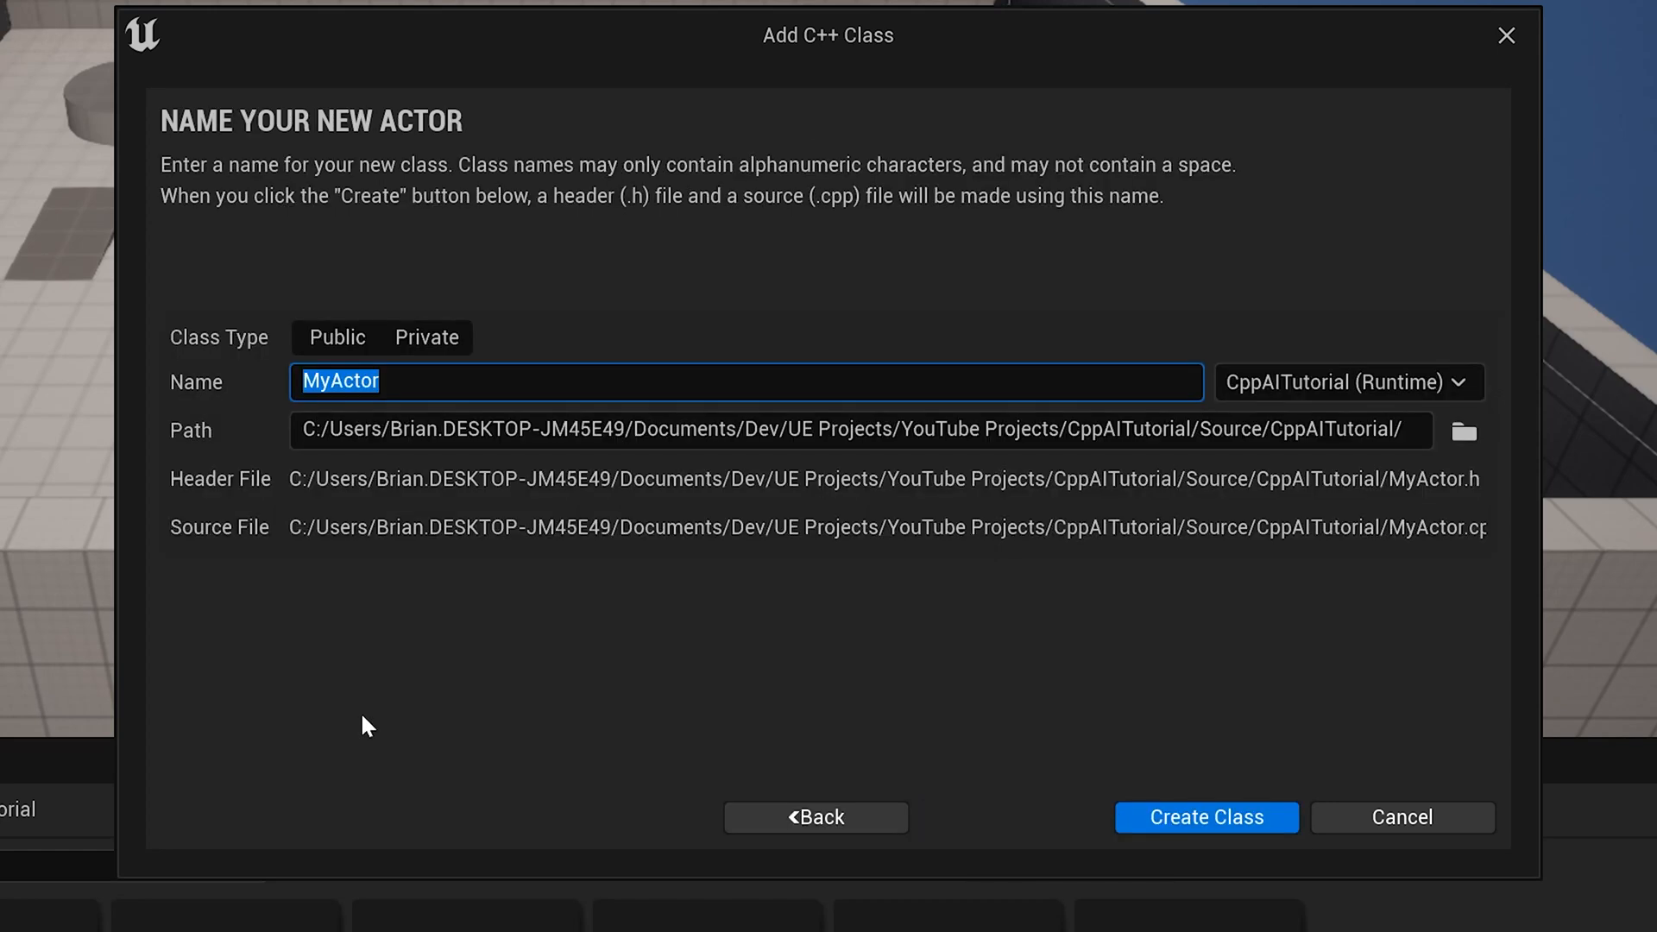
click(1205, 817)
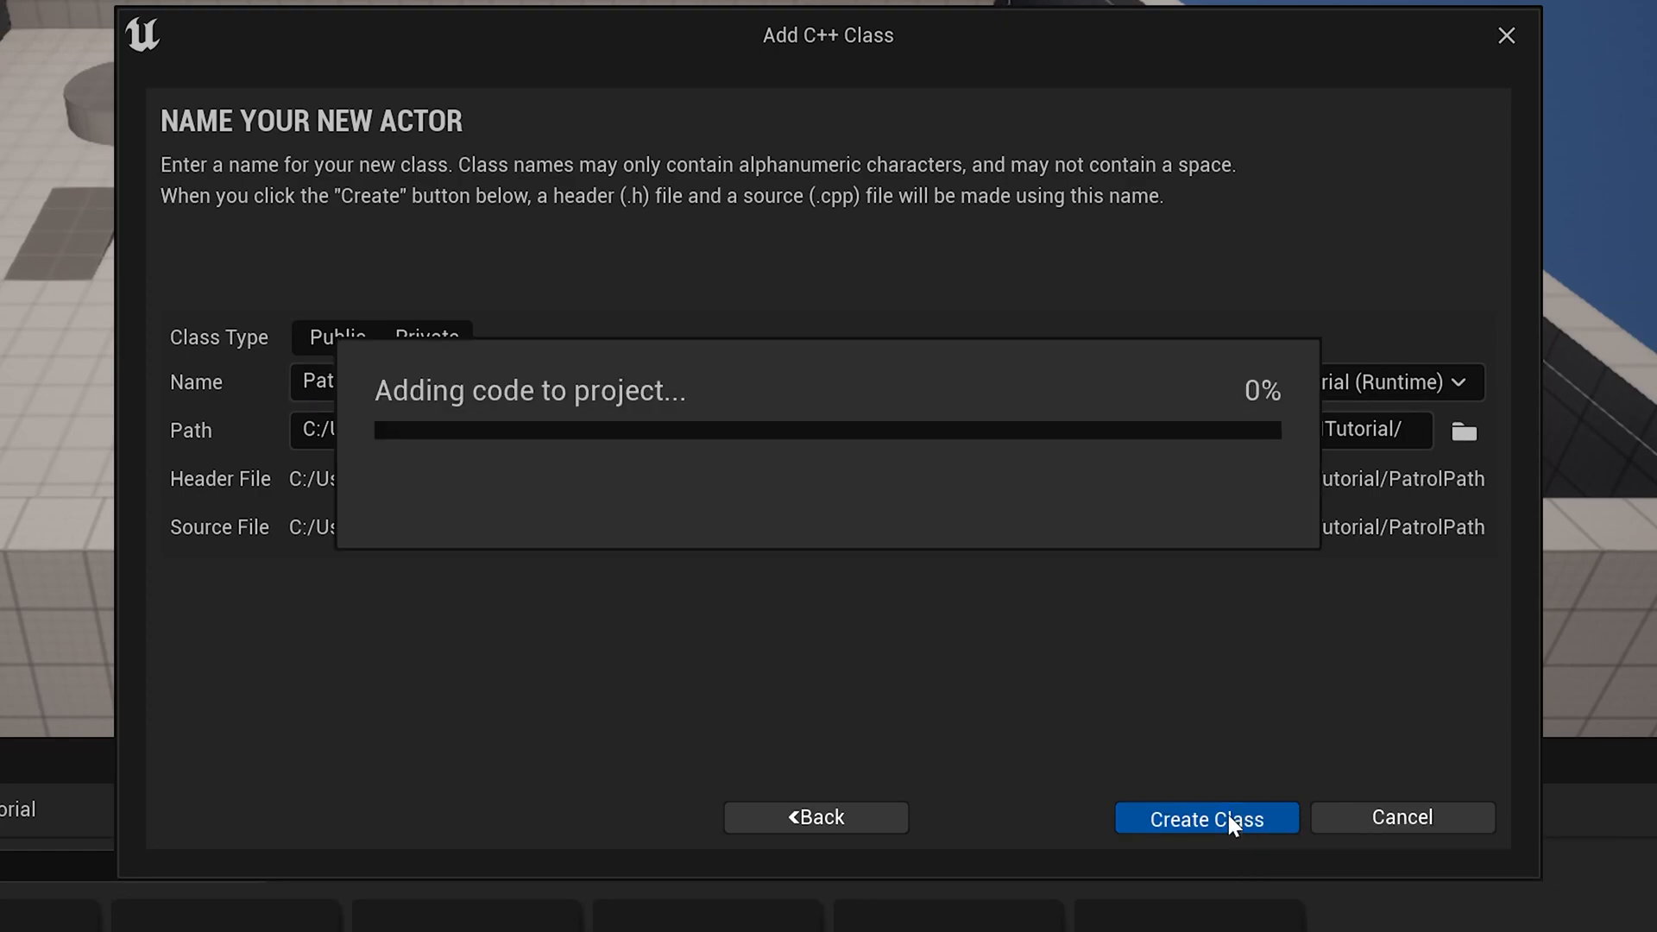
click(1205, 817)
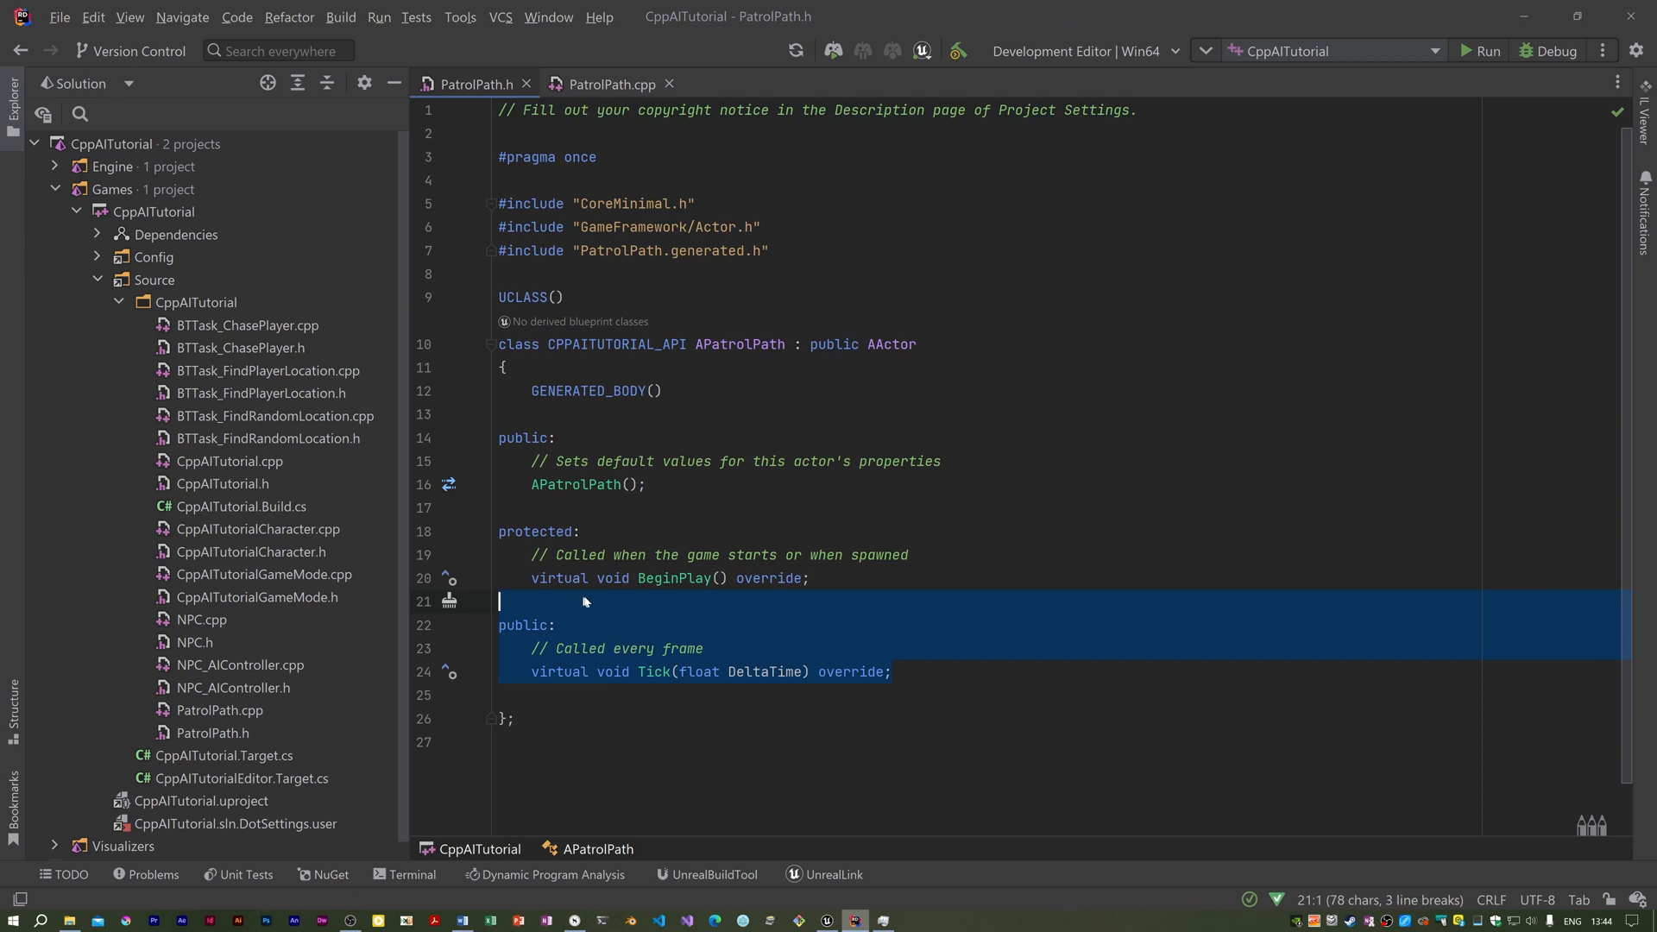
- Delete BeginPlay and Tick from PatrolPath.h and .cpp, and set bCanEverTick to false
key(Delete)
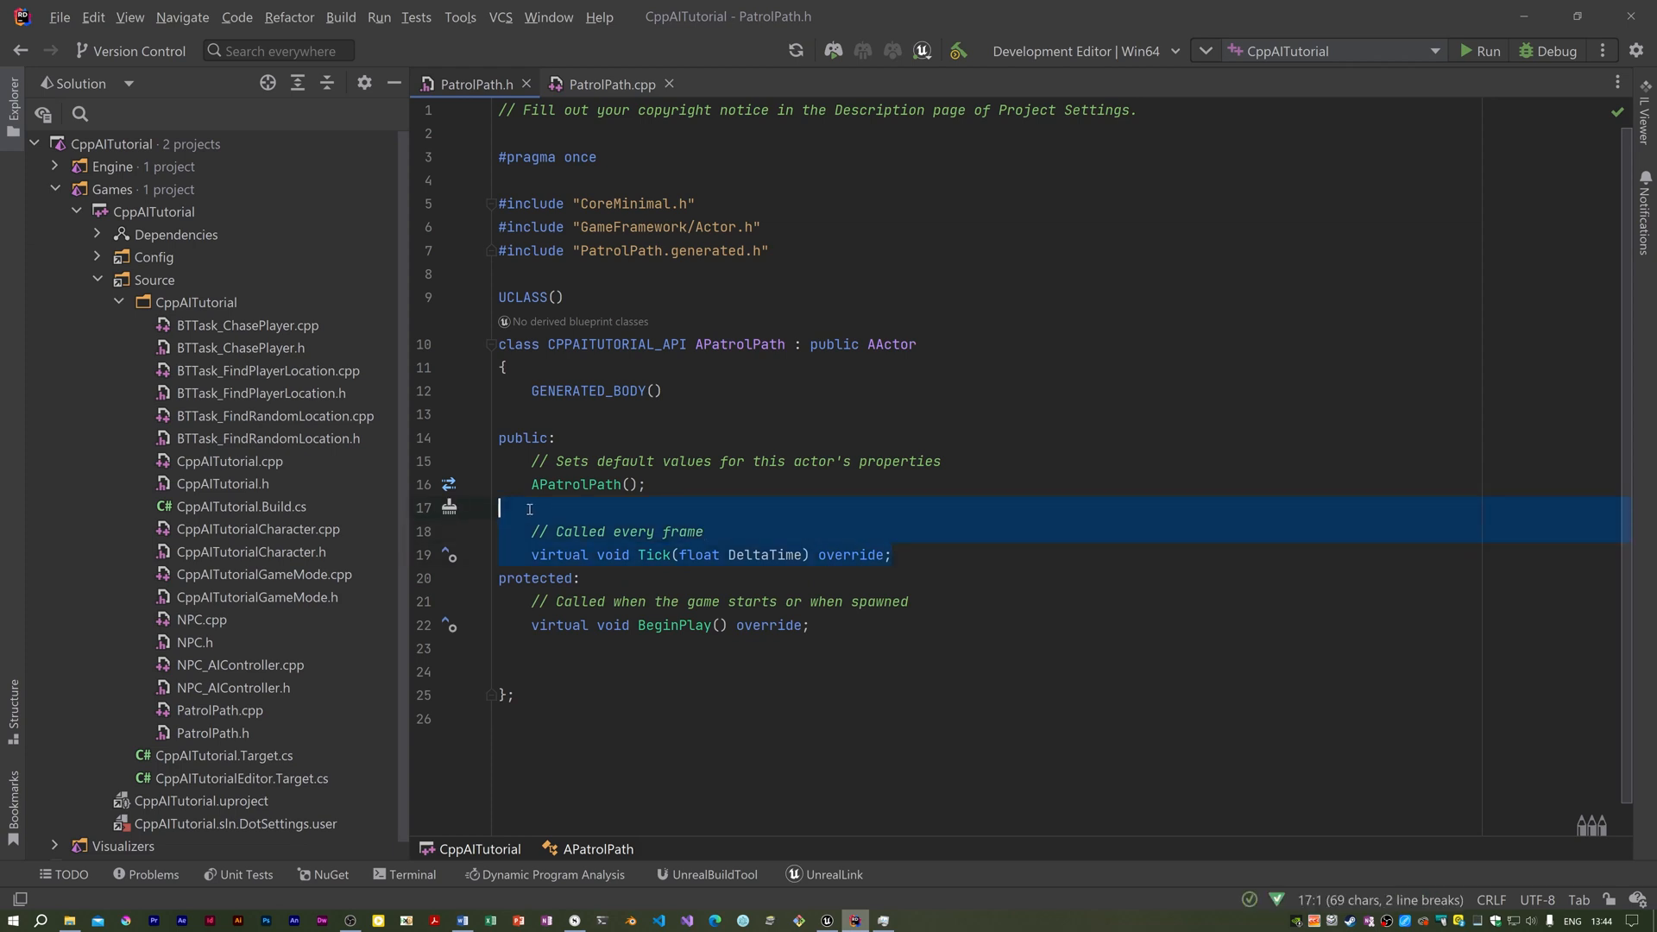
key(Delete)
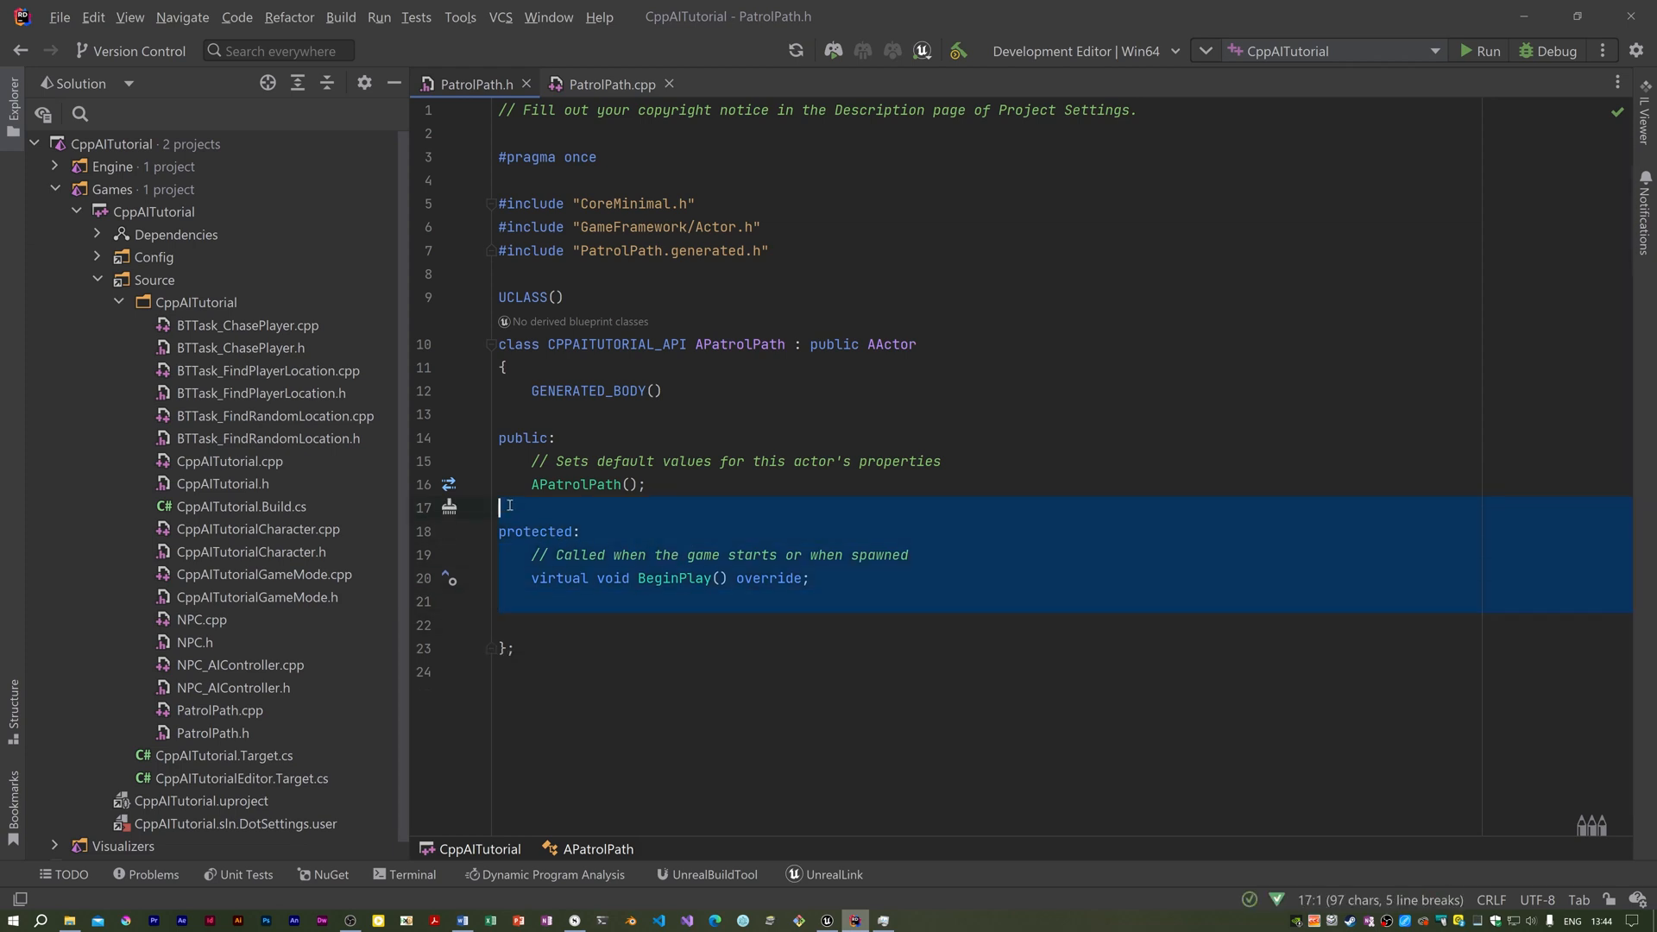
click(610, 84)
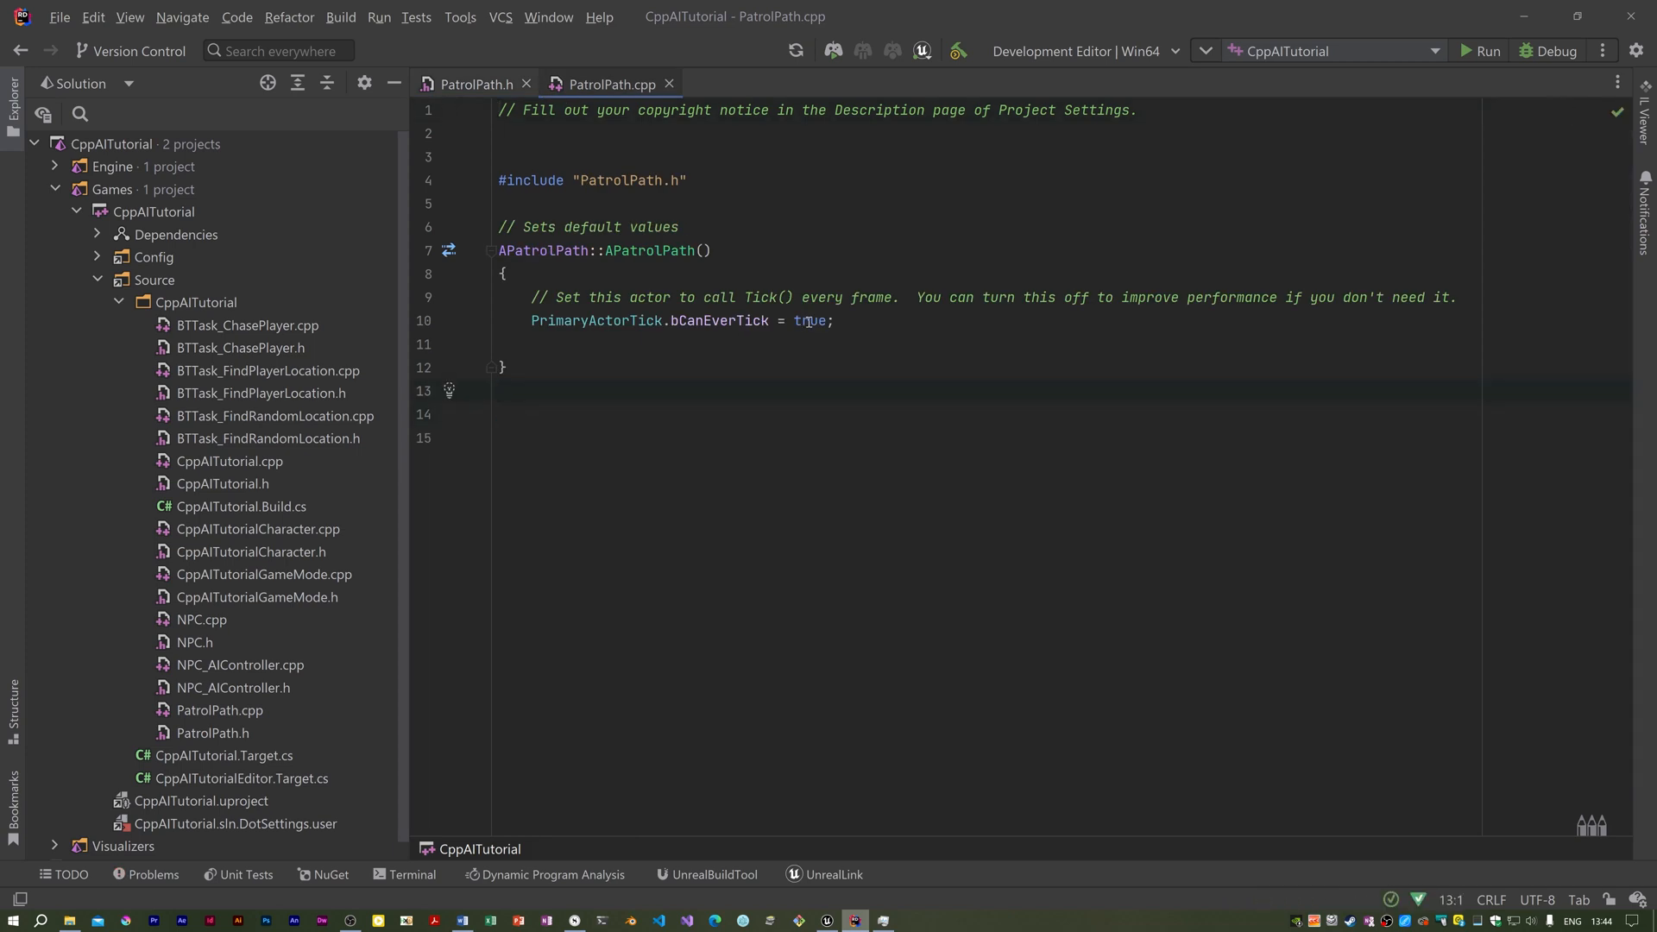
text(false)
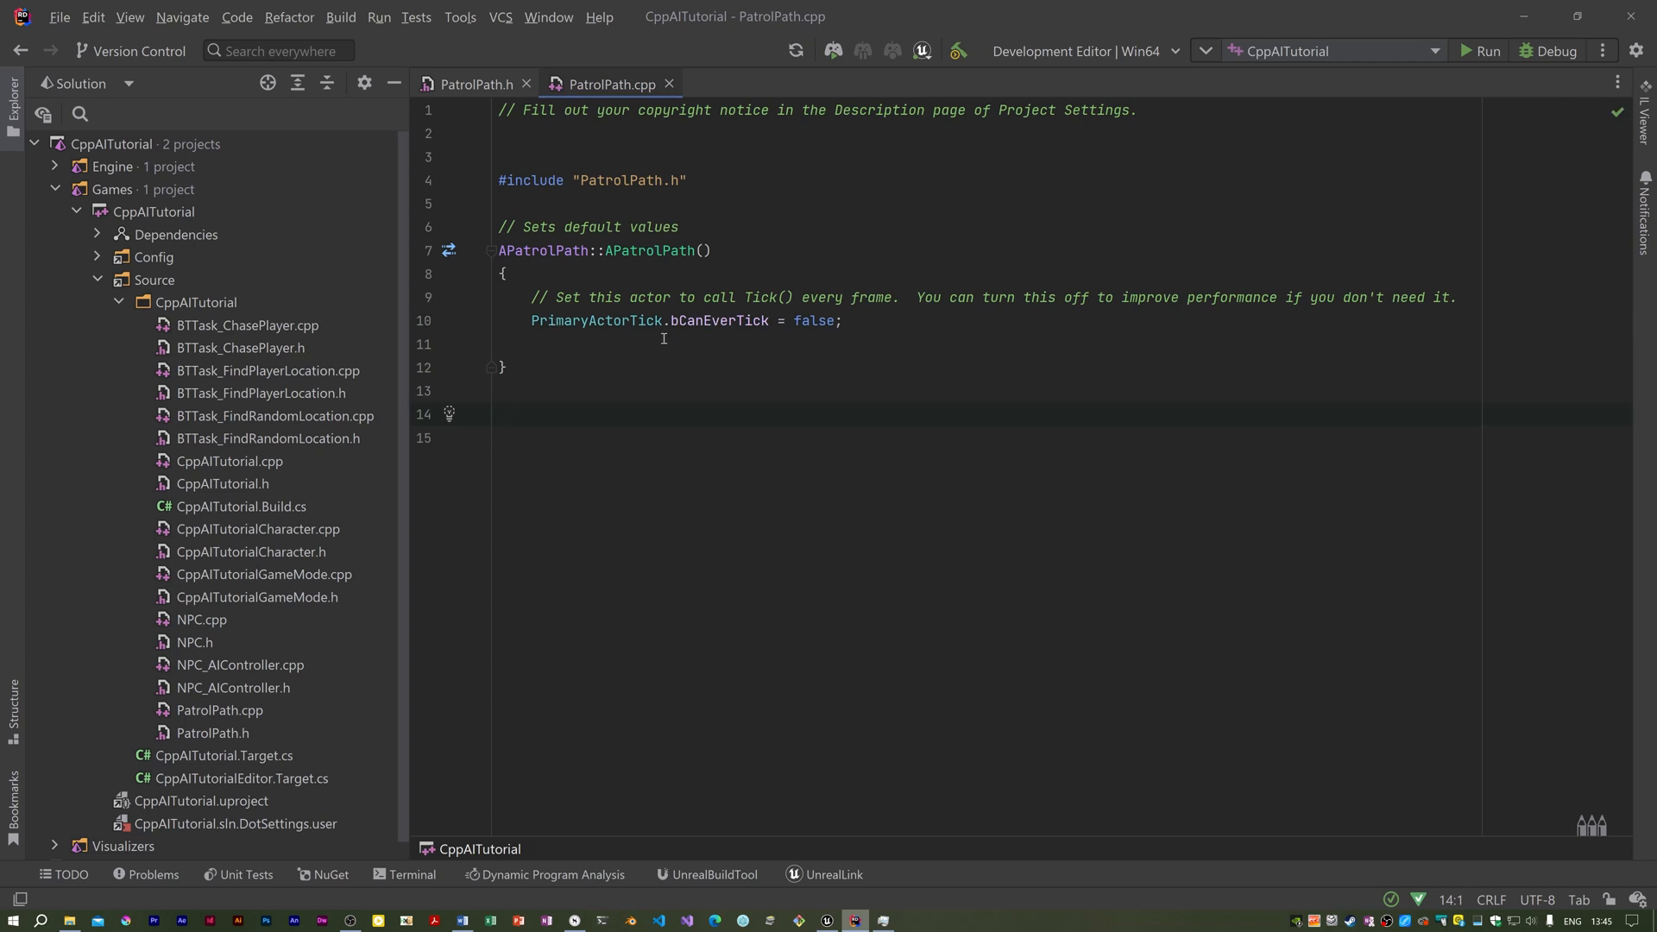
mouse_move(788, 338)
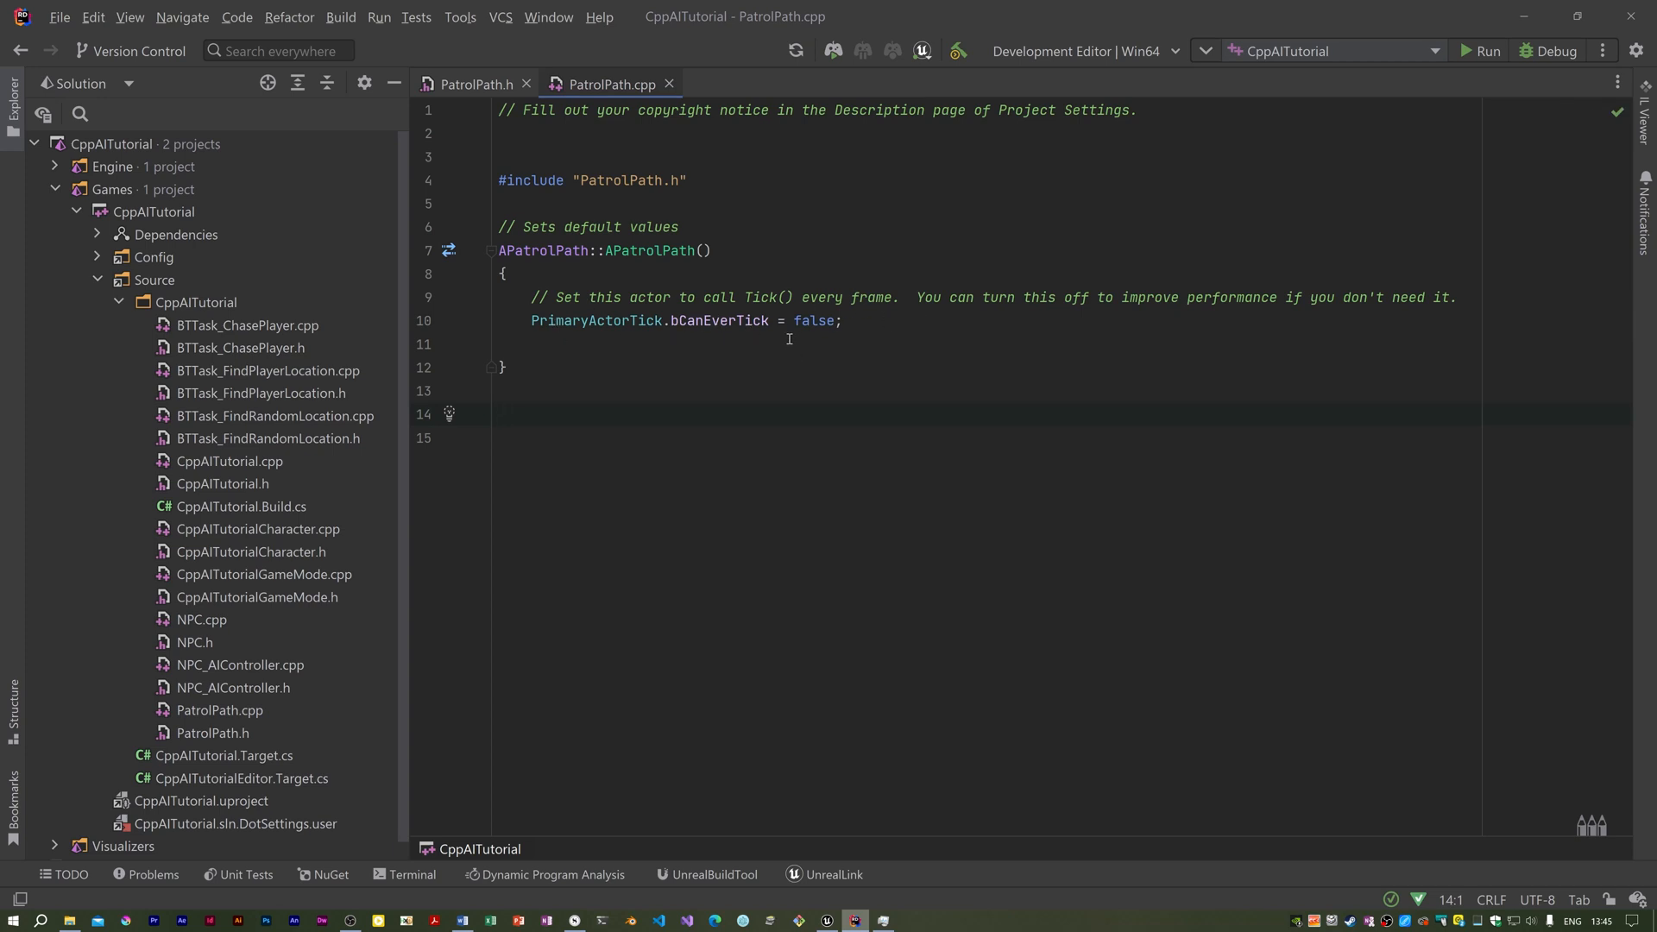
click(842, 321)
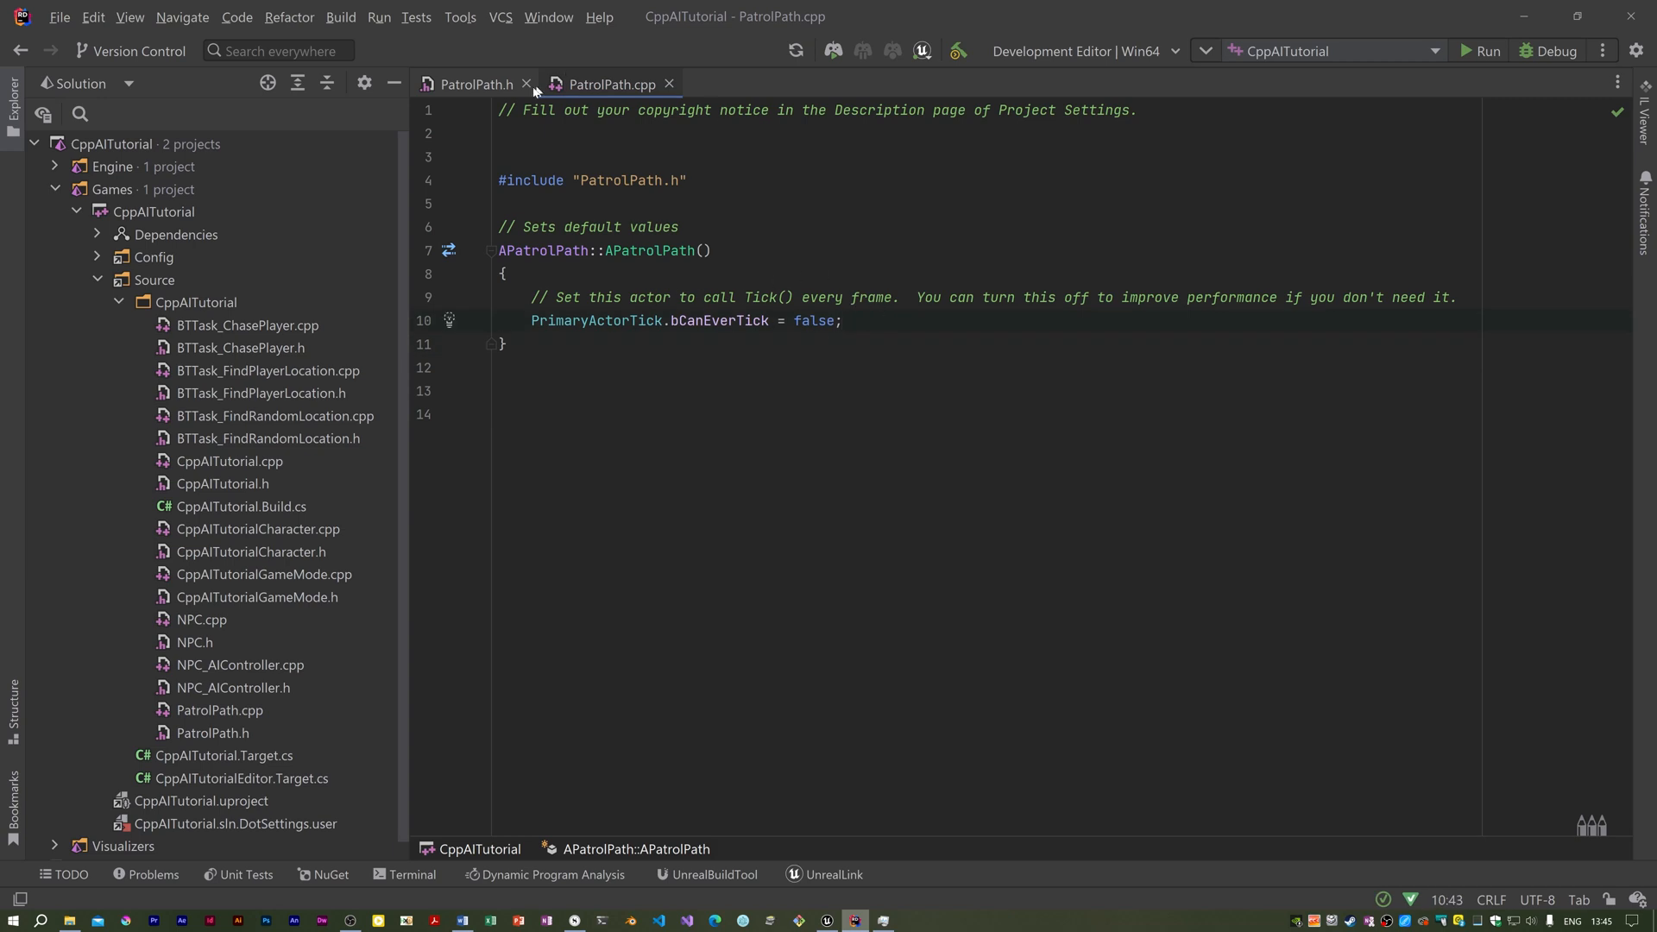
click(474, 83)
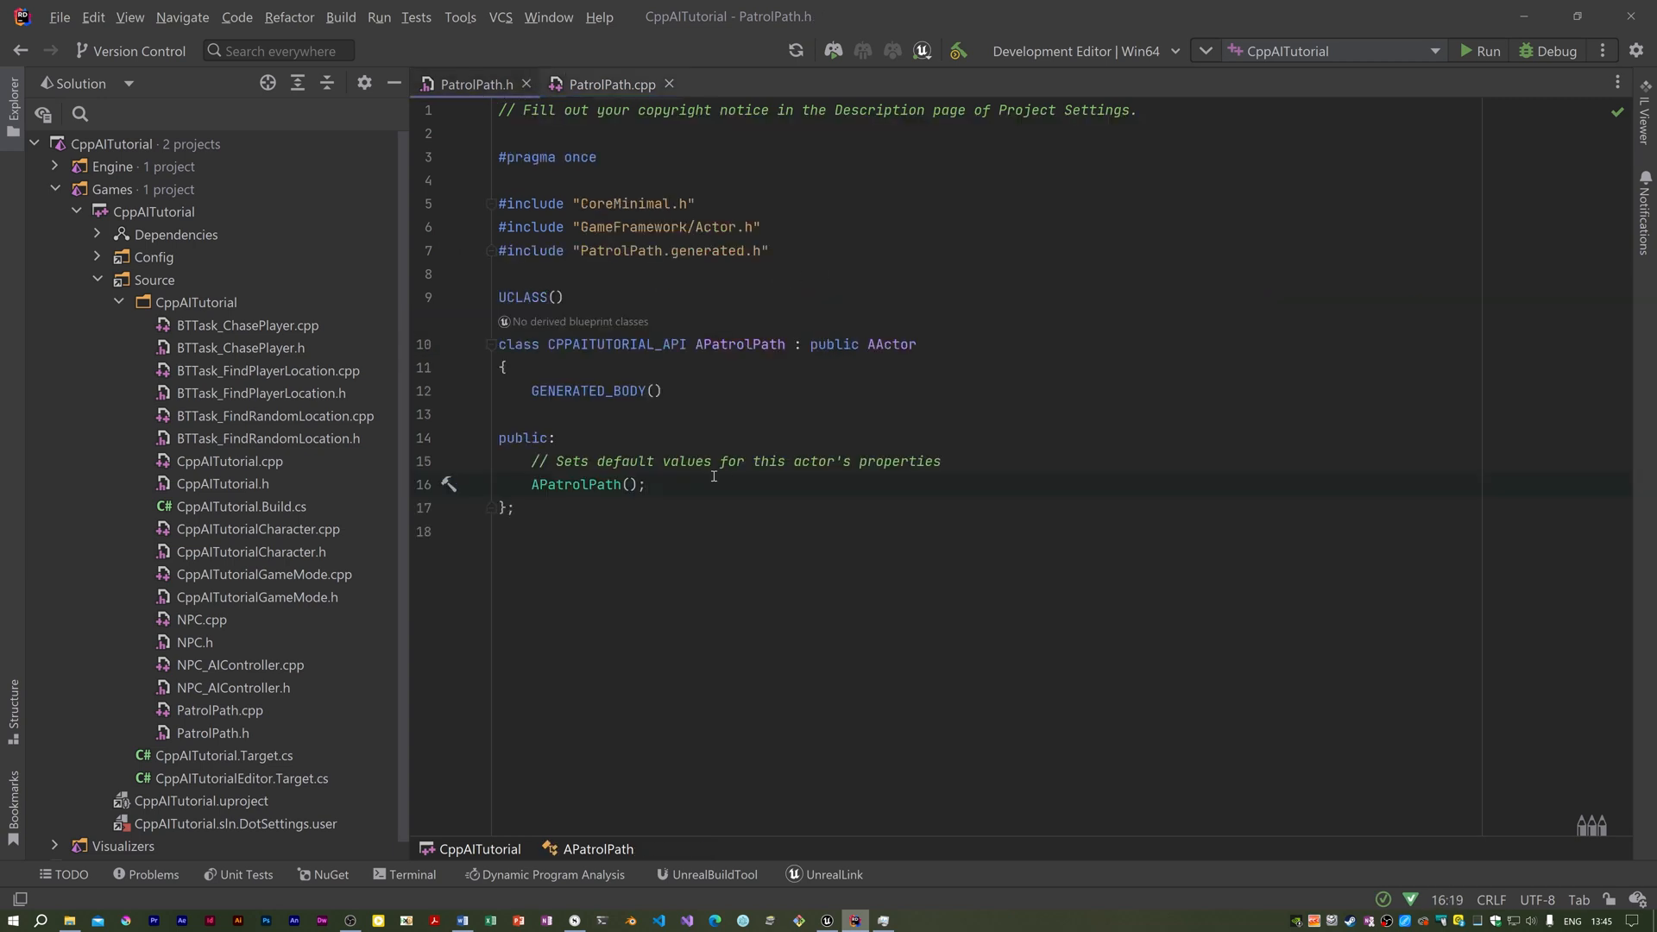
- Declare private UPROPERTY(EditAnywhere, BlueprintReadWrite, MakeEditWidget) TArray<FVector> PatrolPoints in PatrolPath.h
key(enter)
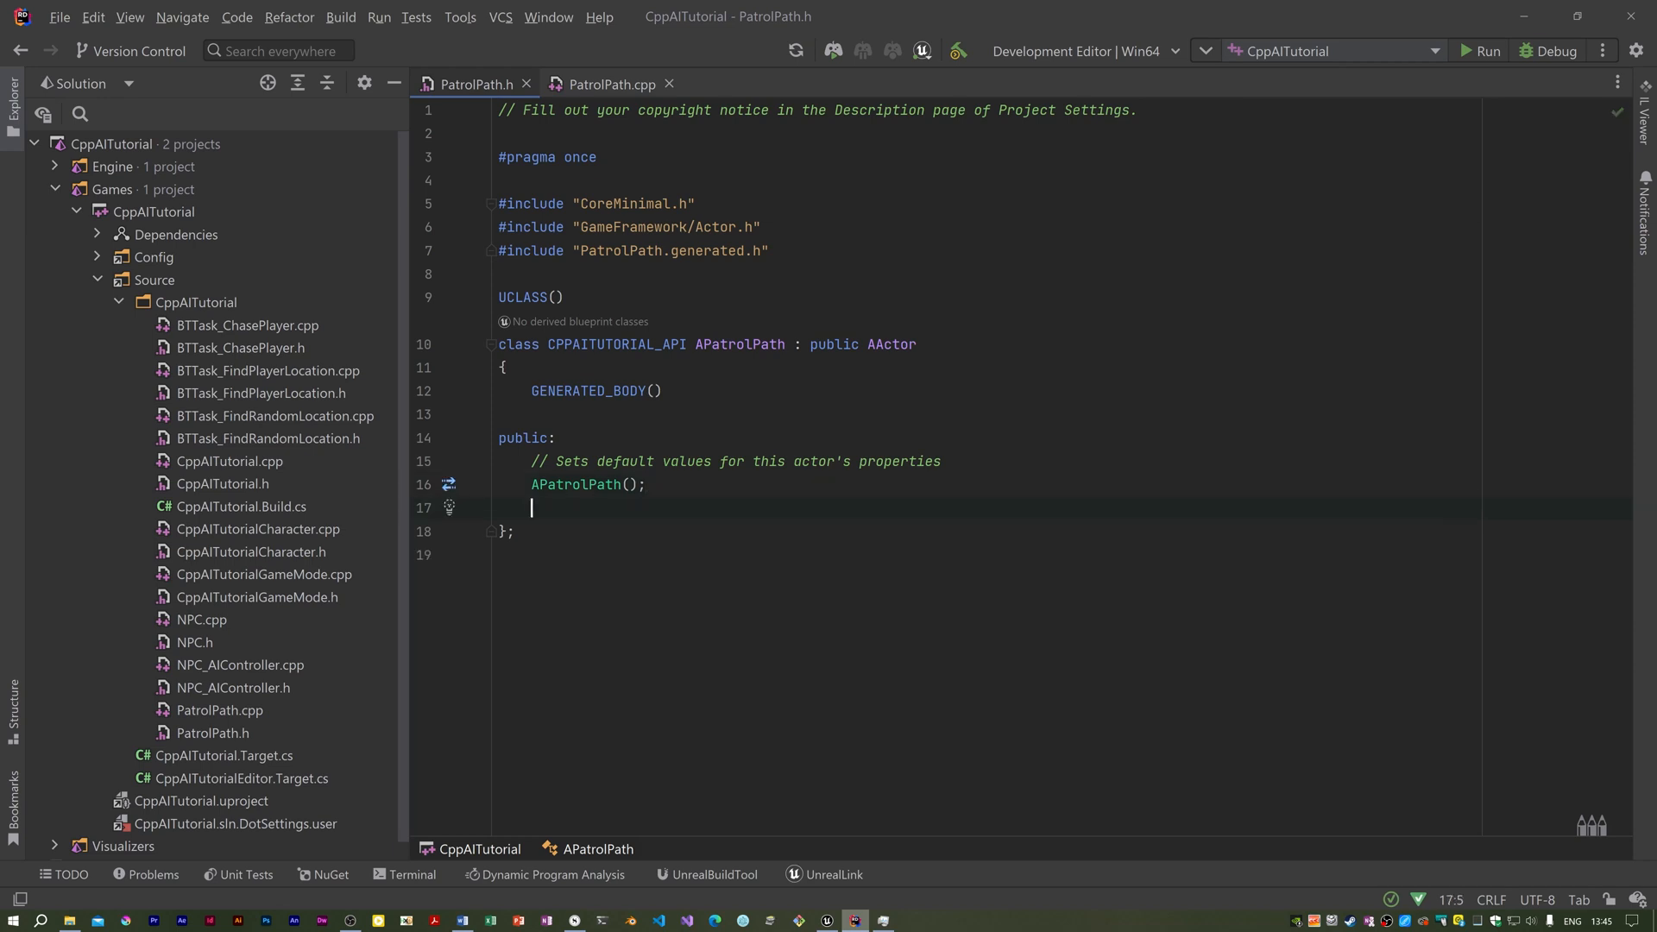
text(private:)
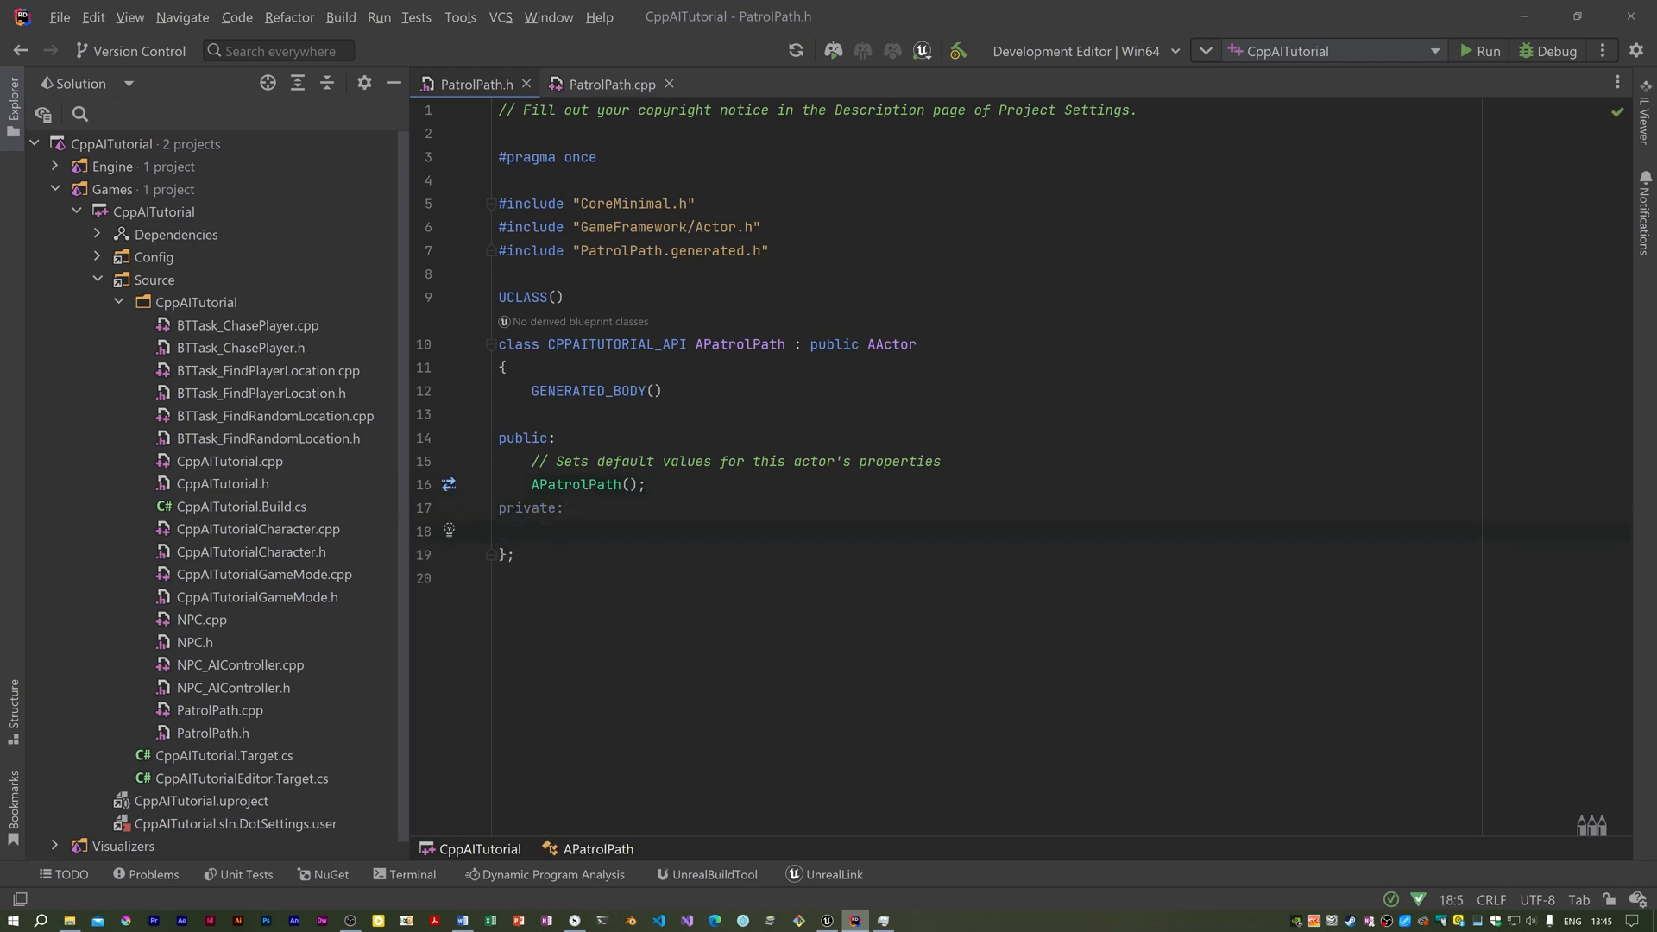
text(UPROPERTY(EditAnywhere))
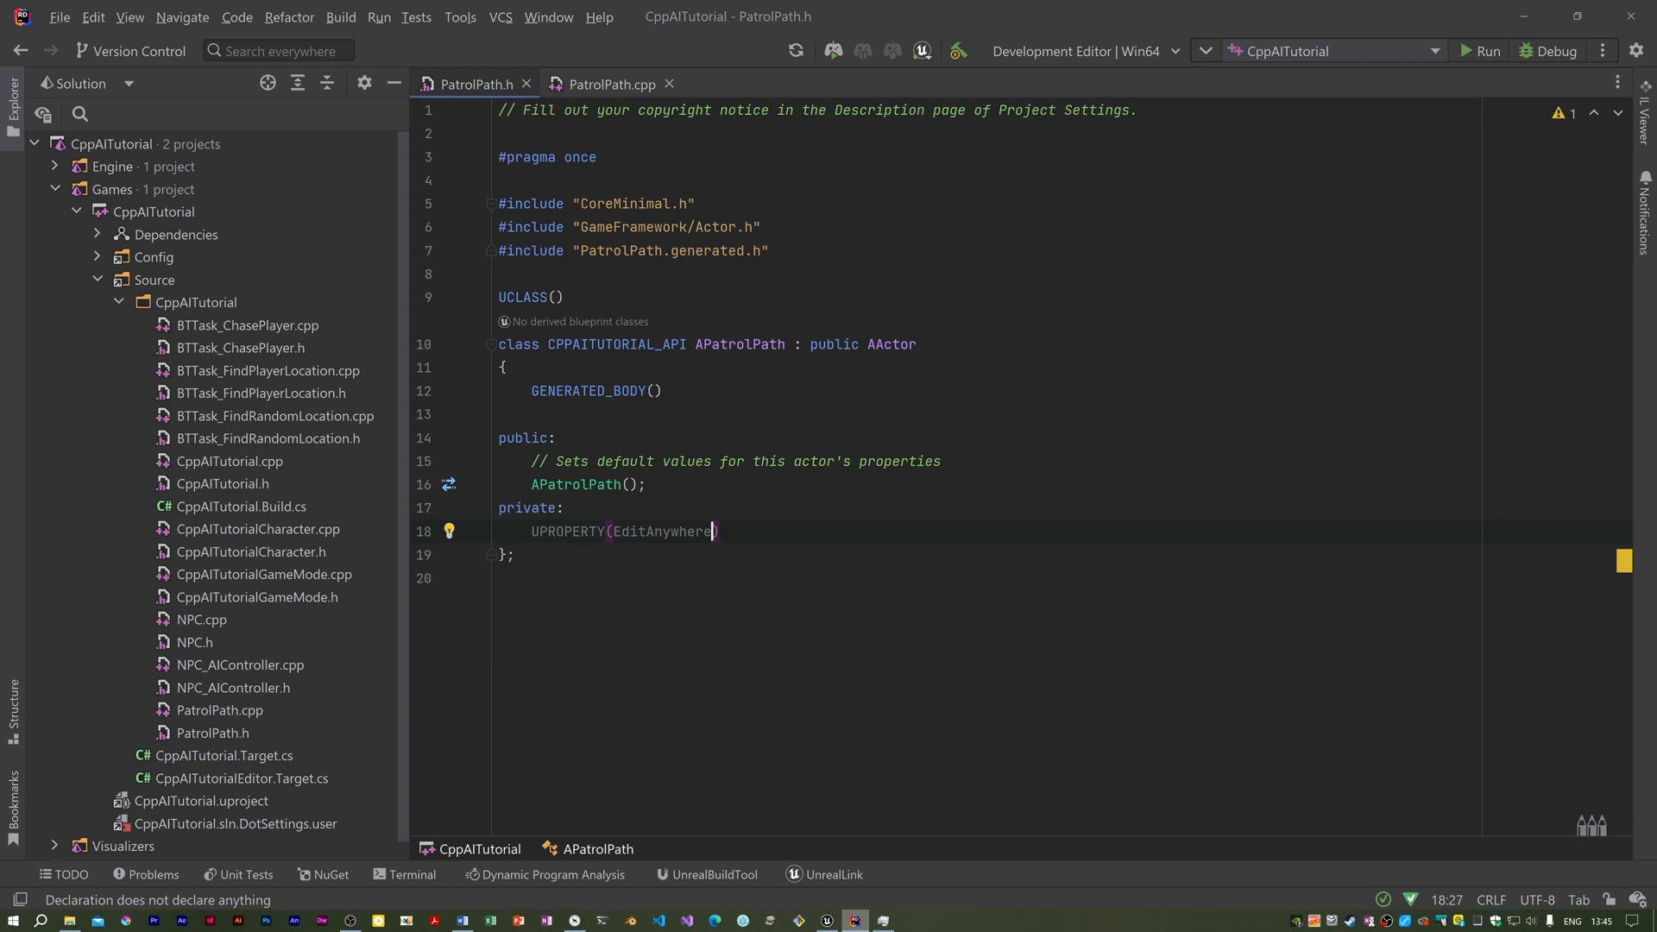
text(, BlueprintReadWrite, Category="AI", meta=)
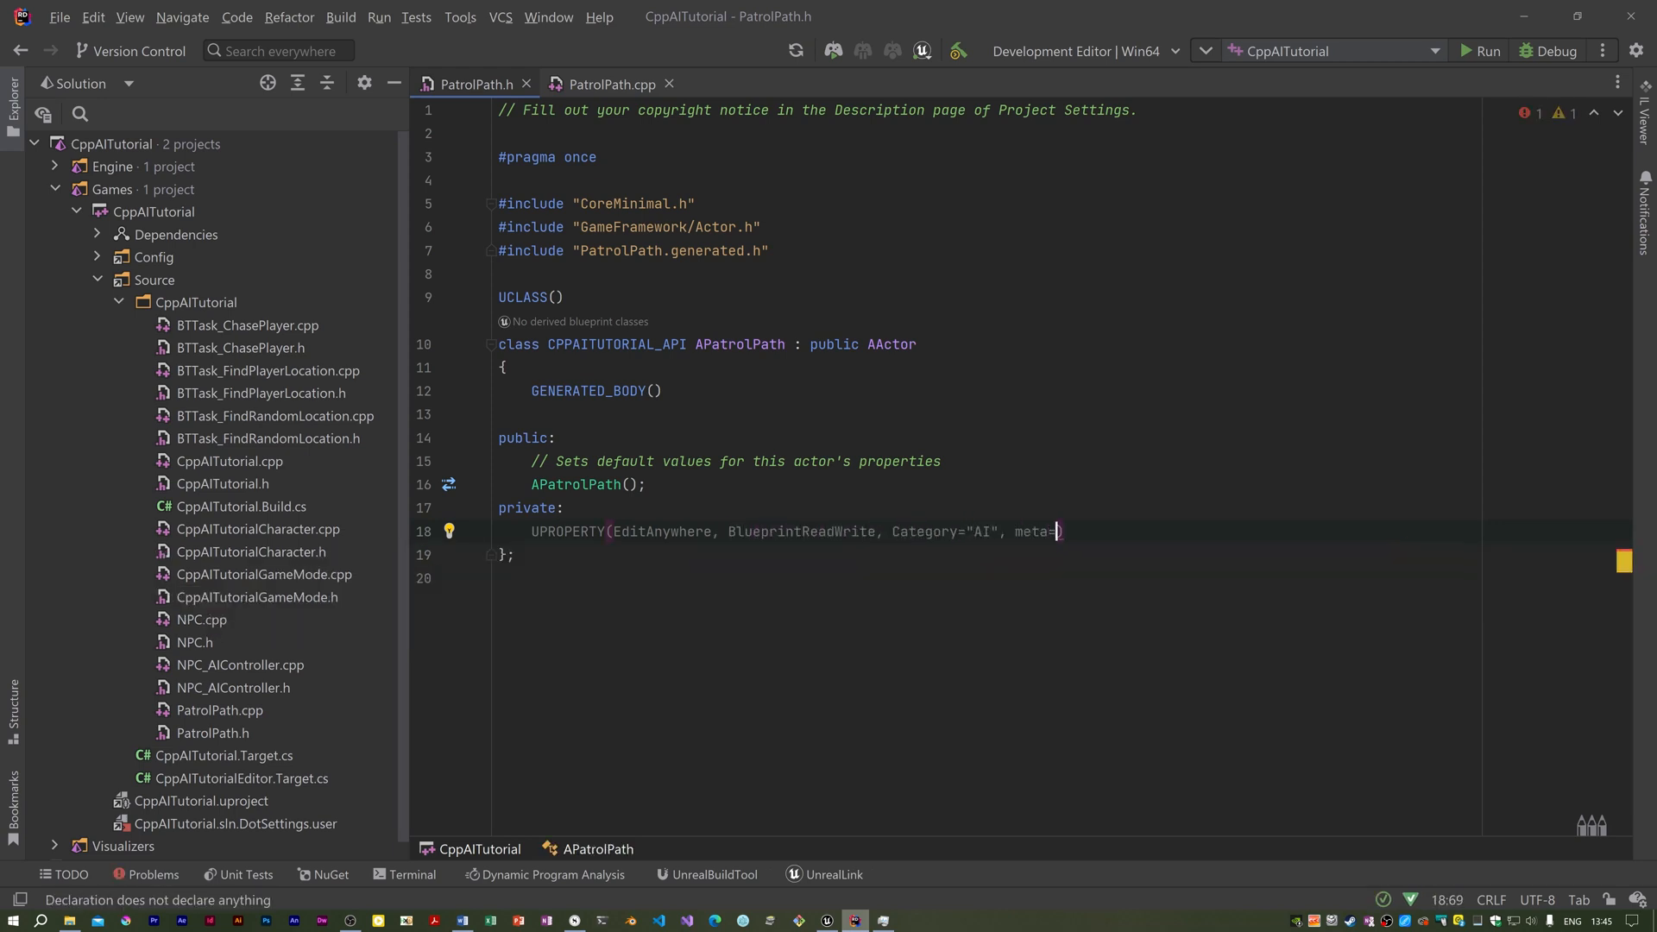
text((MakeEditWidget="true"))
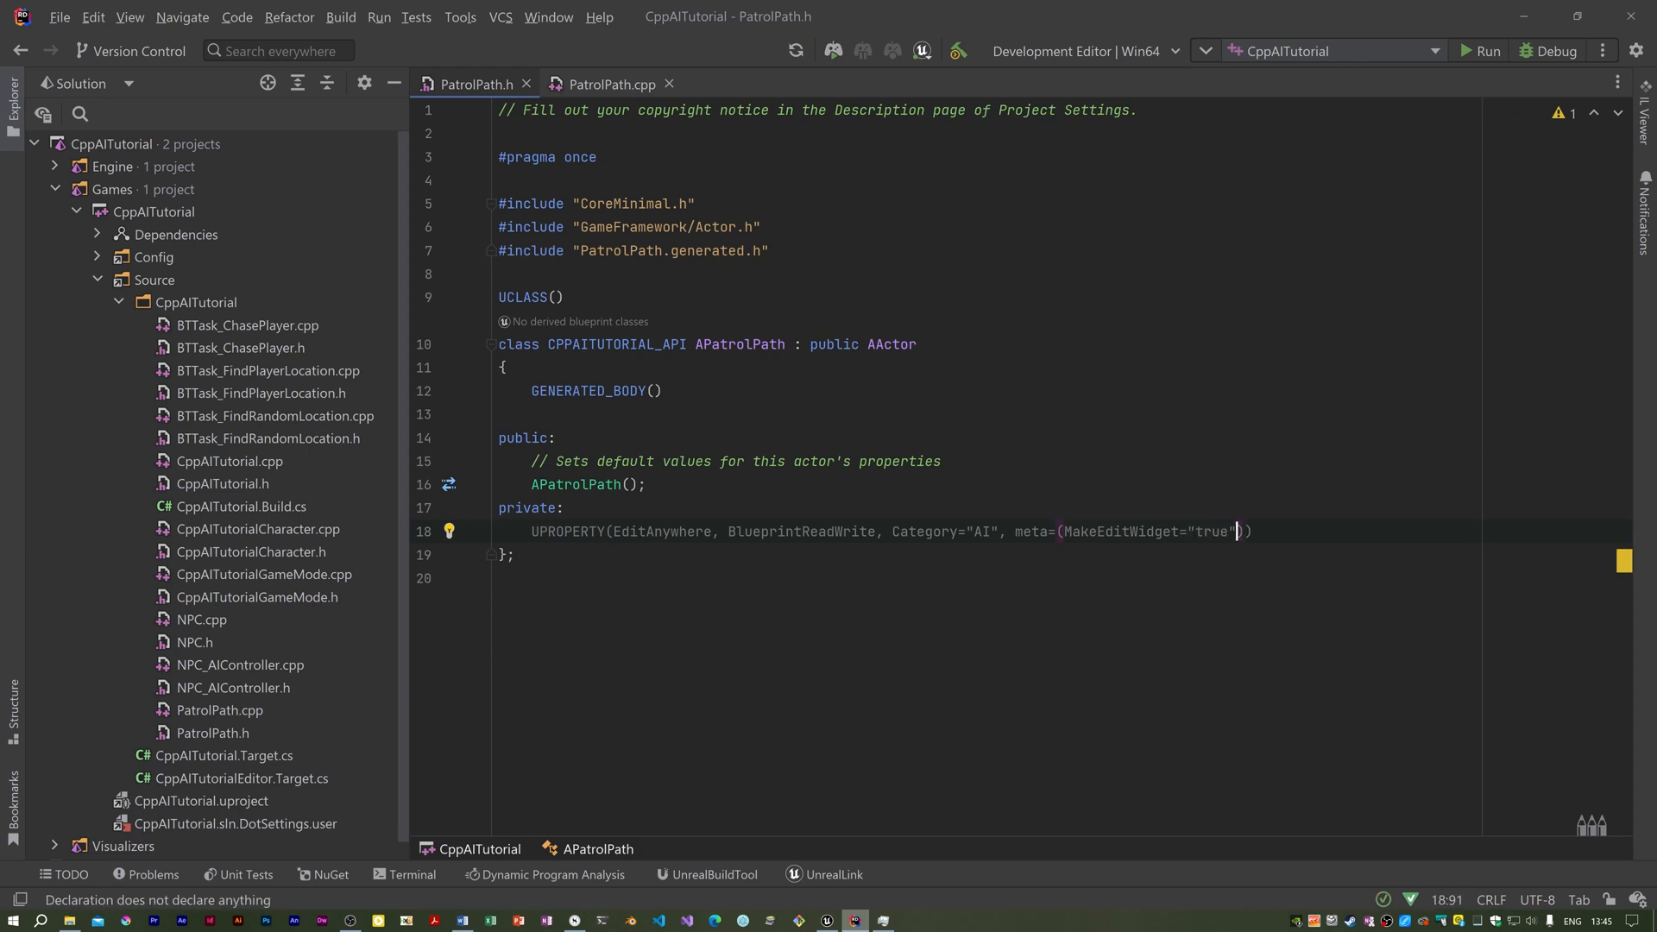
text(, AllowPrivateAccess="true")
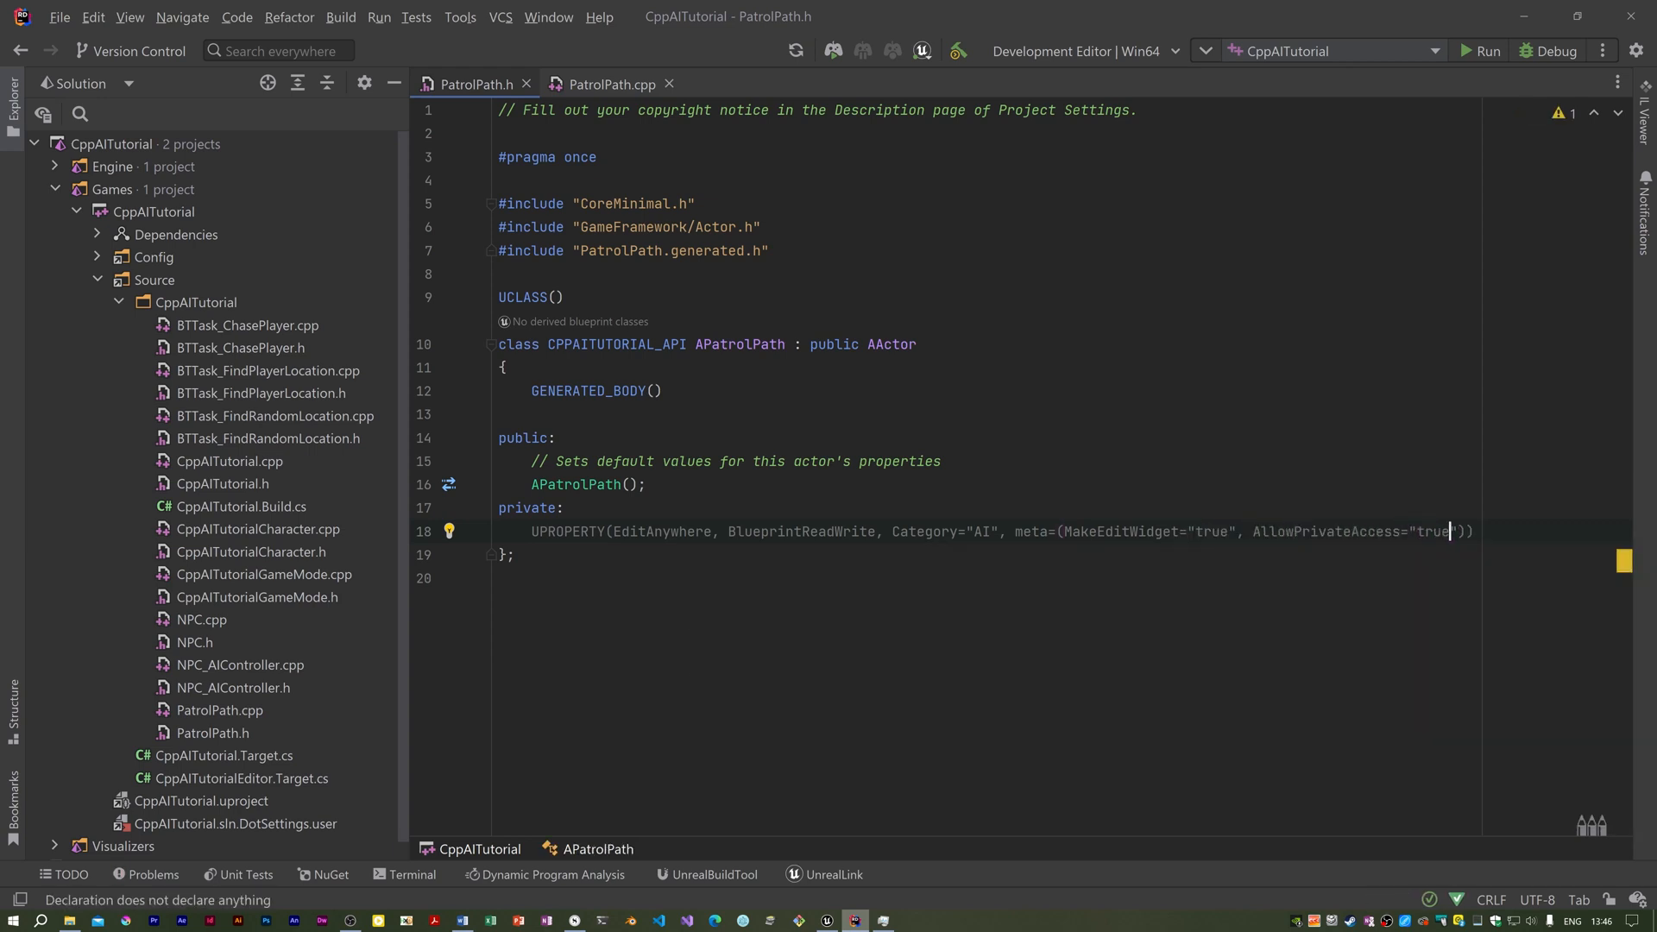
text(TArray<FVector> PatrolPoints;)
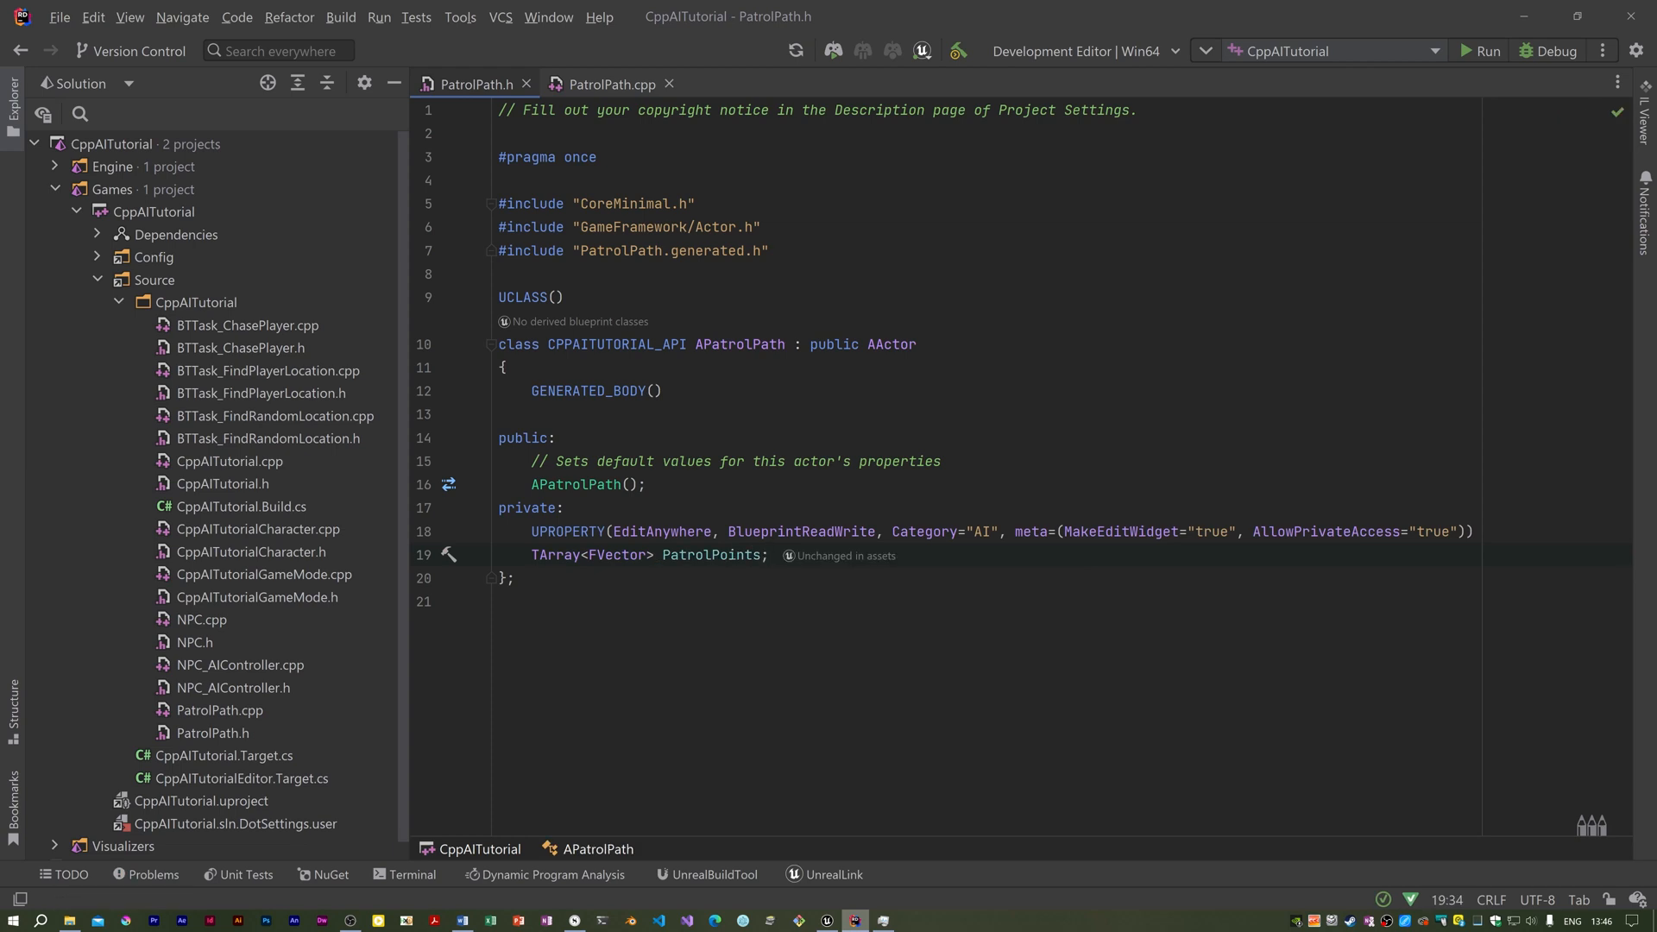
click(769, 555)
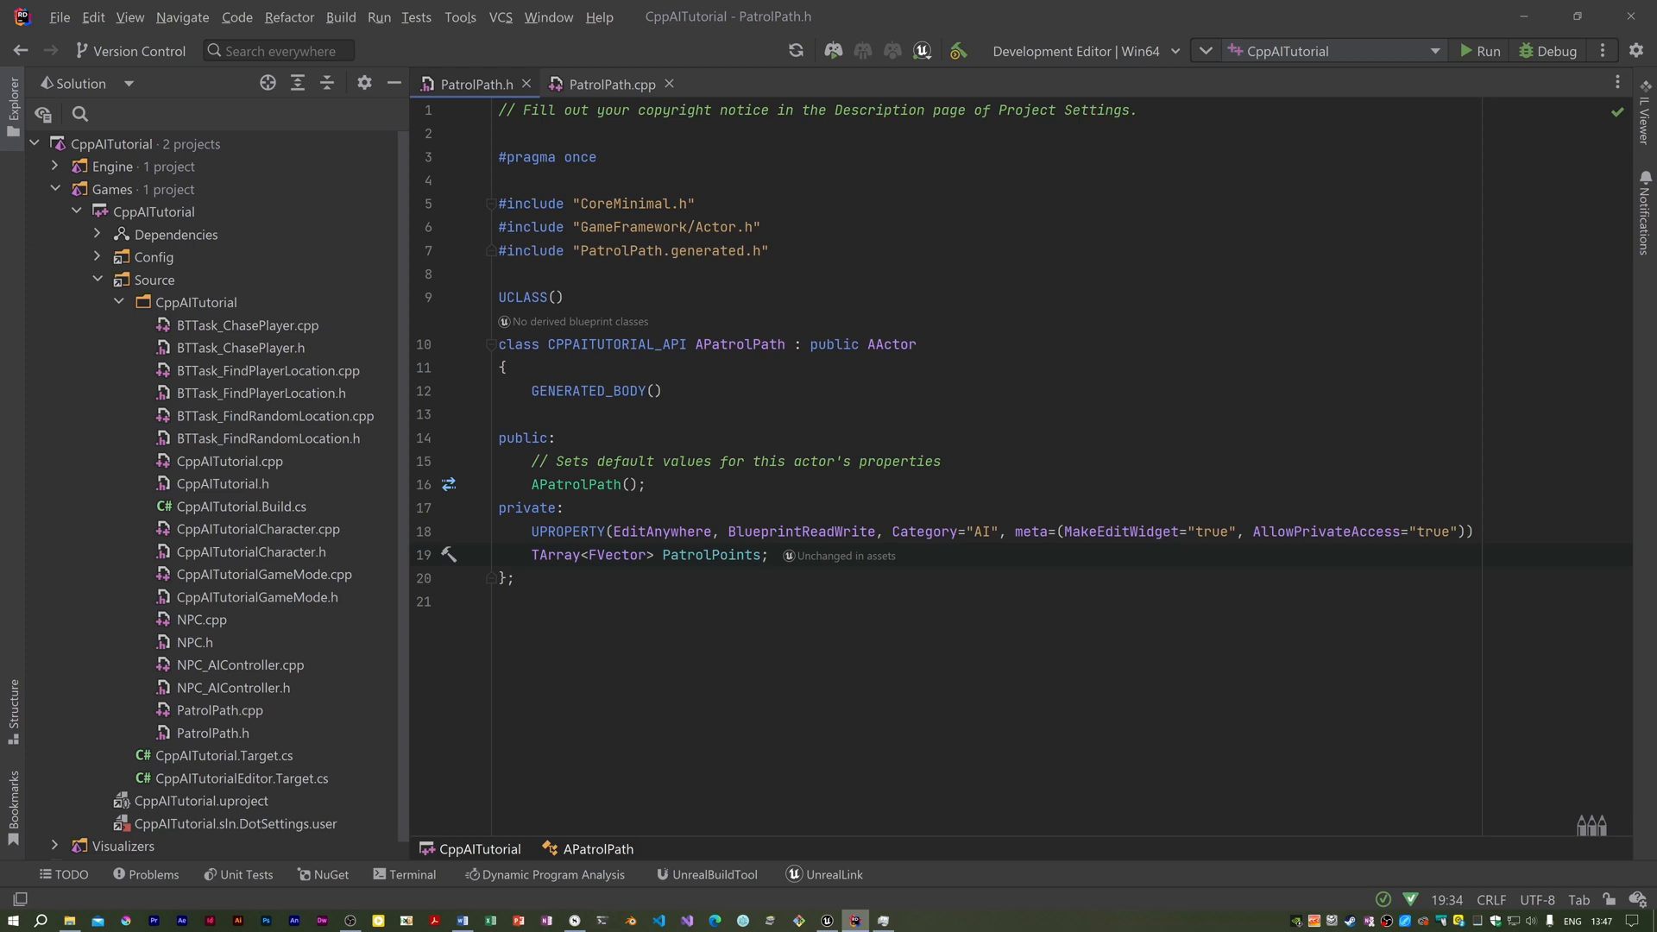
click(767, 555)
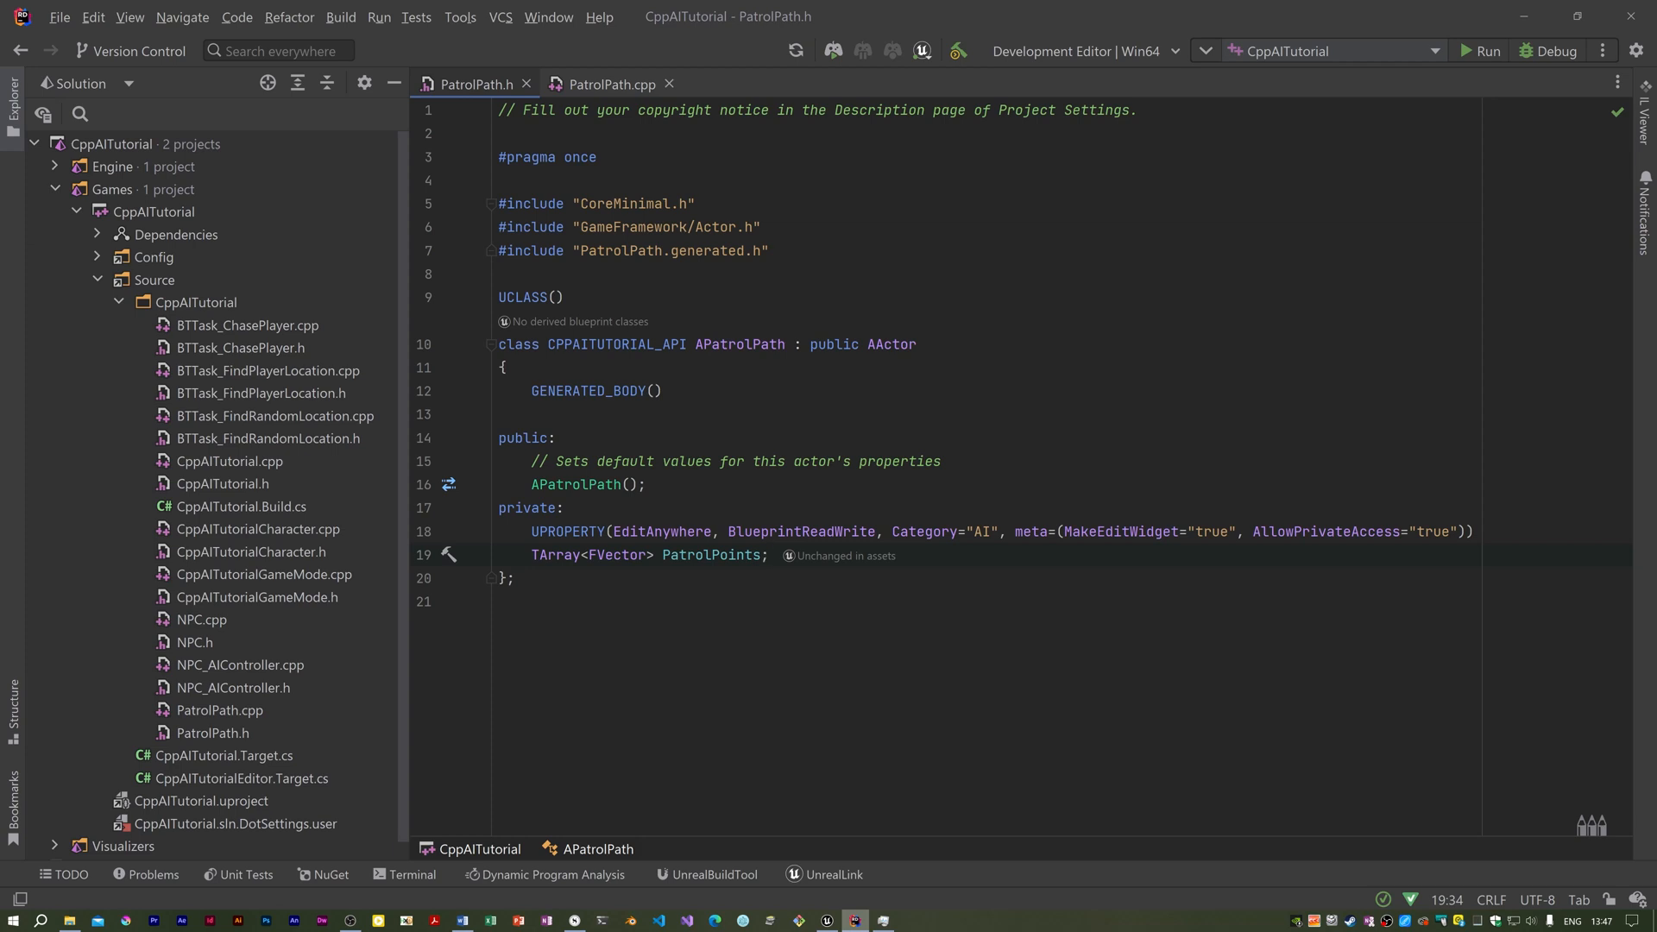
click(769, 554)
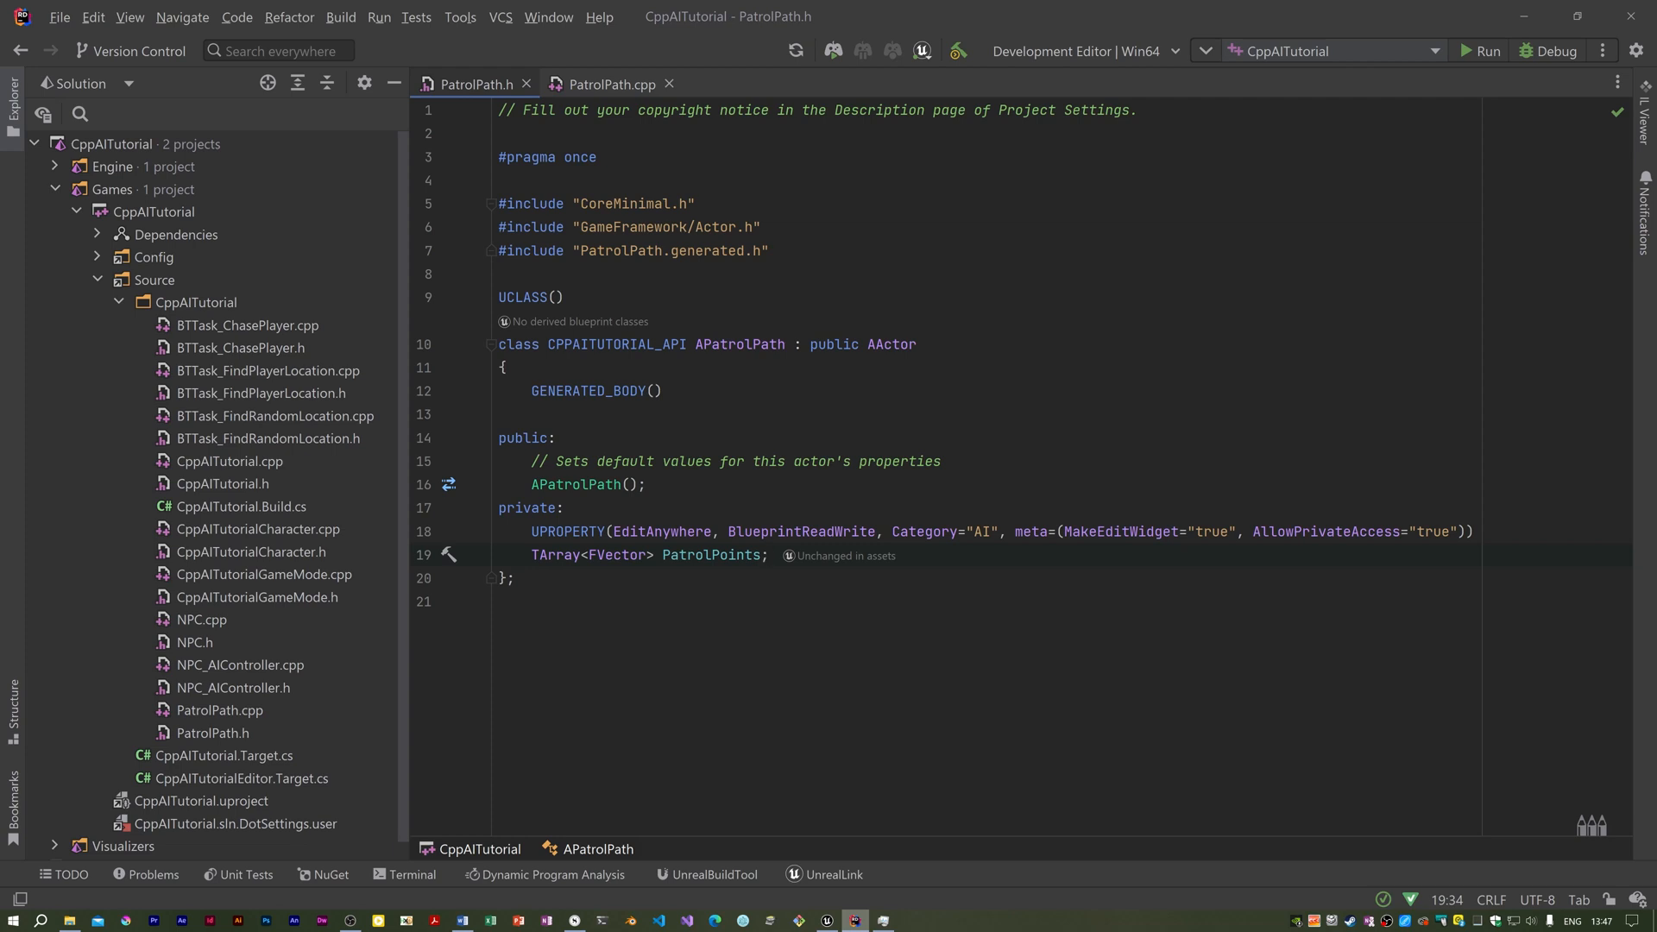
click(769, 555)
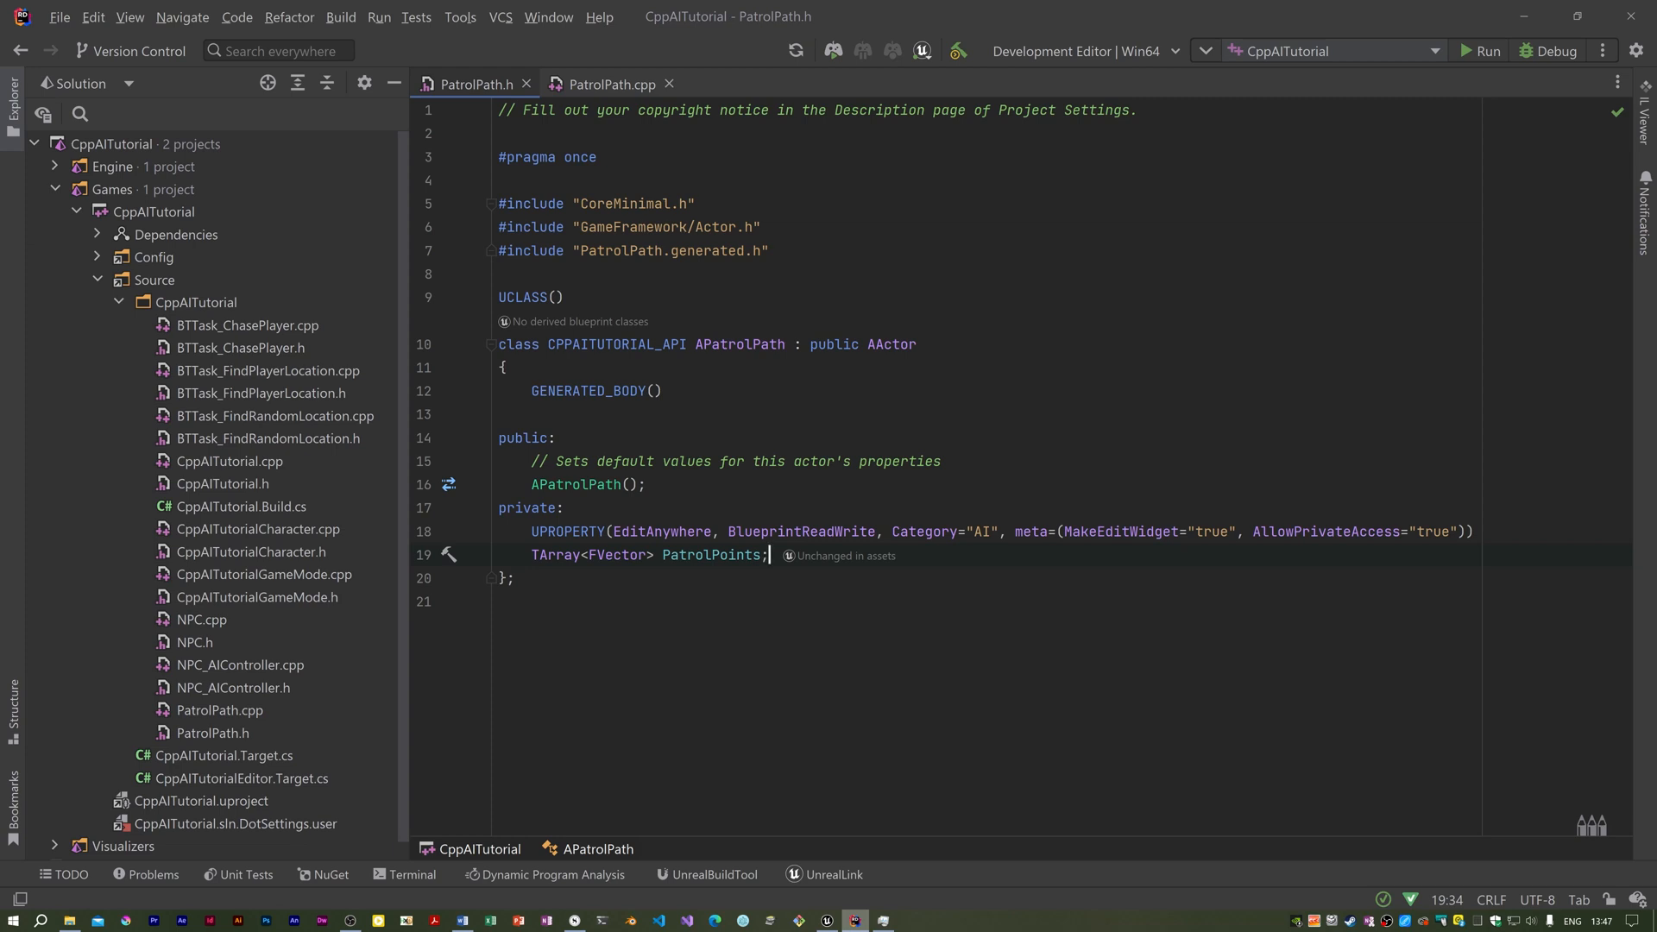
mouse_move(1458, 335)
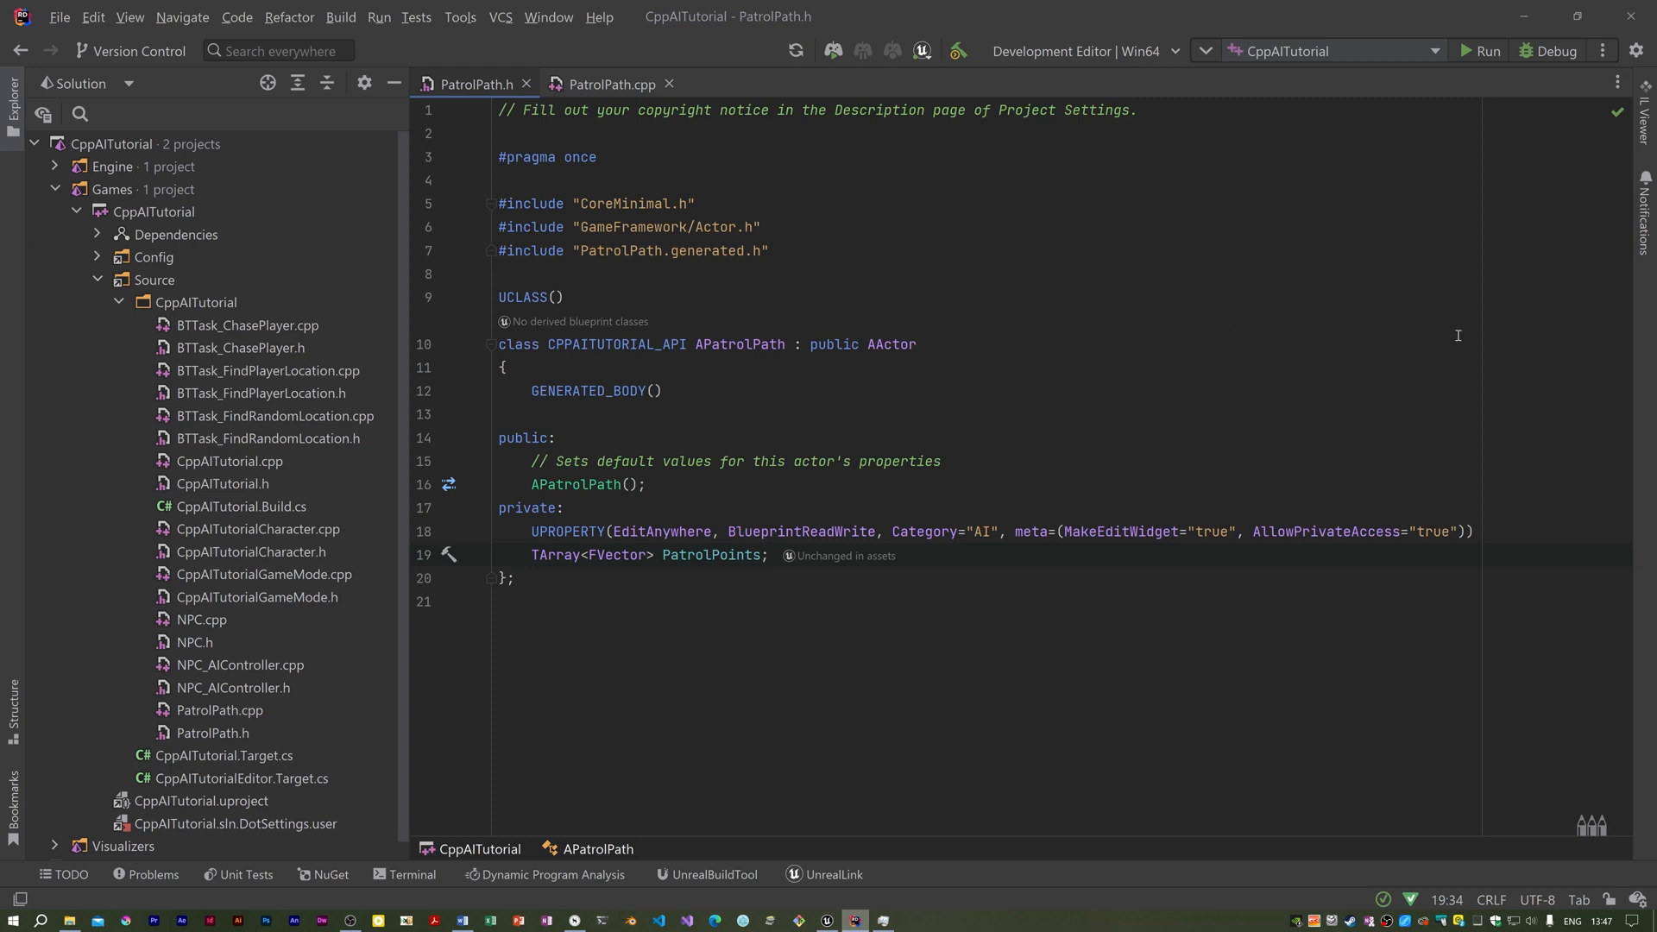
mouse_move(1360, 532)
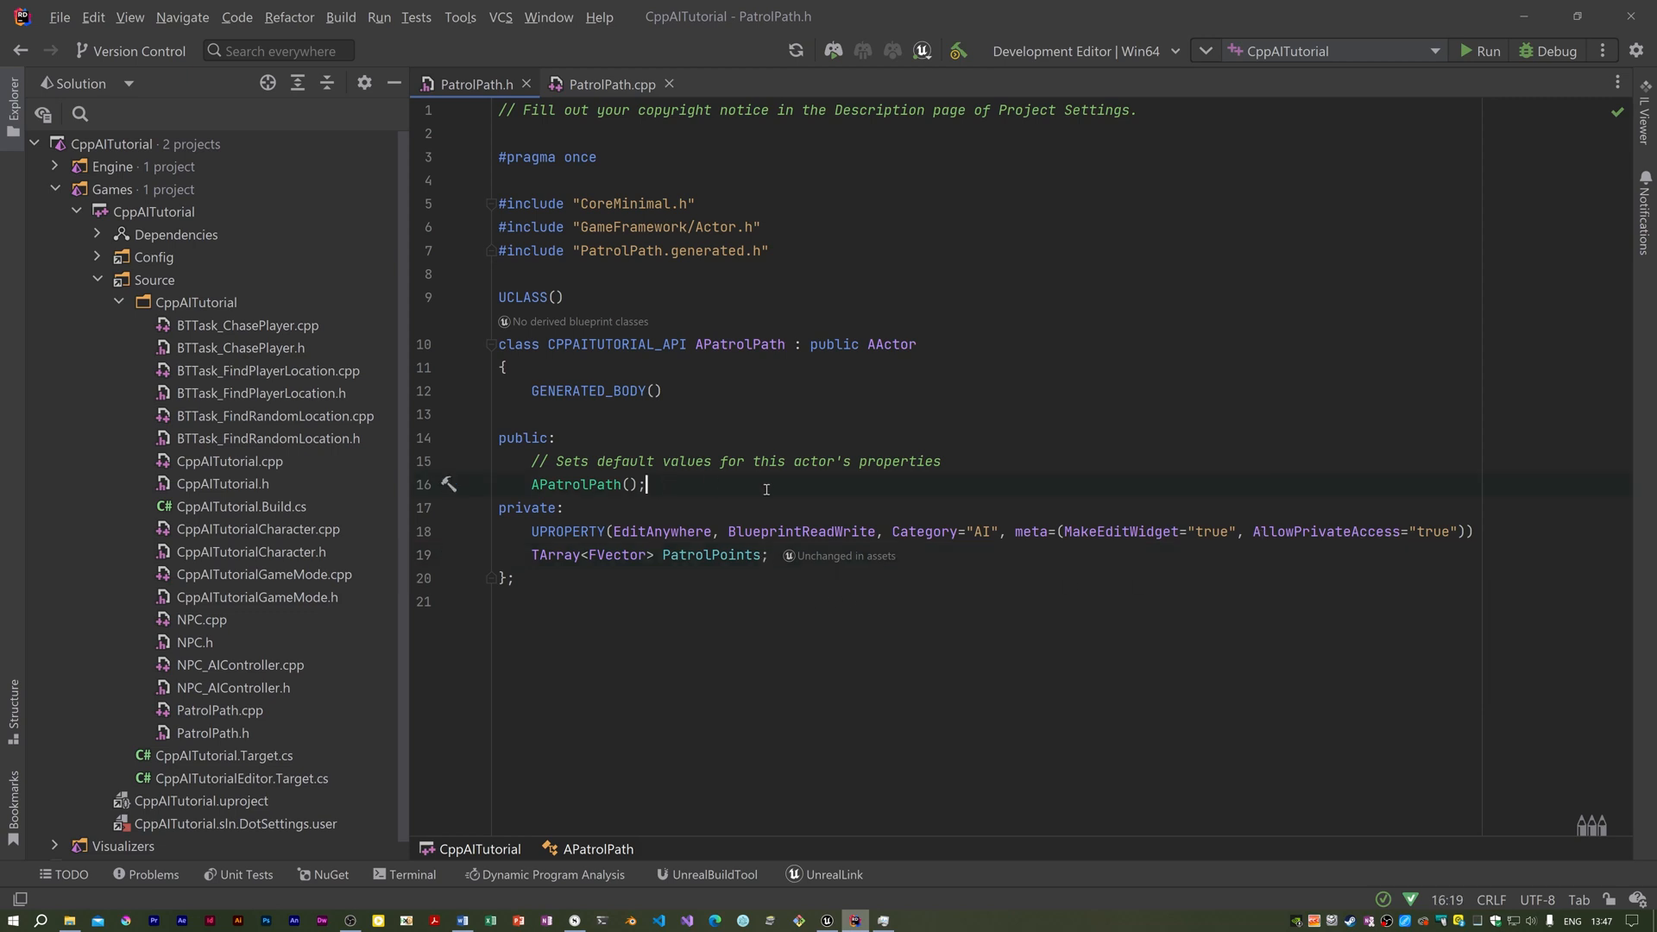
mouse_move(829, 510)
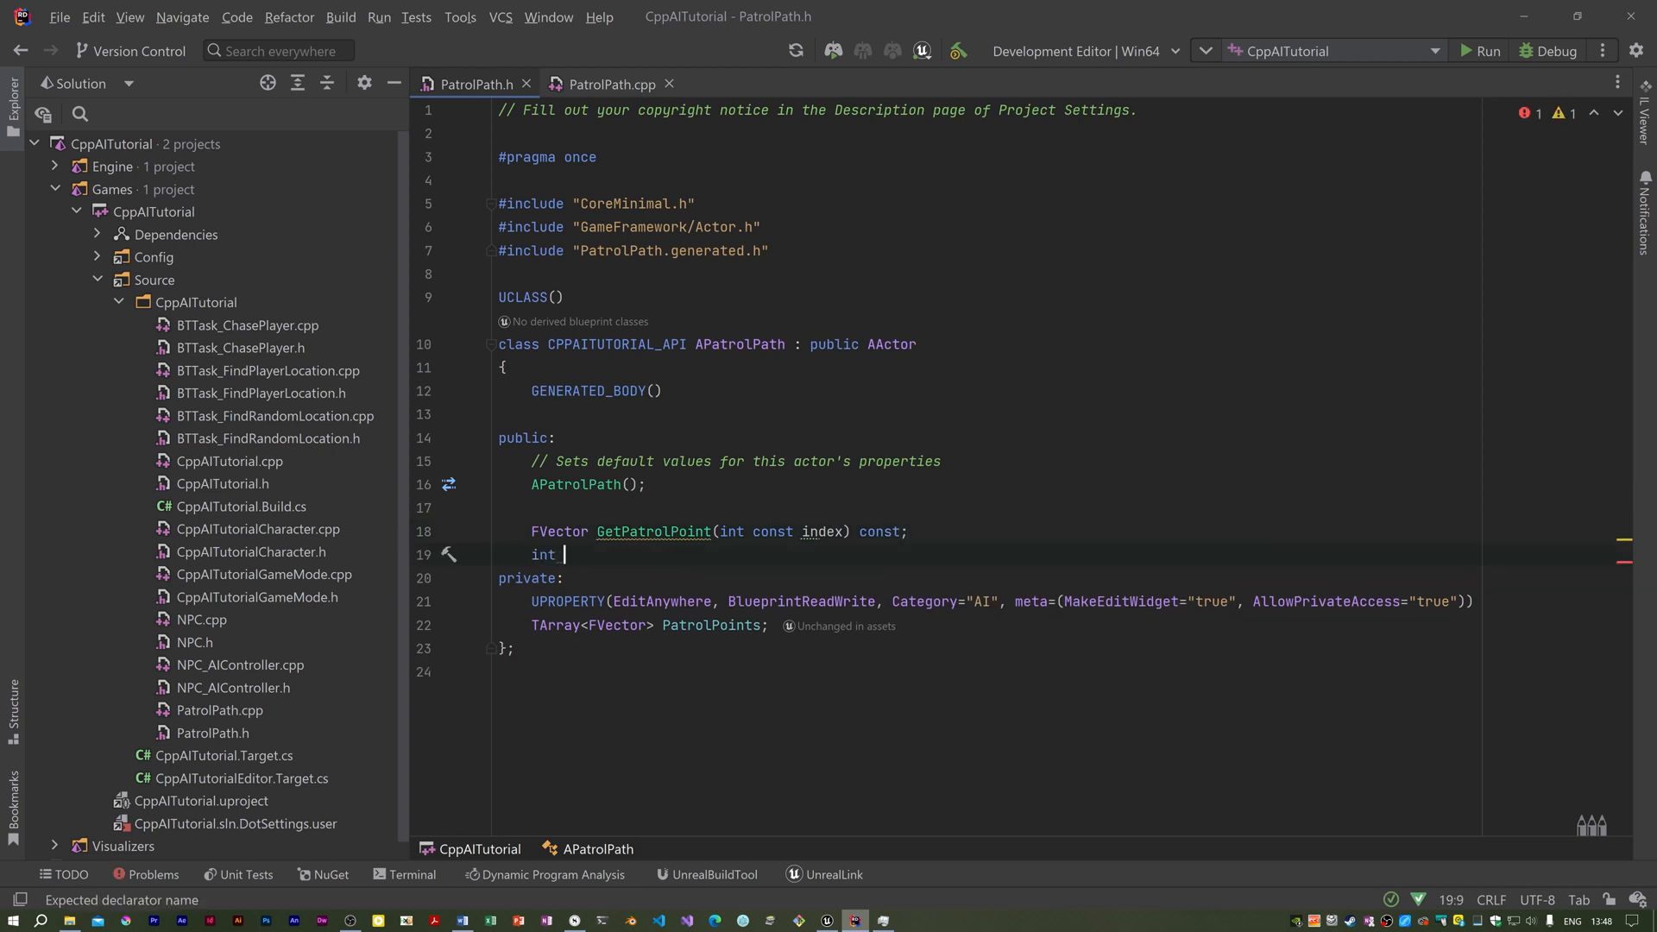
- Declare GetPatrolPoint(index) const and Num() const, implementing them from PatrolPoints
text(Num() const;)
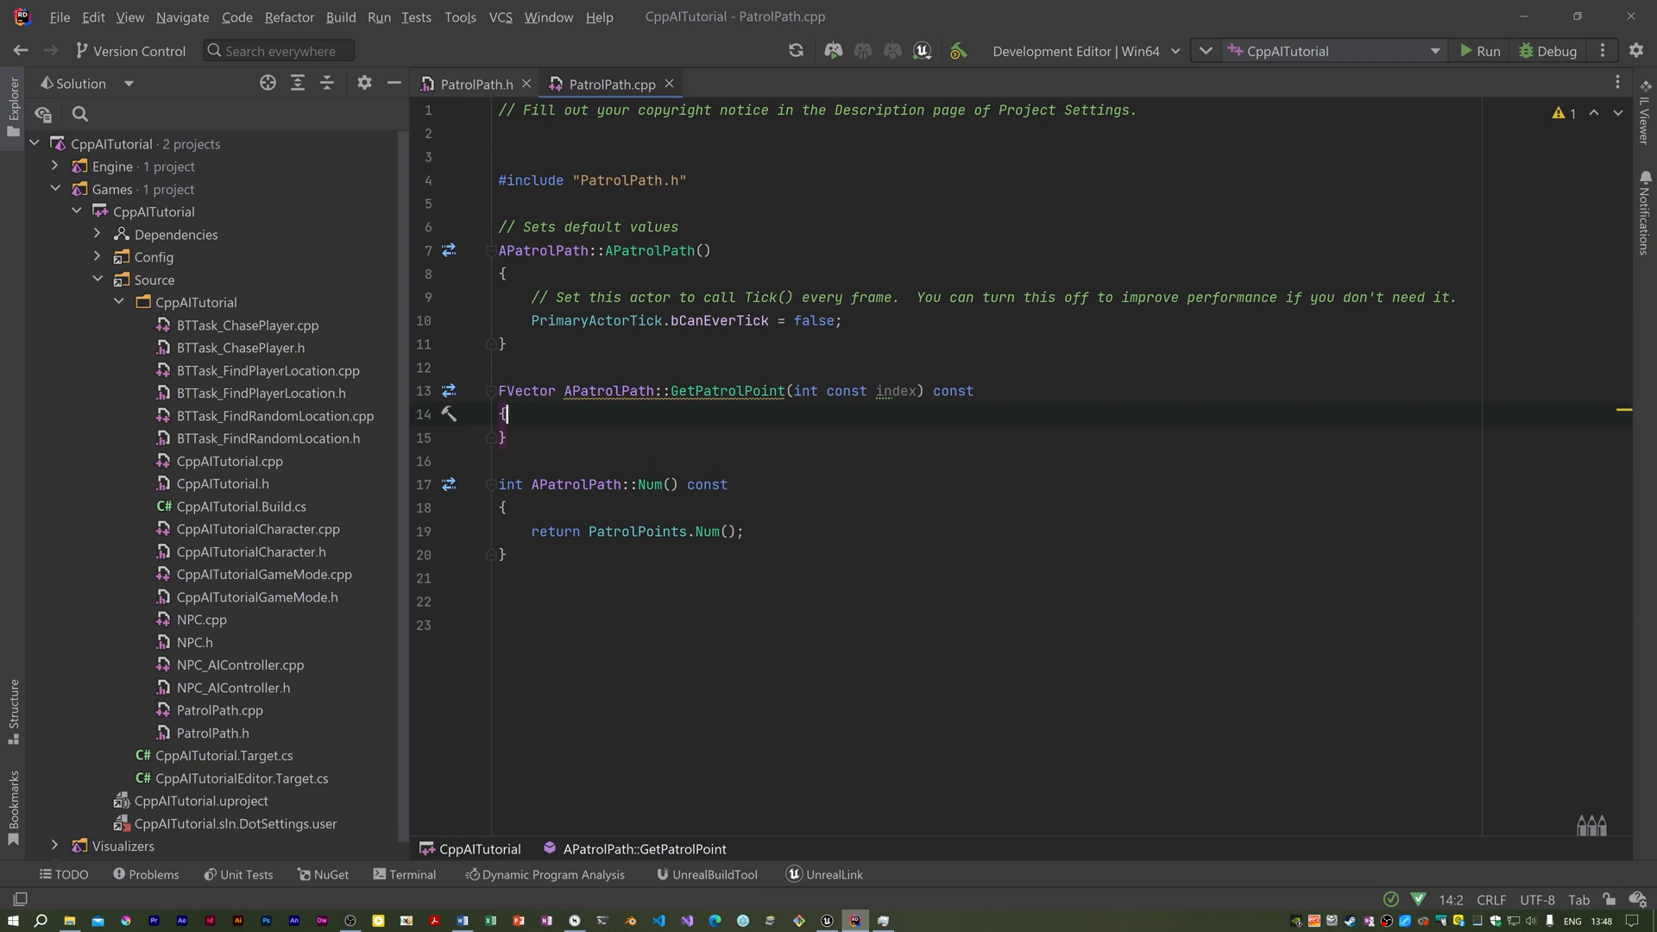
text(return PatrolPoints[)
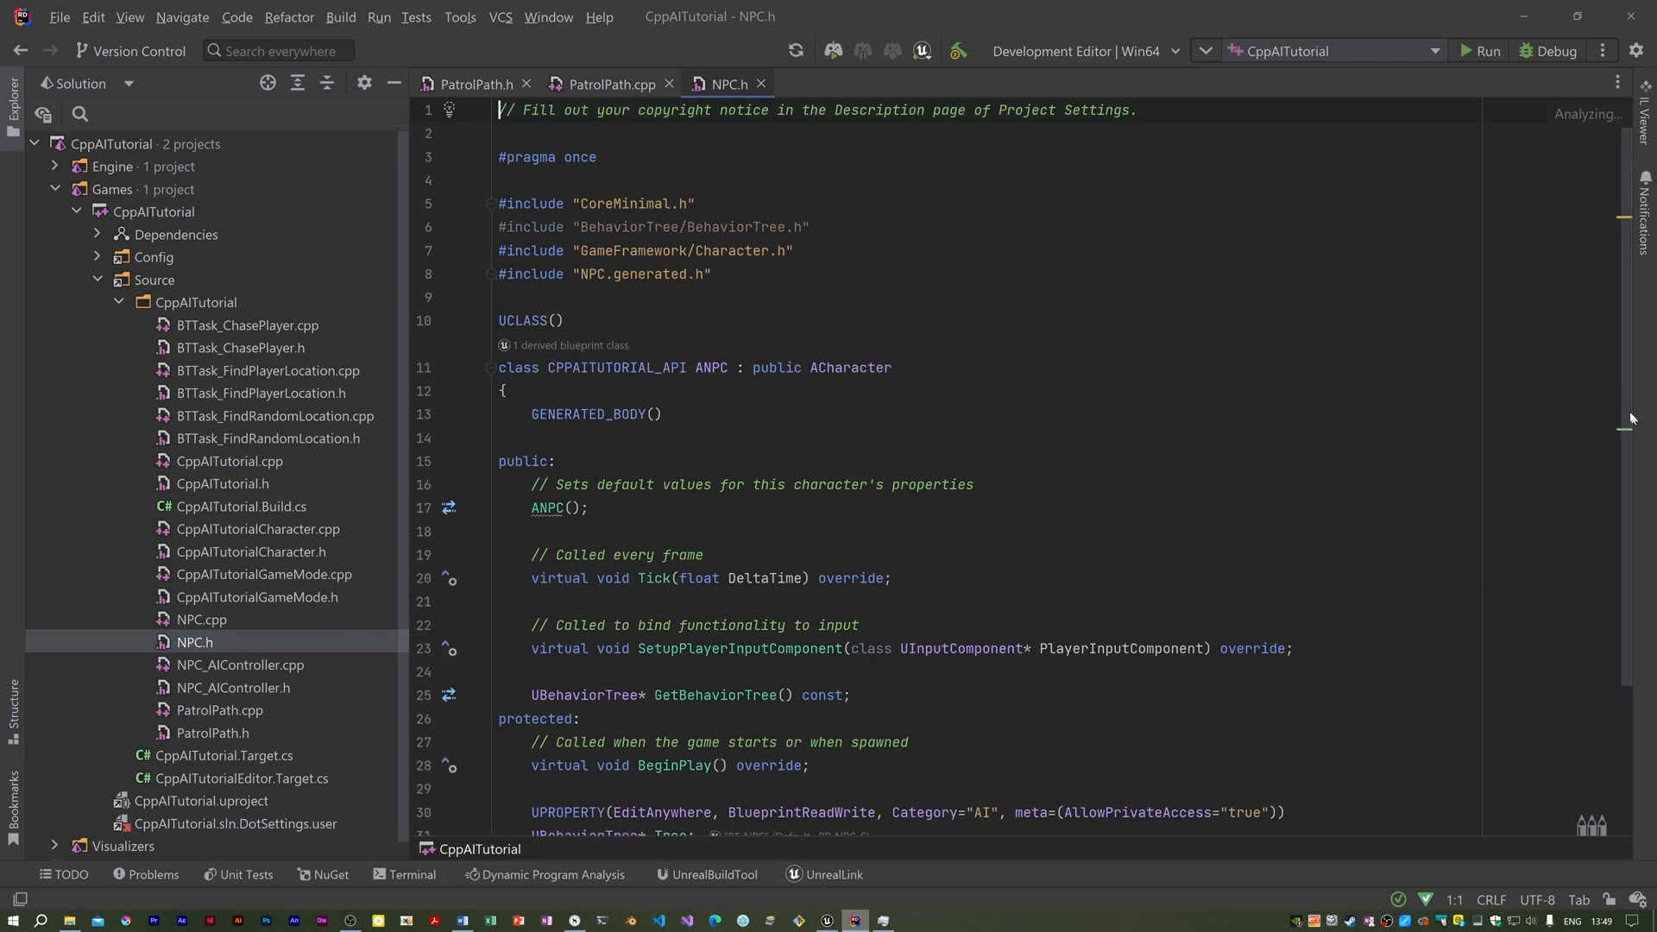
- Add a private UPROPERTY APatrolPath* PatrolPath to NPC.h and import PatrolPath.h
scroll(down, 3)
text(p)
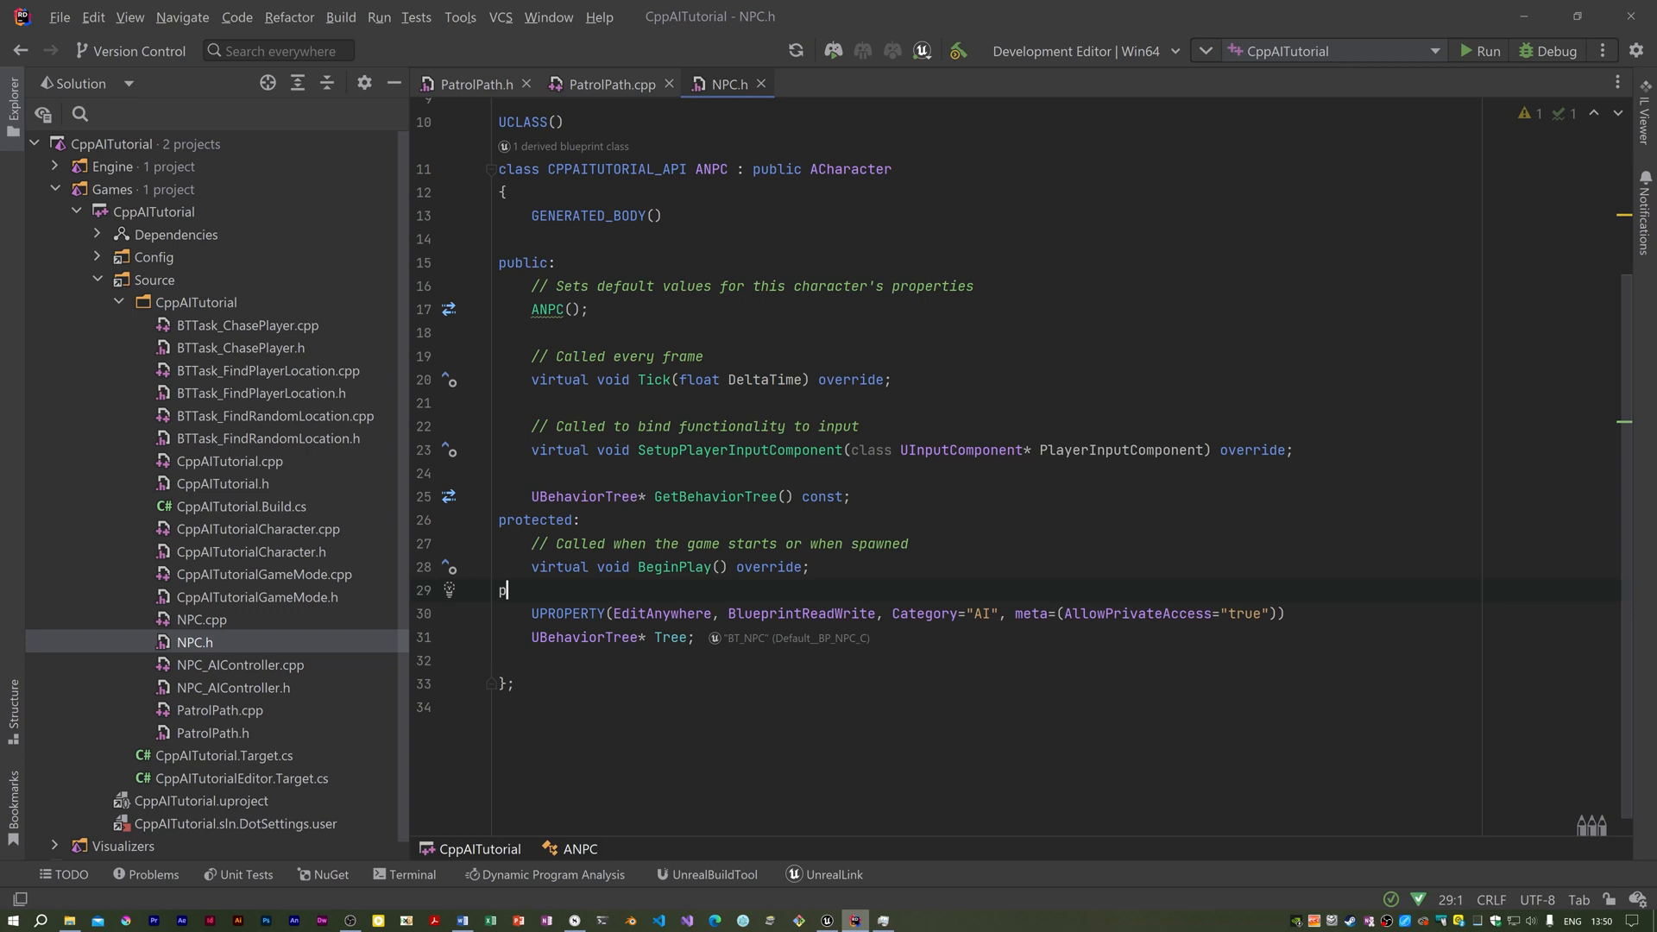
text(ur)
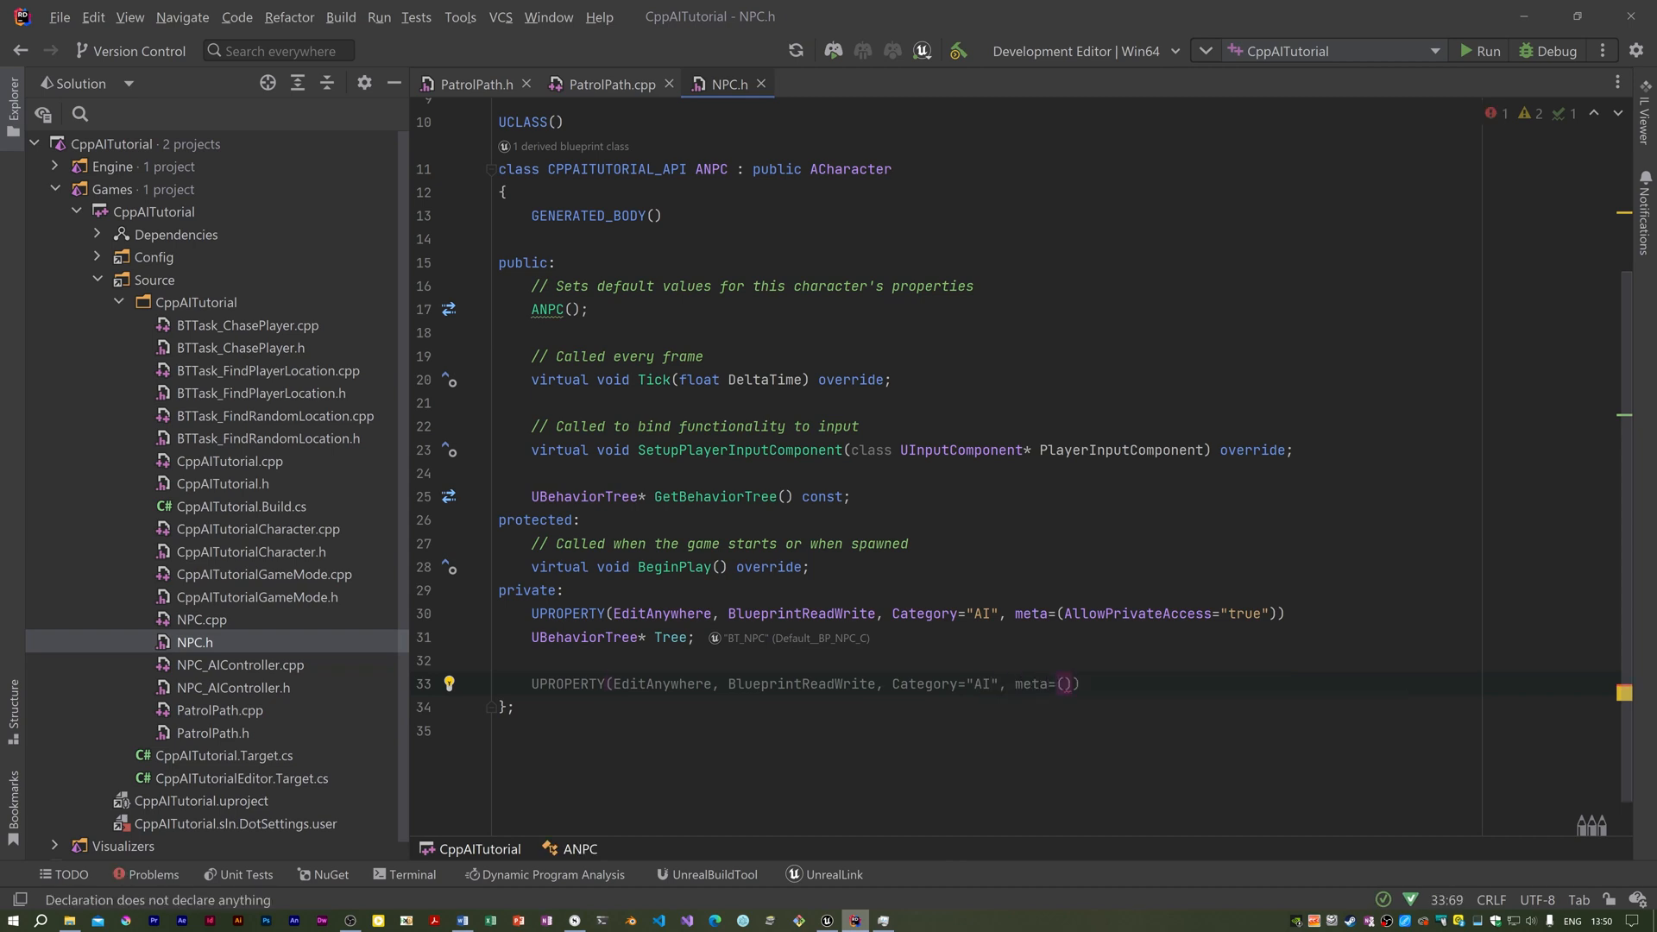
text(AllowPrivateAccess="true"))
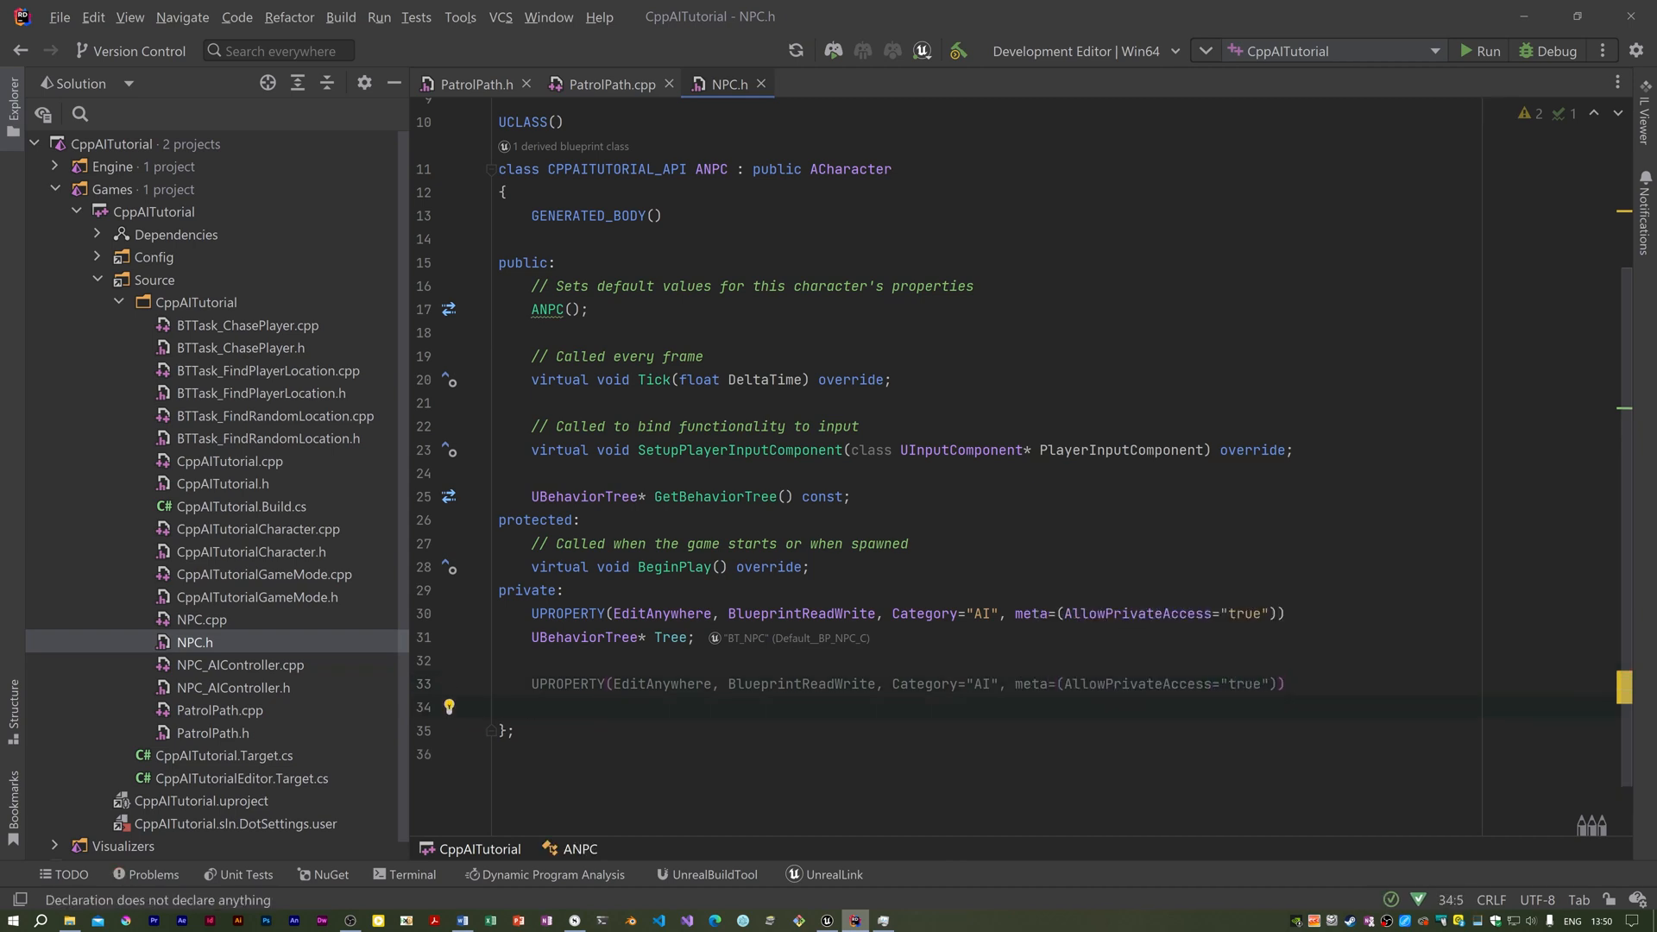
text(APatrolPath)
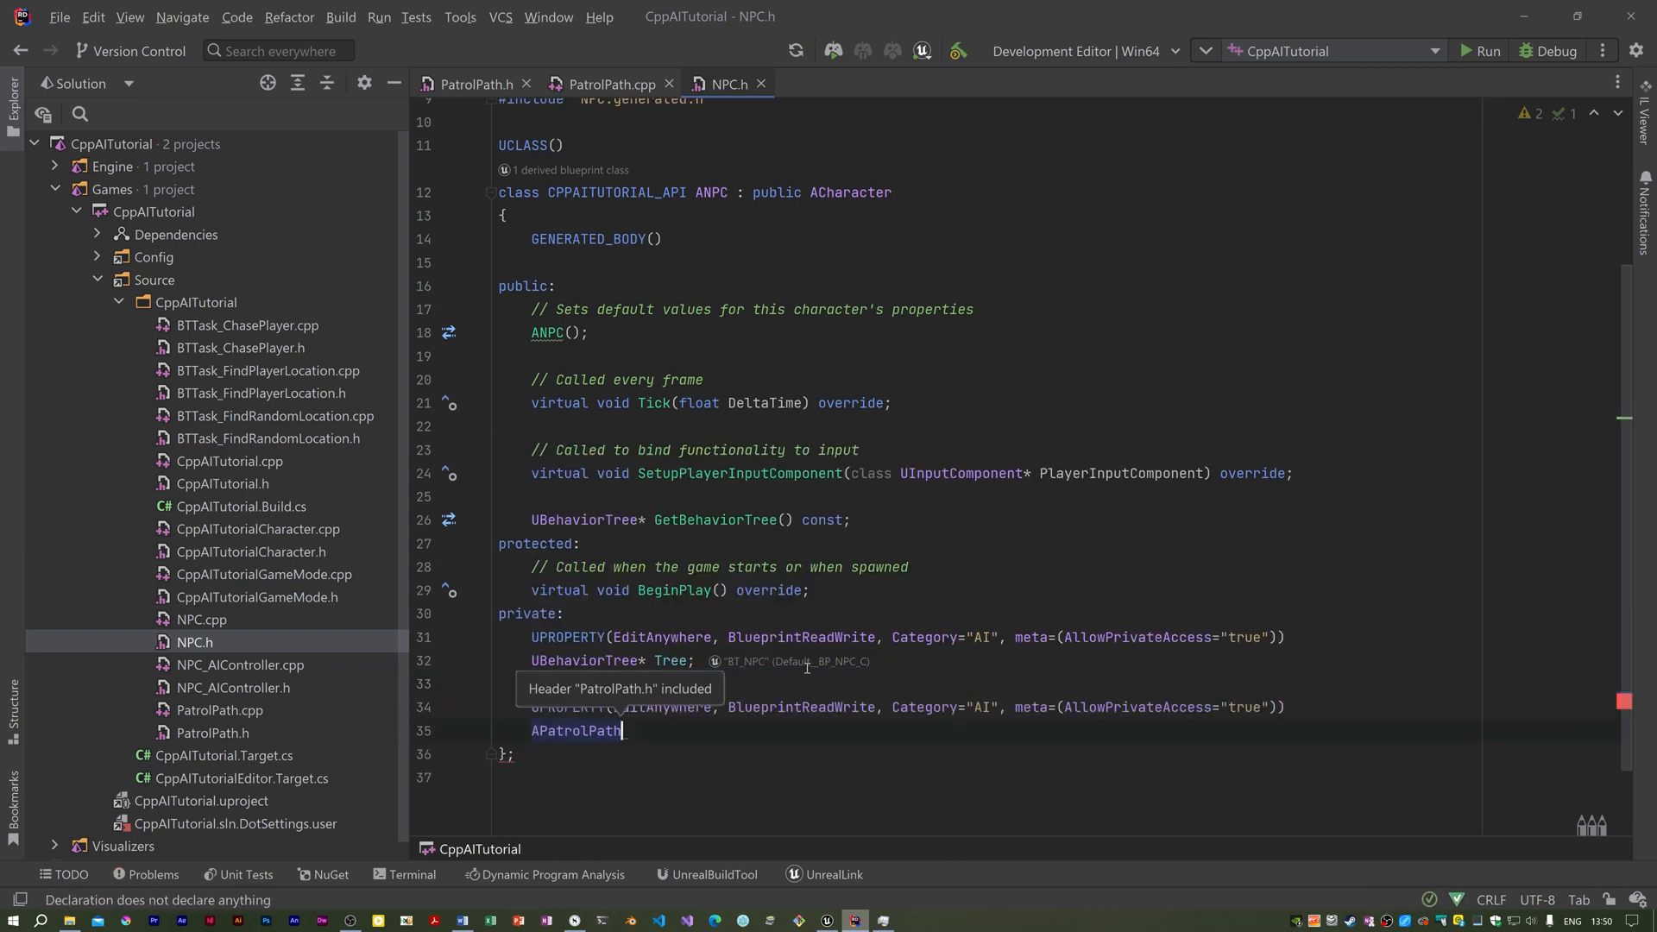
text(* PatrolPath;)
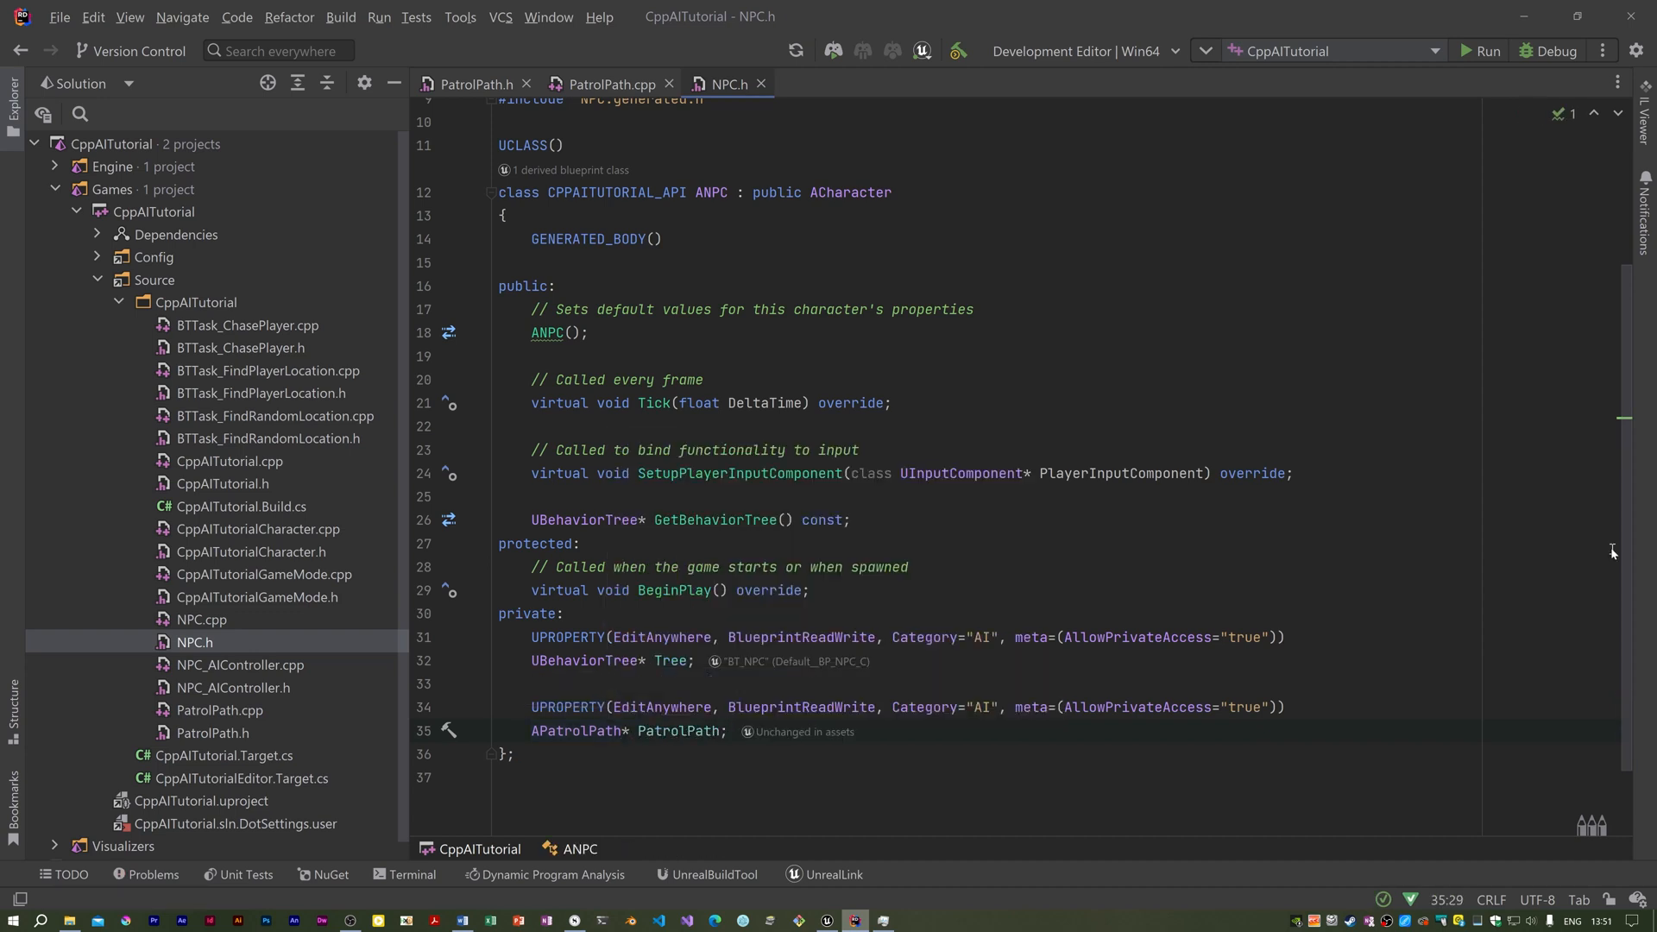
scroll(up, 3)
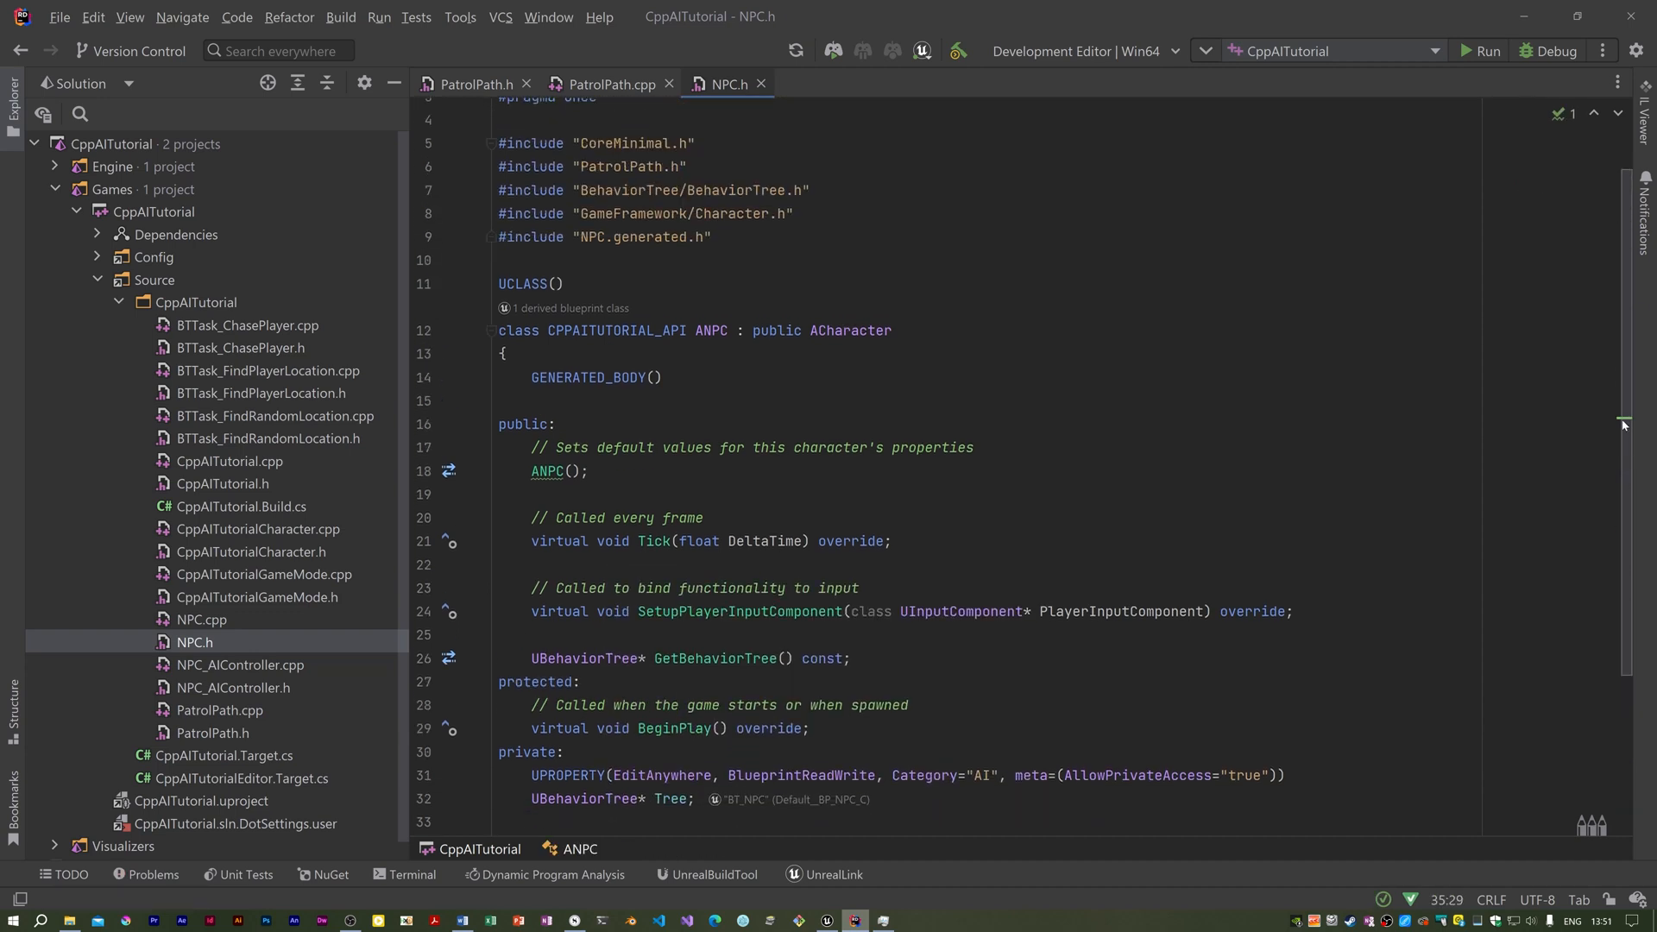
scroll(down, 3)
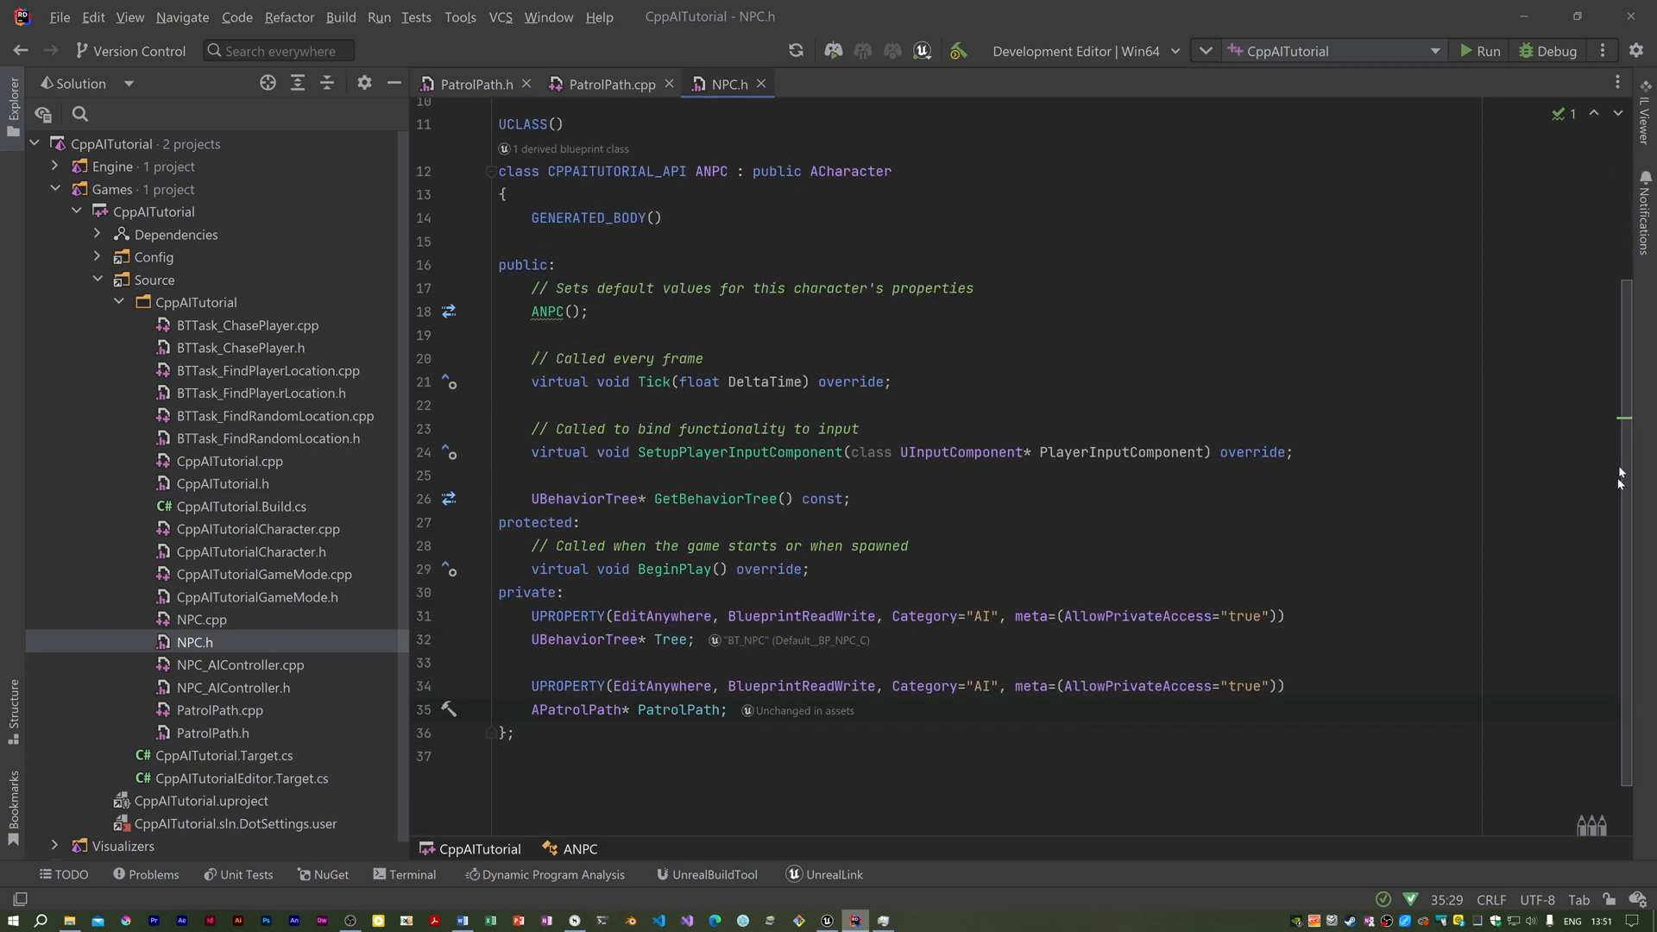
scroll(down, 3)
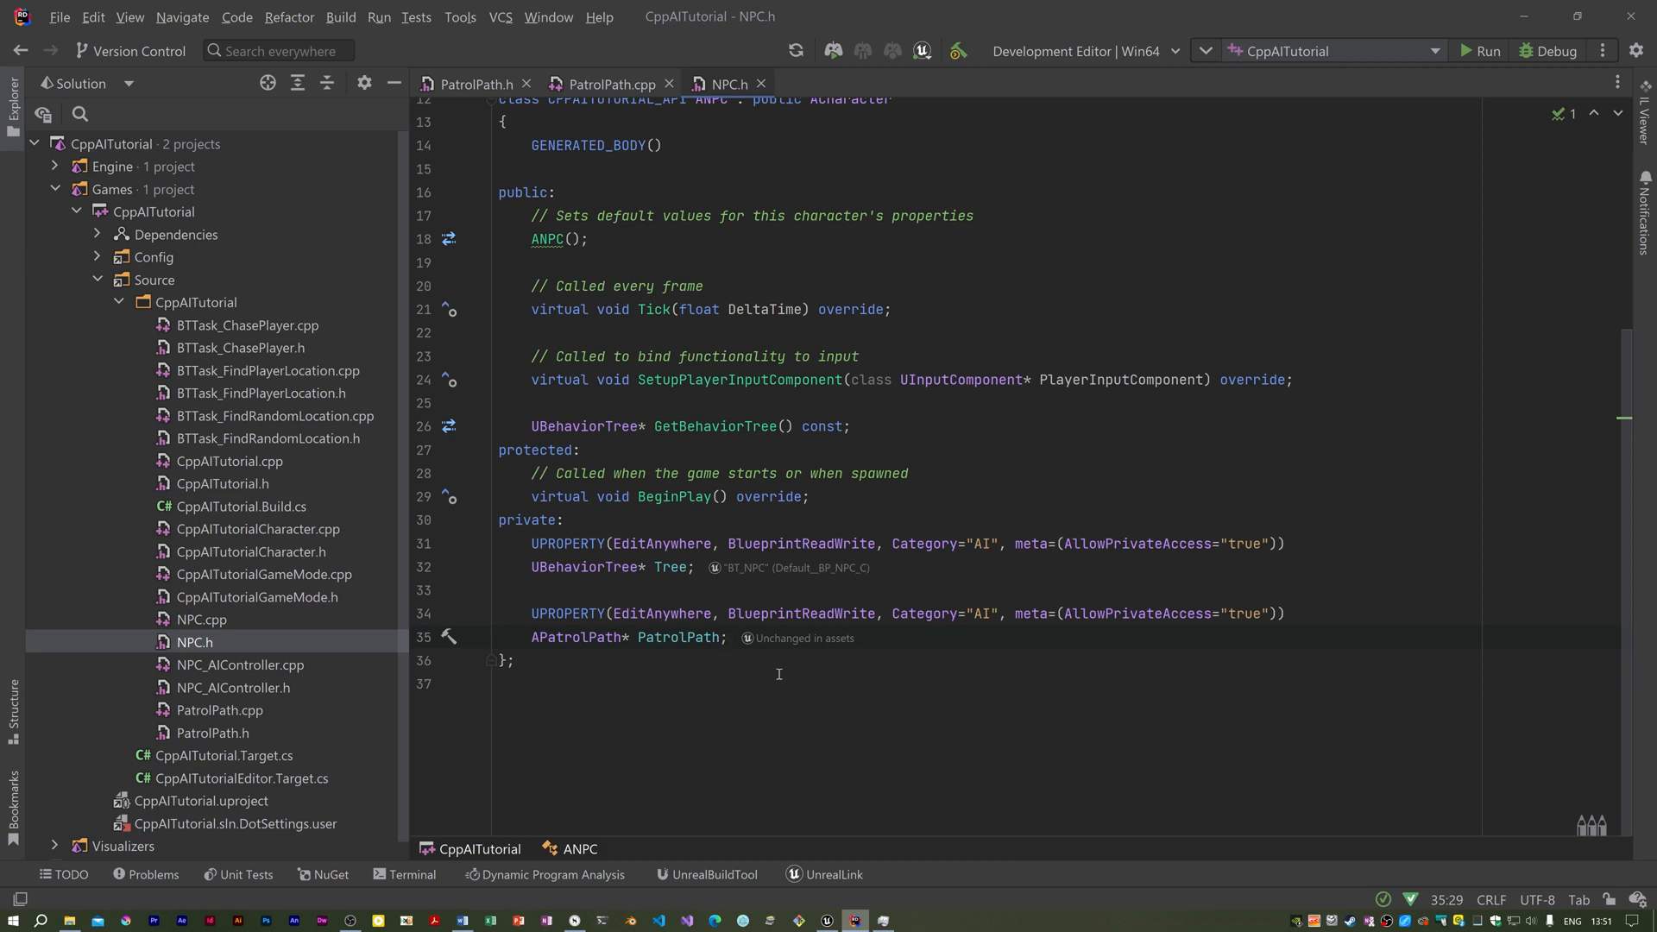
click(726, 637)
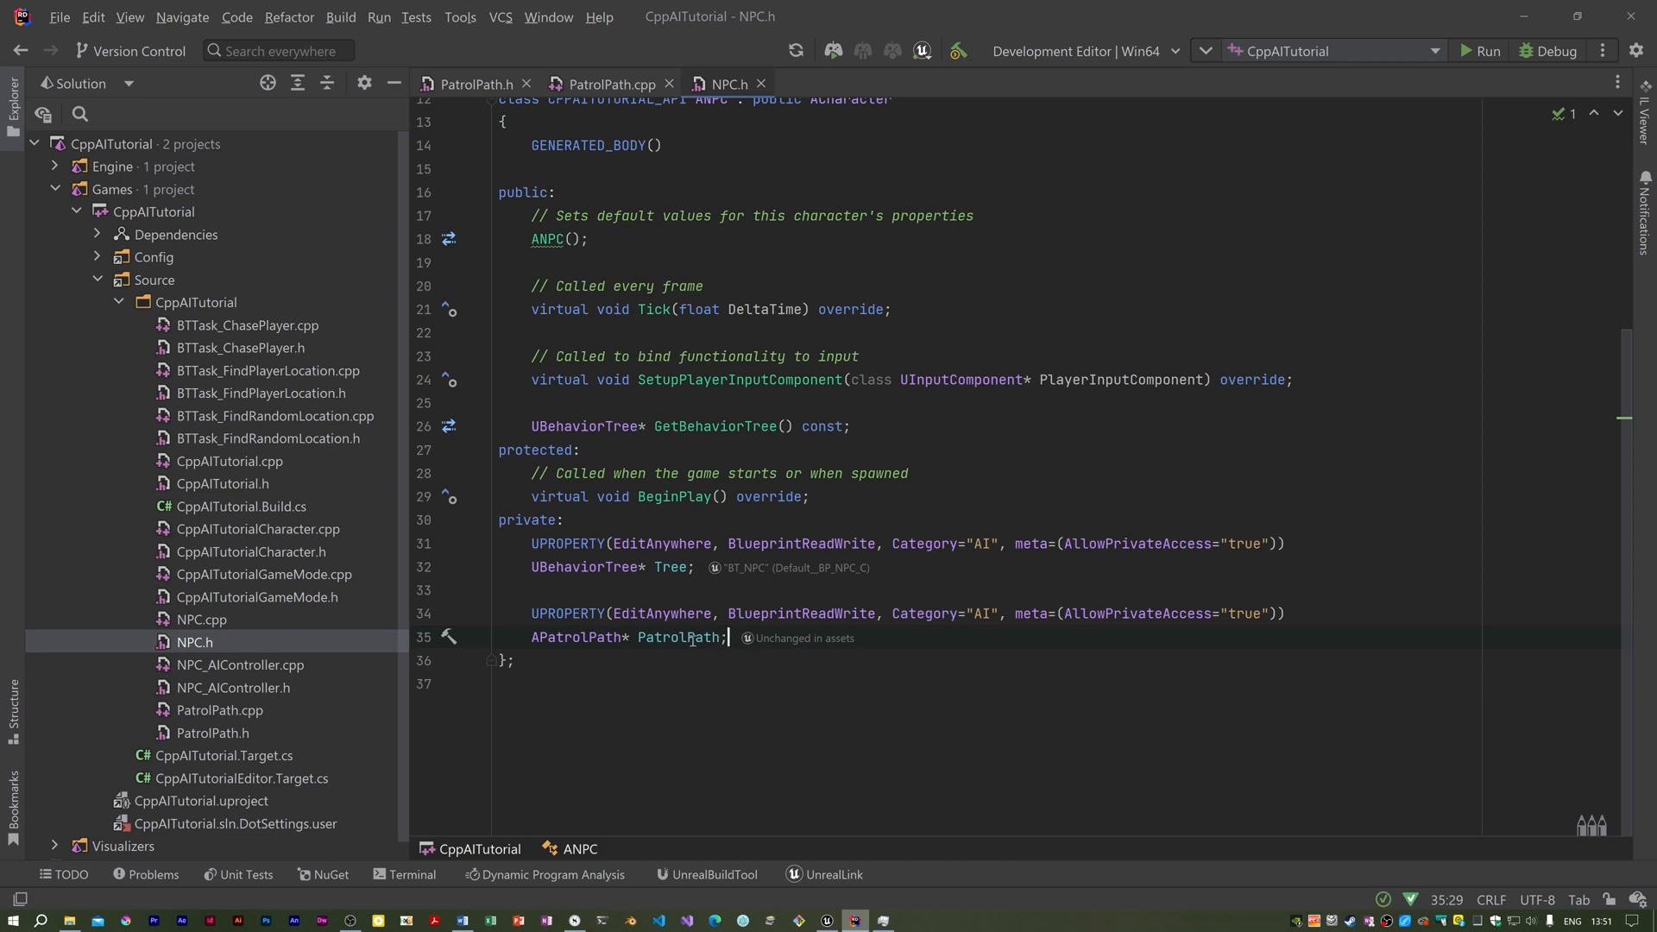
mouse_move(810, 693)
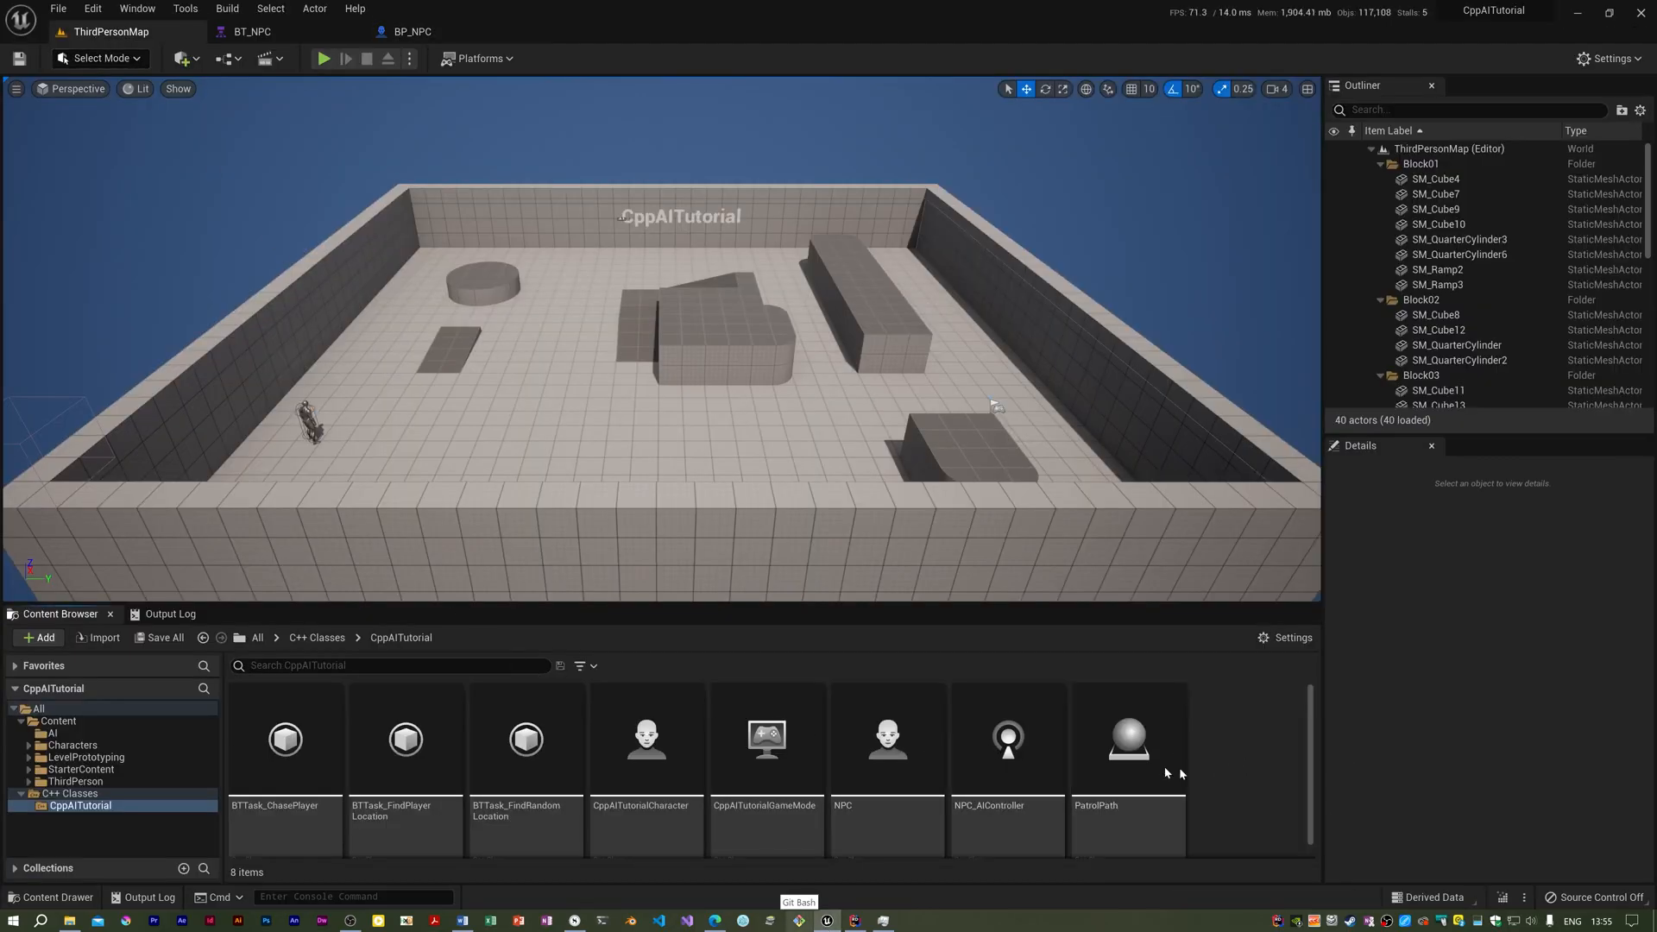
- Create Blueprint BP_PatrolPath from the PatrolPath class in the AI folder, then close its editor
right_click(1128, 739)
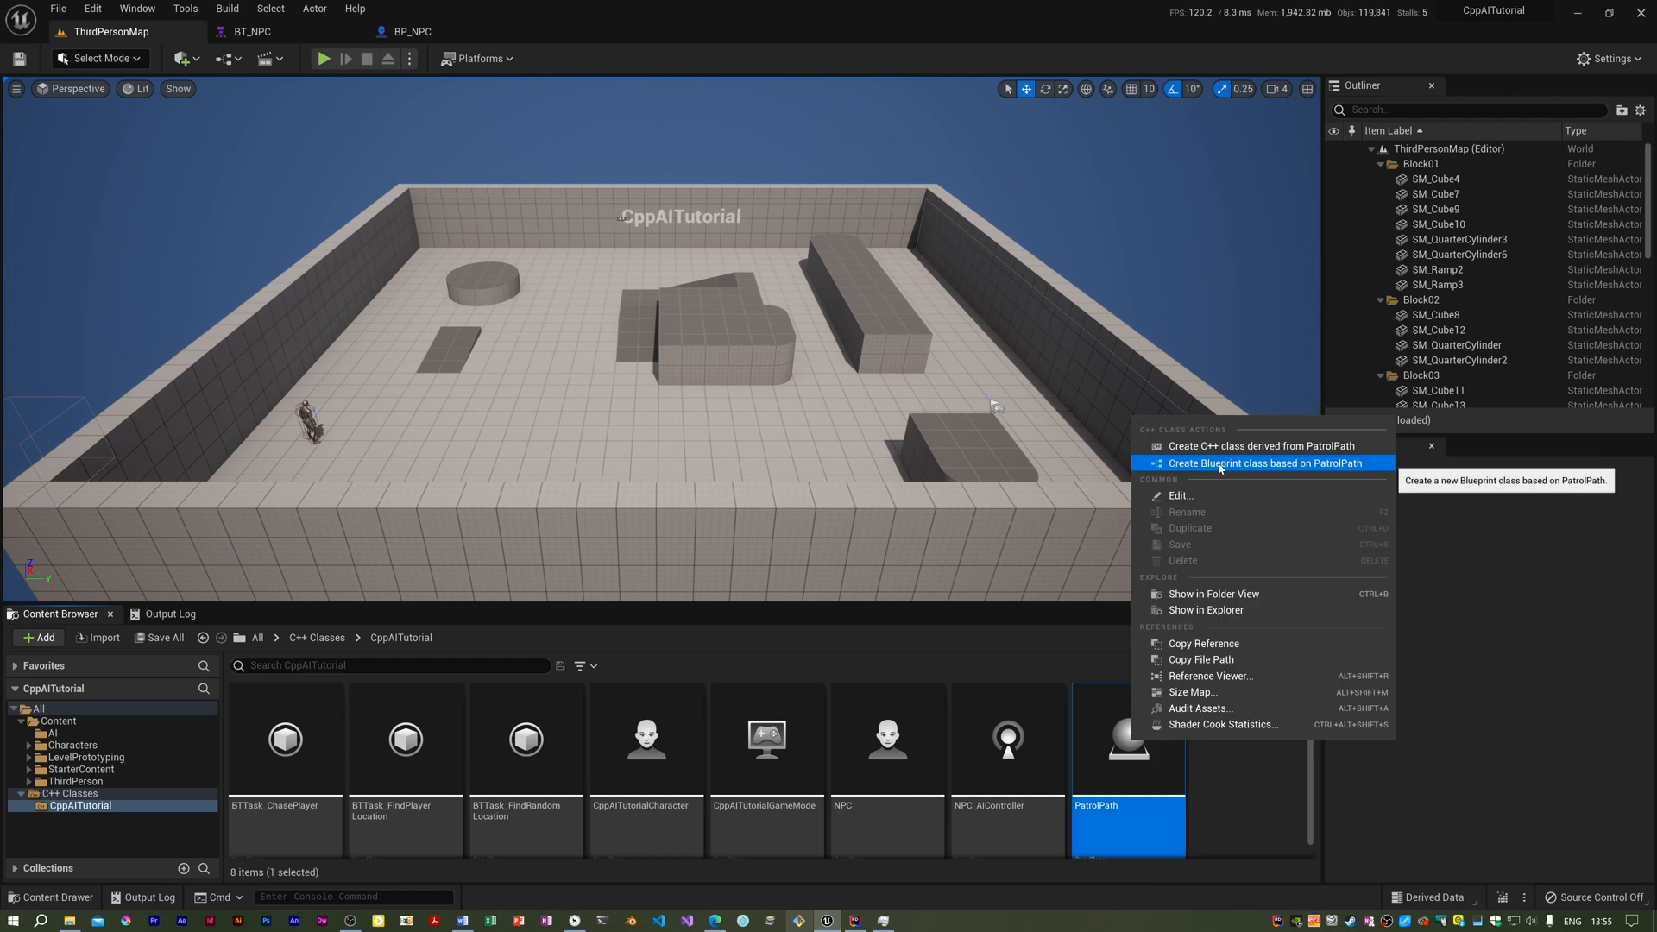
click(1265, 462)
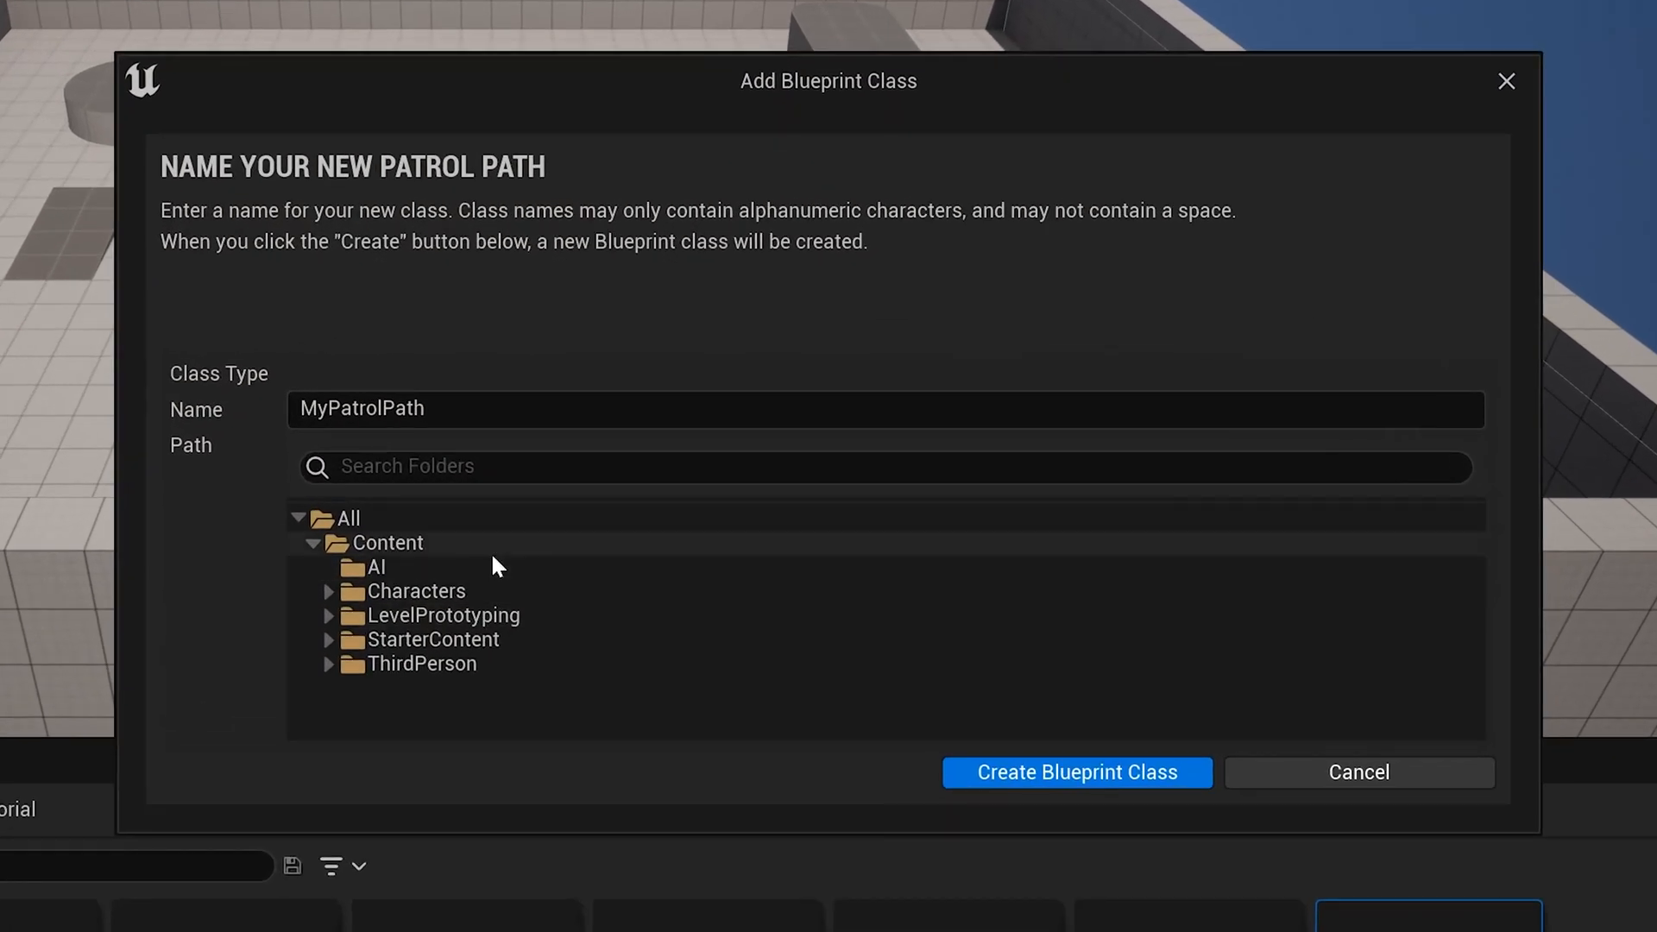
click(376, 568)
text(BP_)
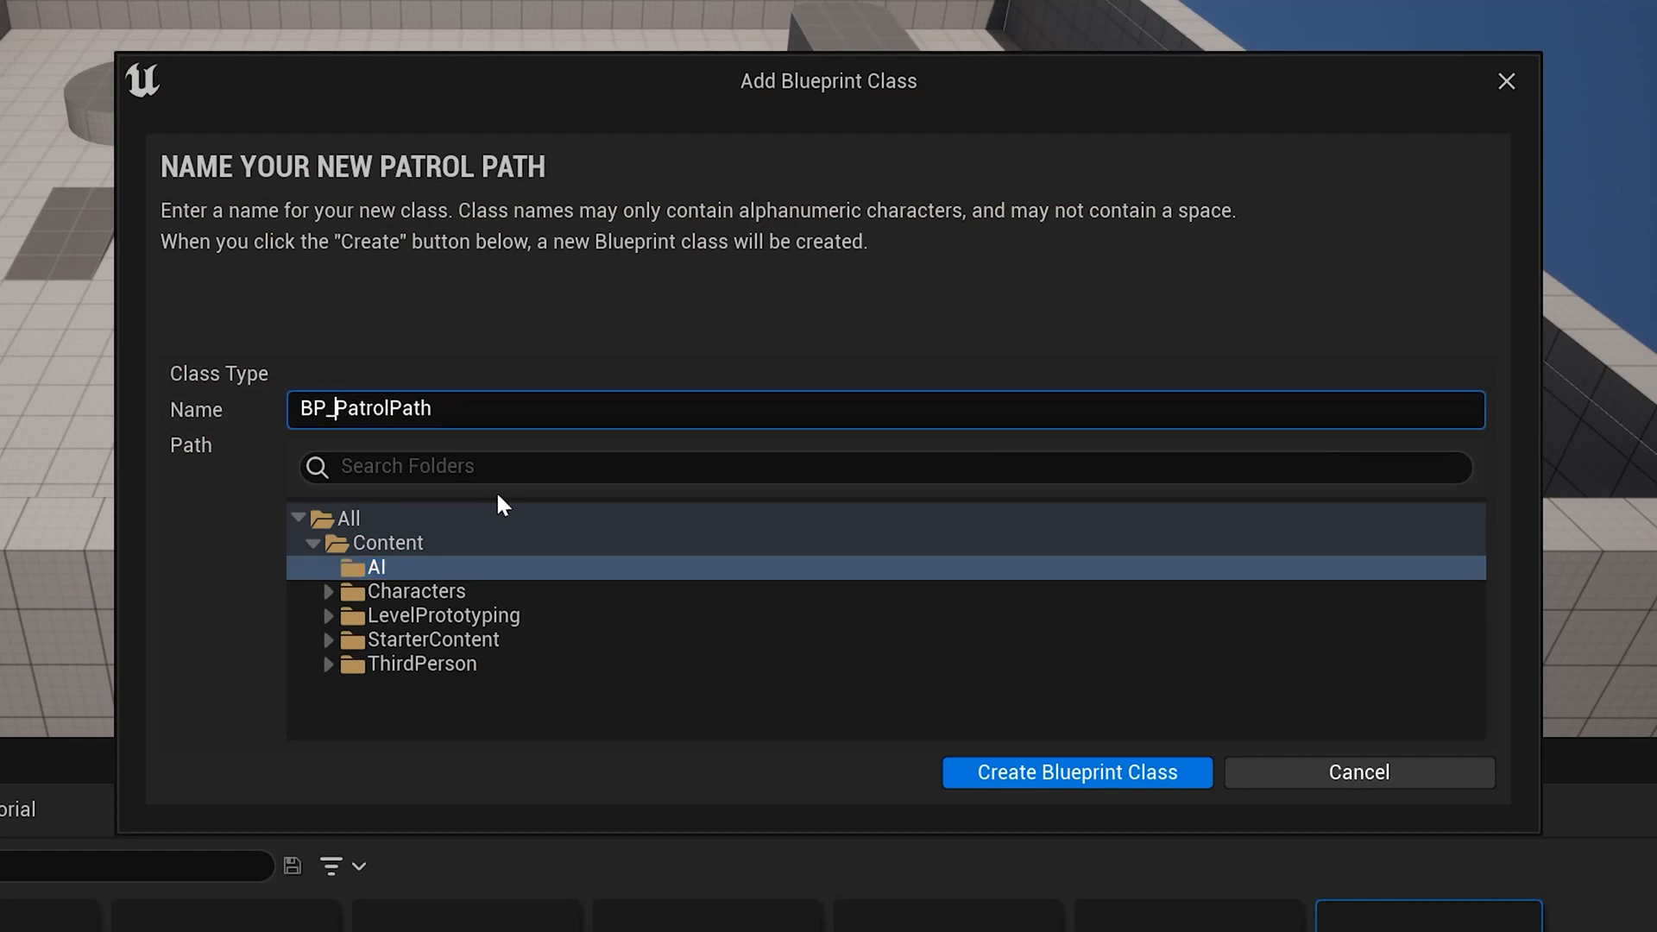
mouse_move(1092, 767)
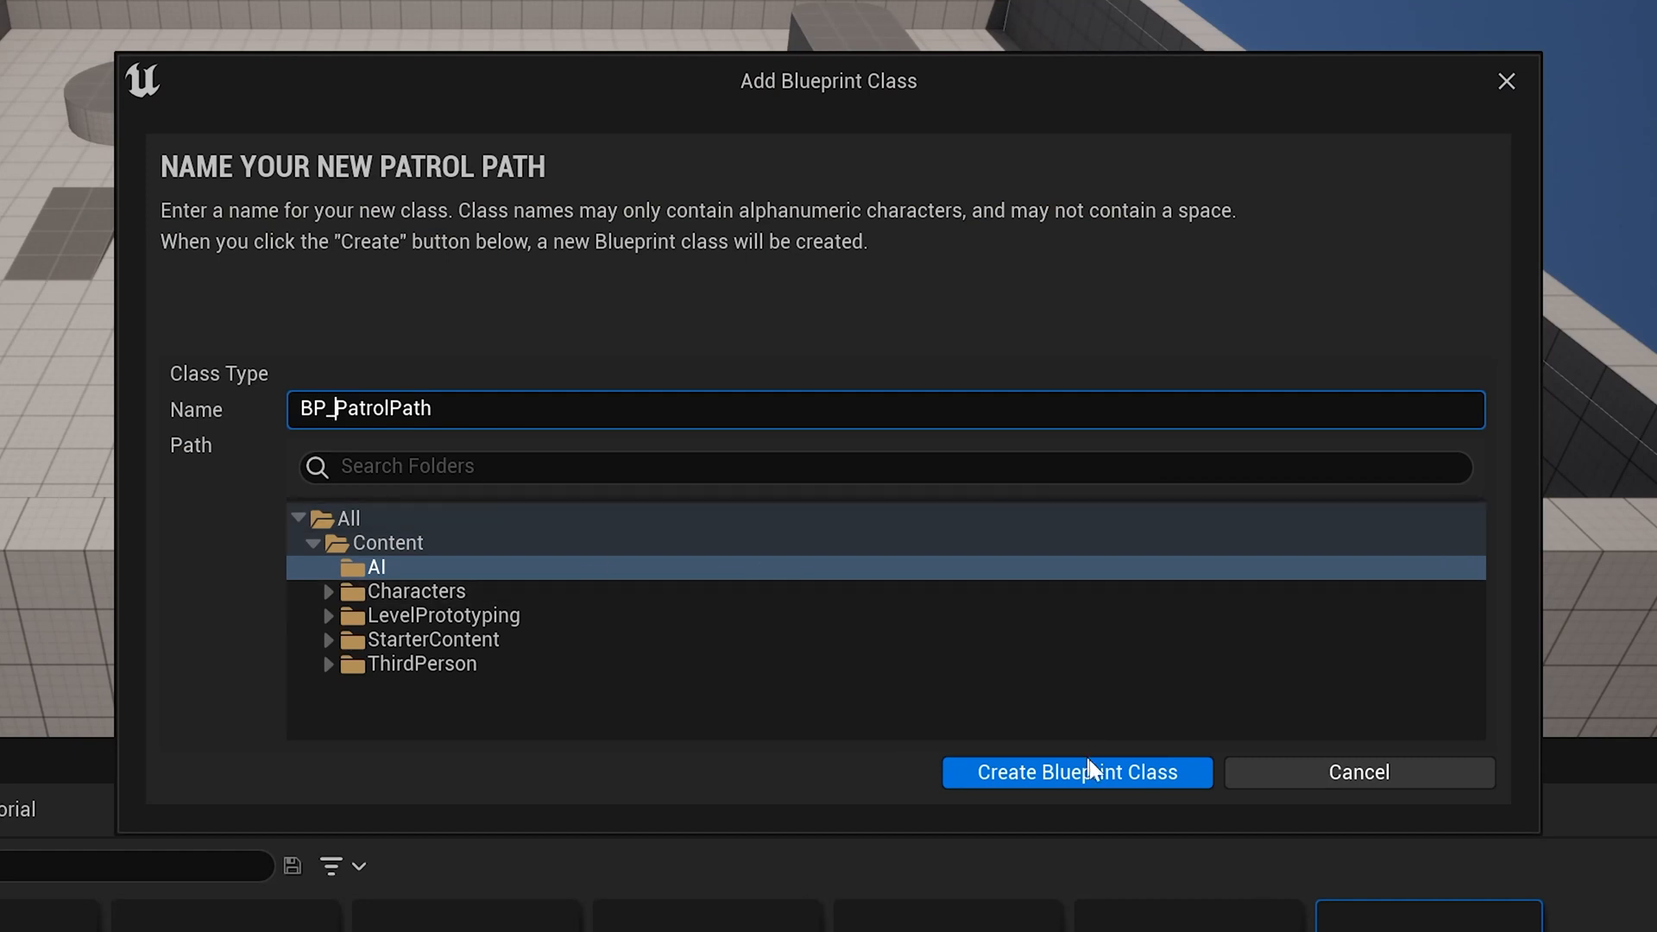
mouse_move(1078, 787)
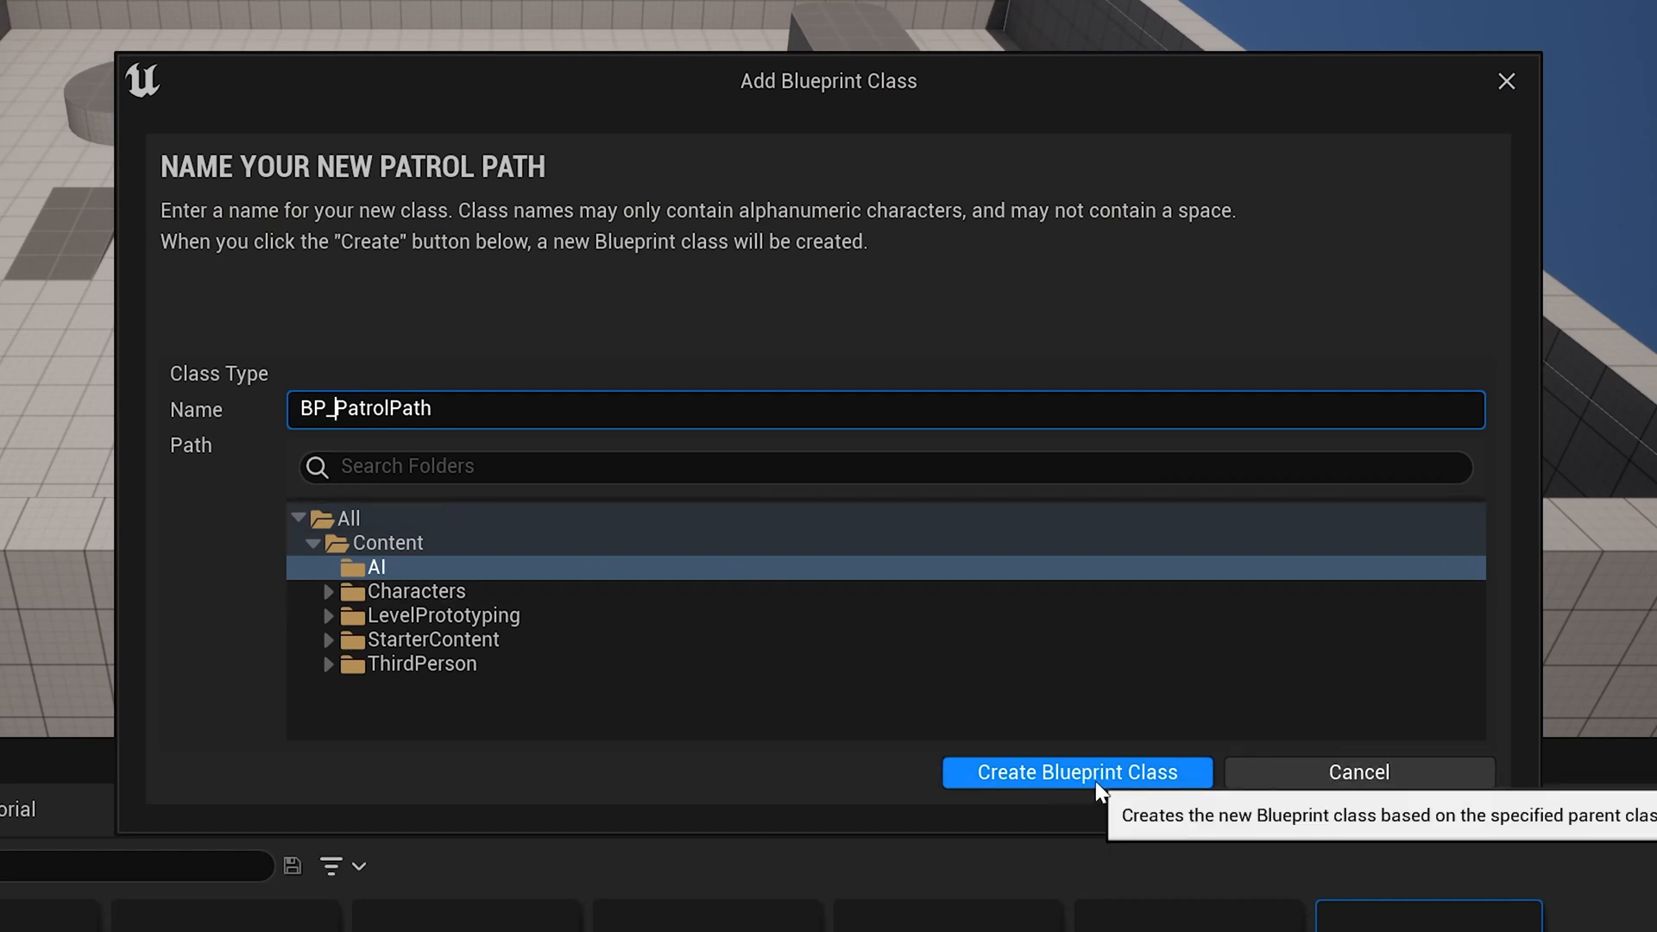
click(1077, 772)
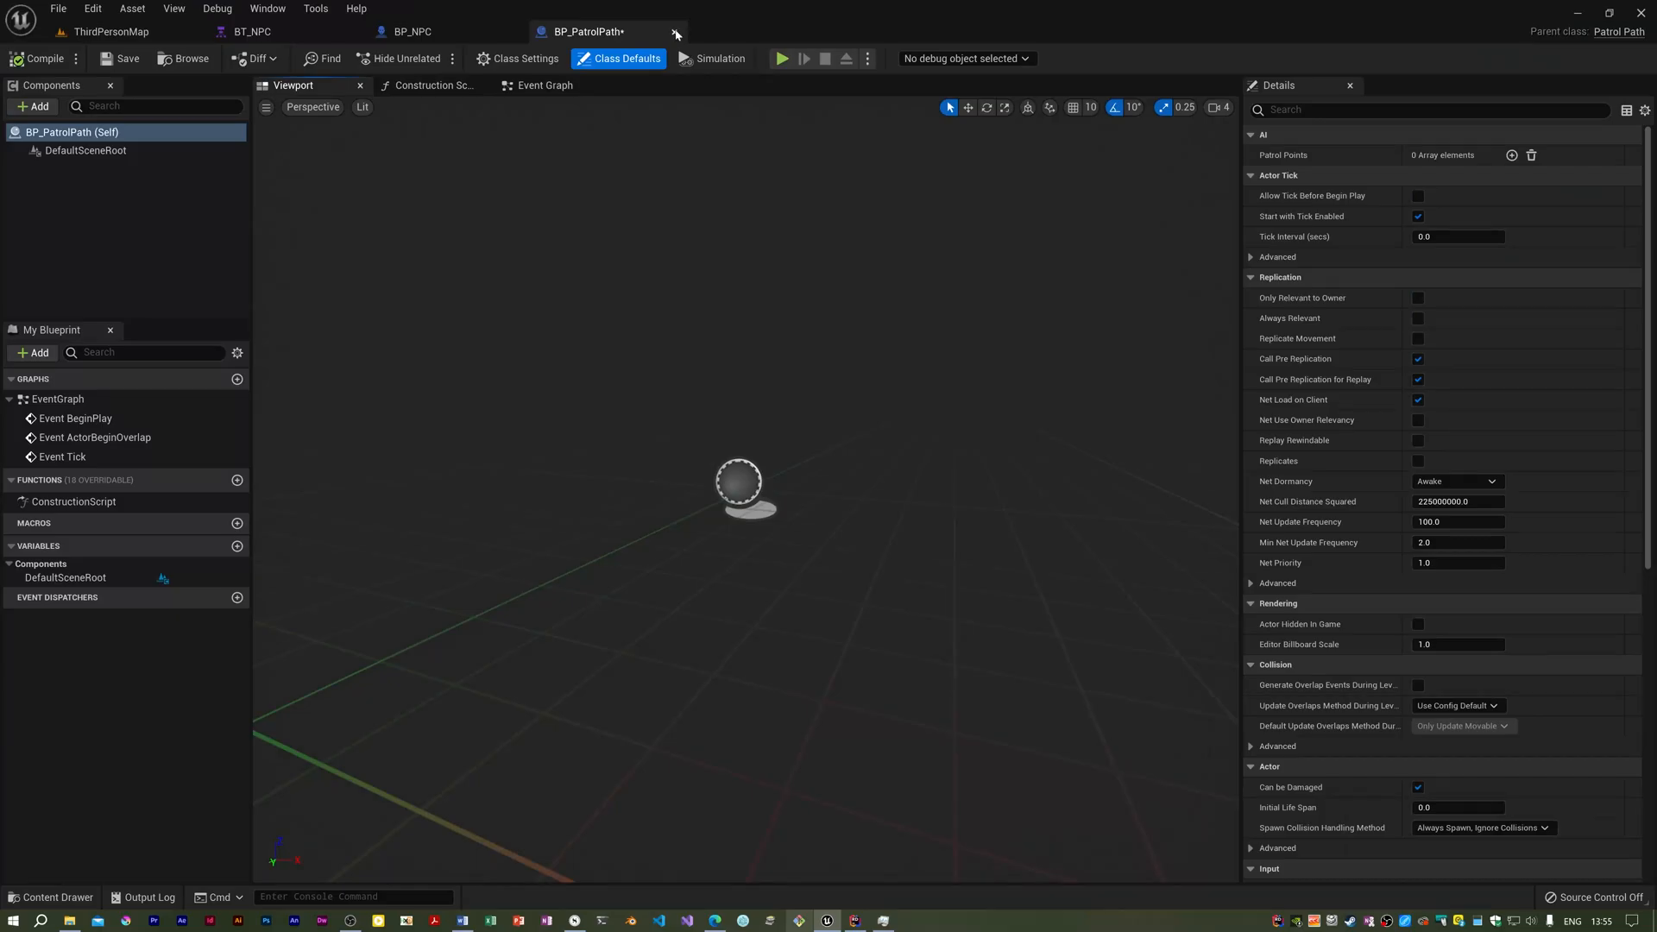
click(127, 58)
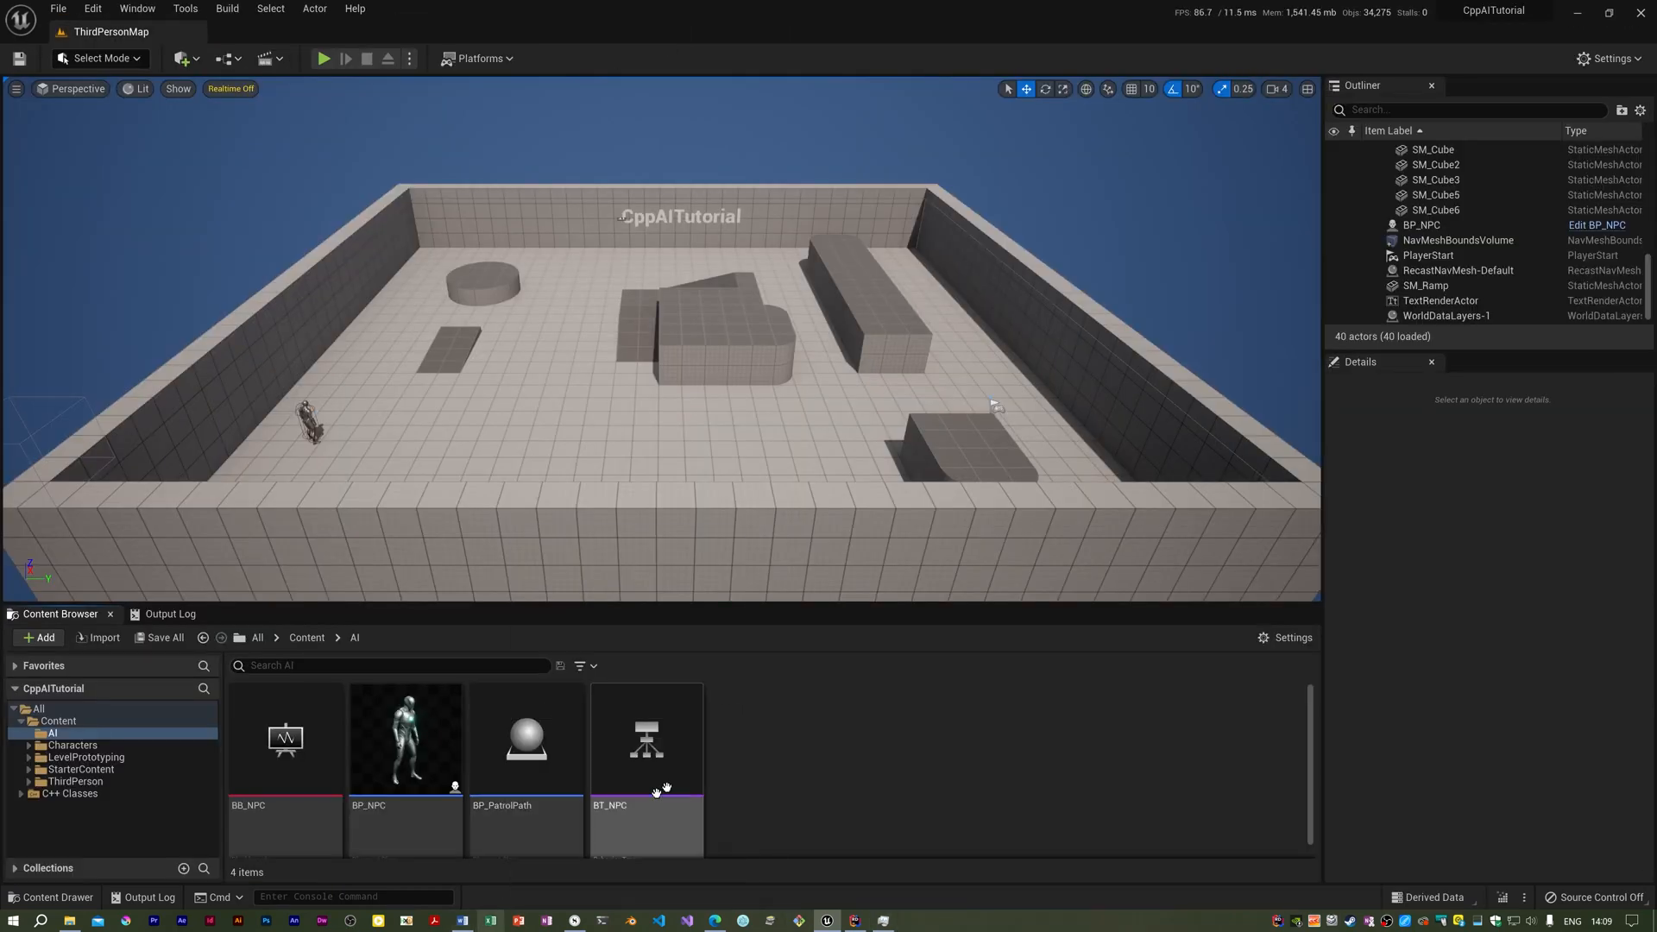
- Place BP_PatrolPath in ThirdPersonMap, checking its position against BP_NPC
click(525, 740)
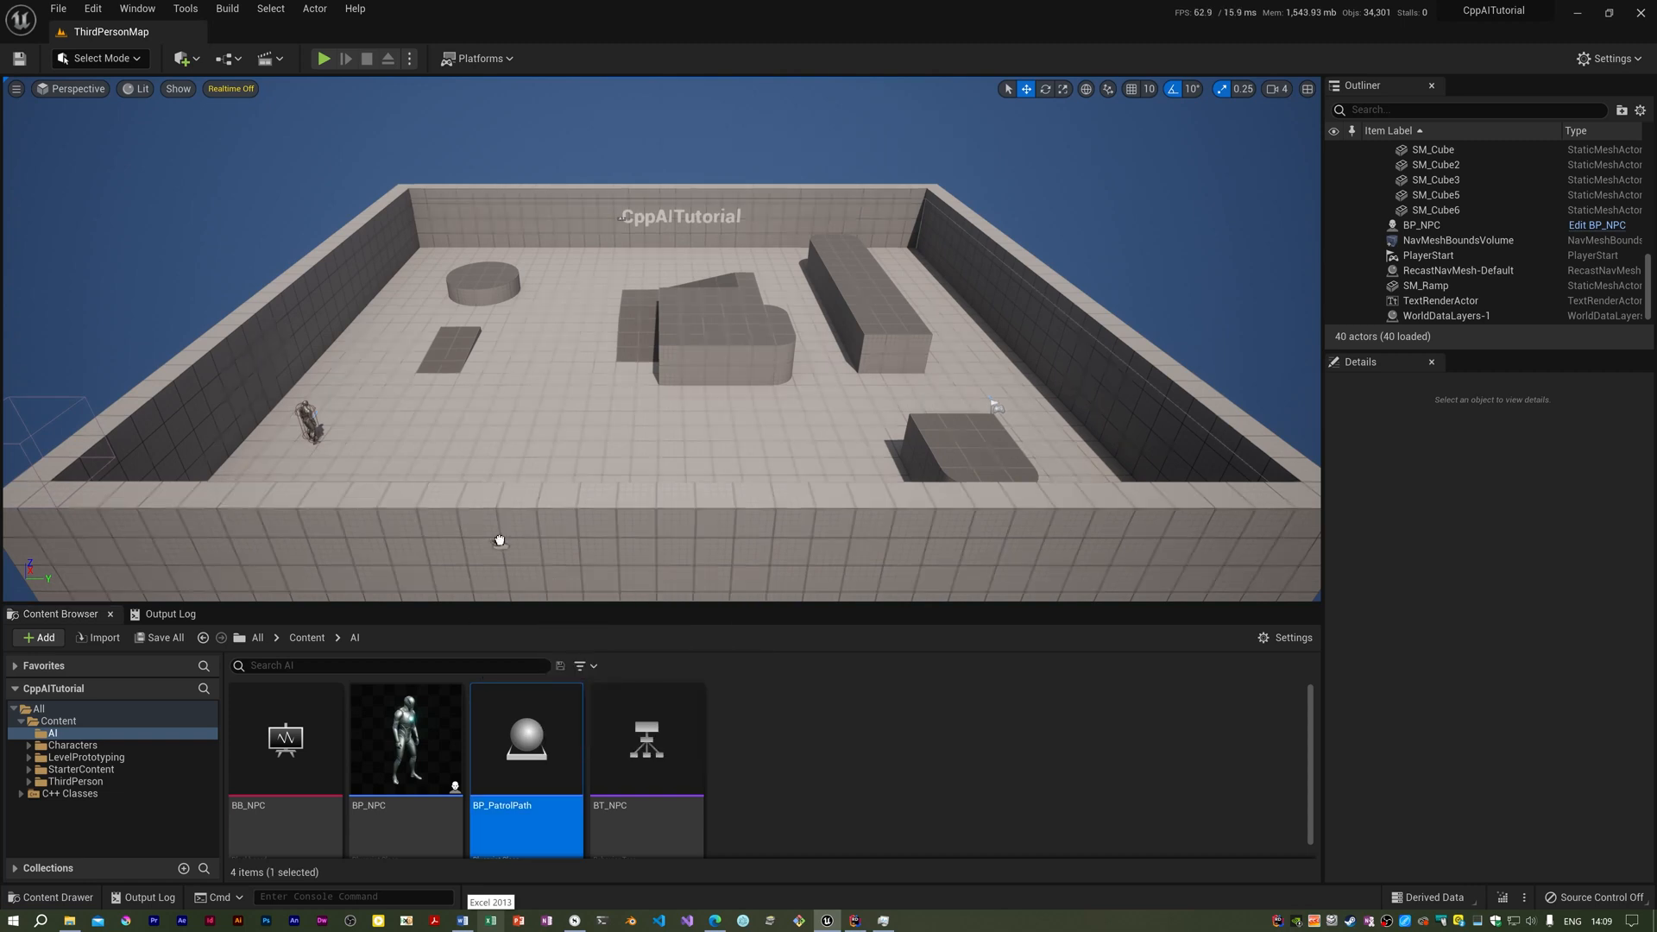
mouse_move(328, 415)
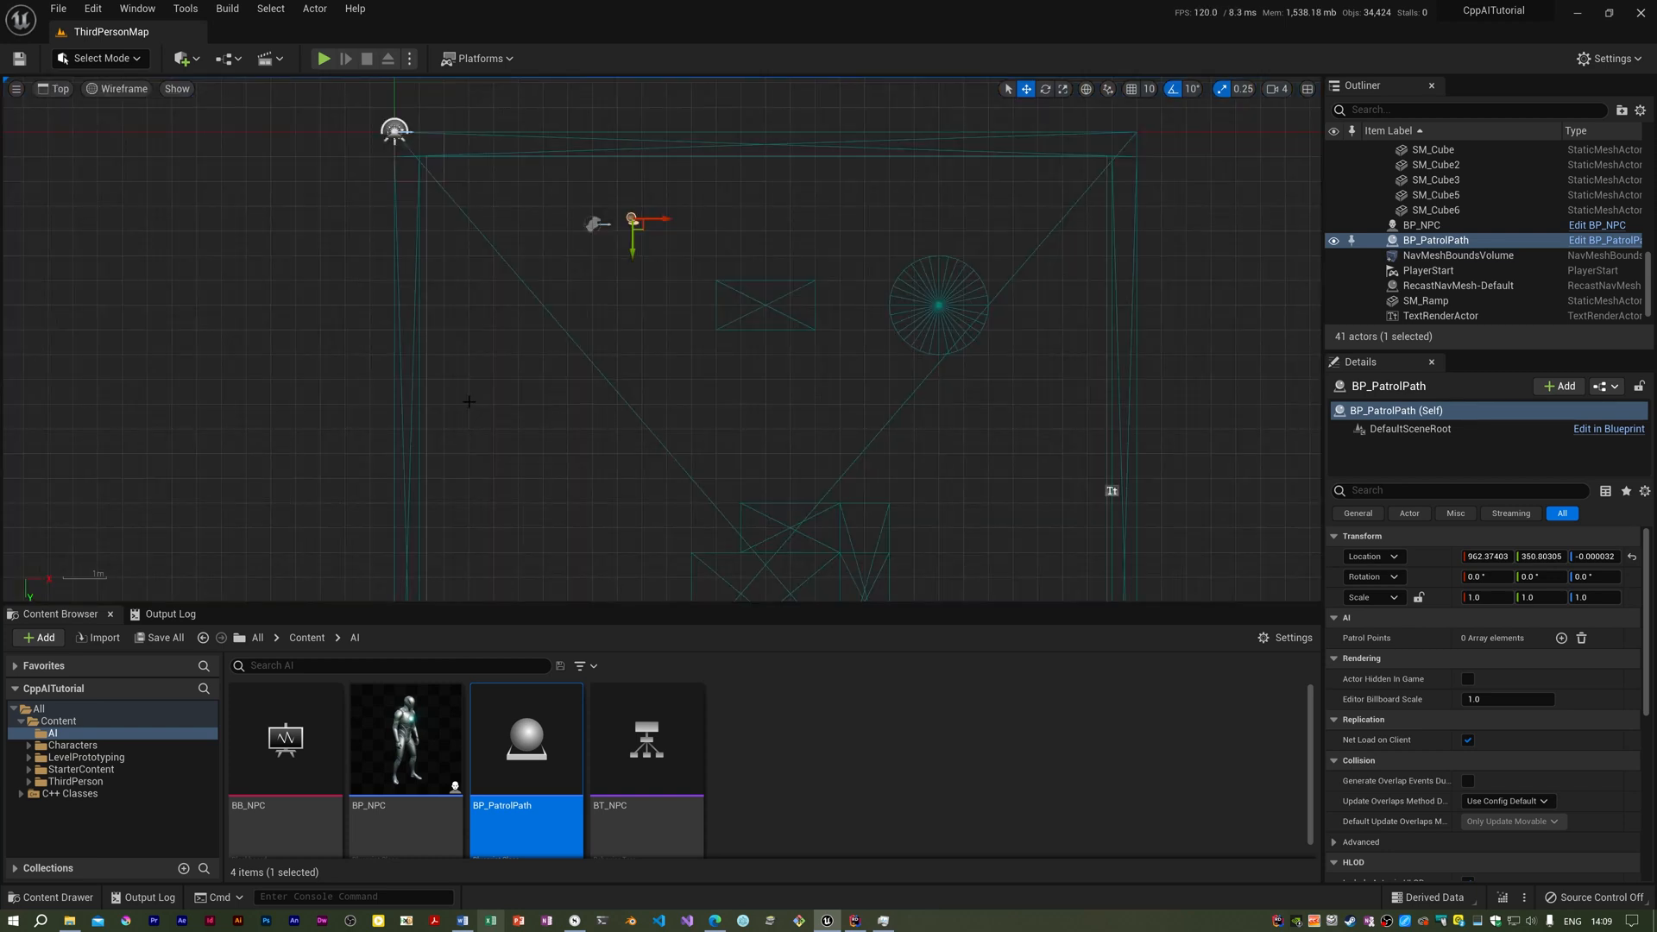
click(1422, 226)
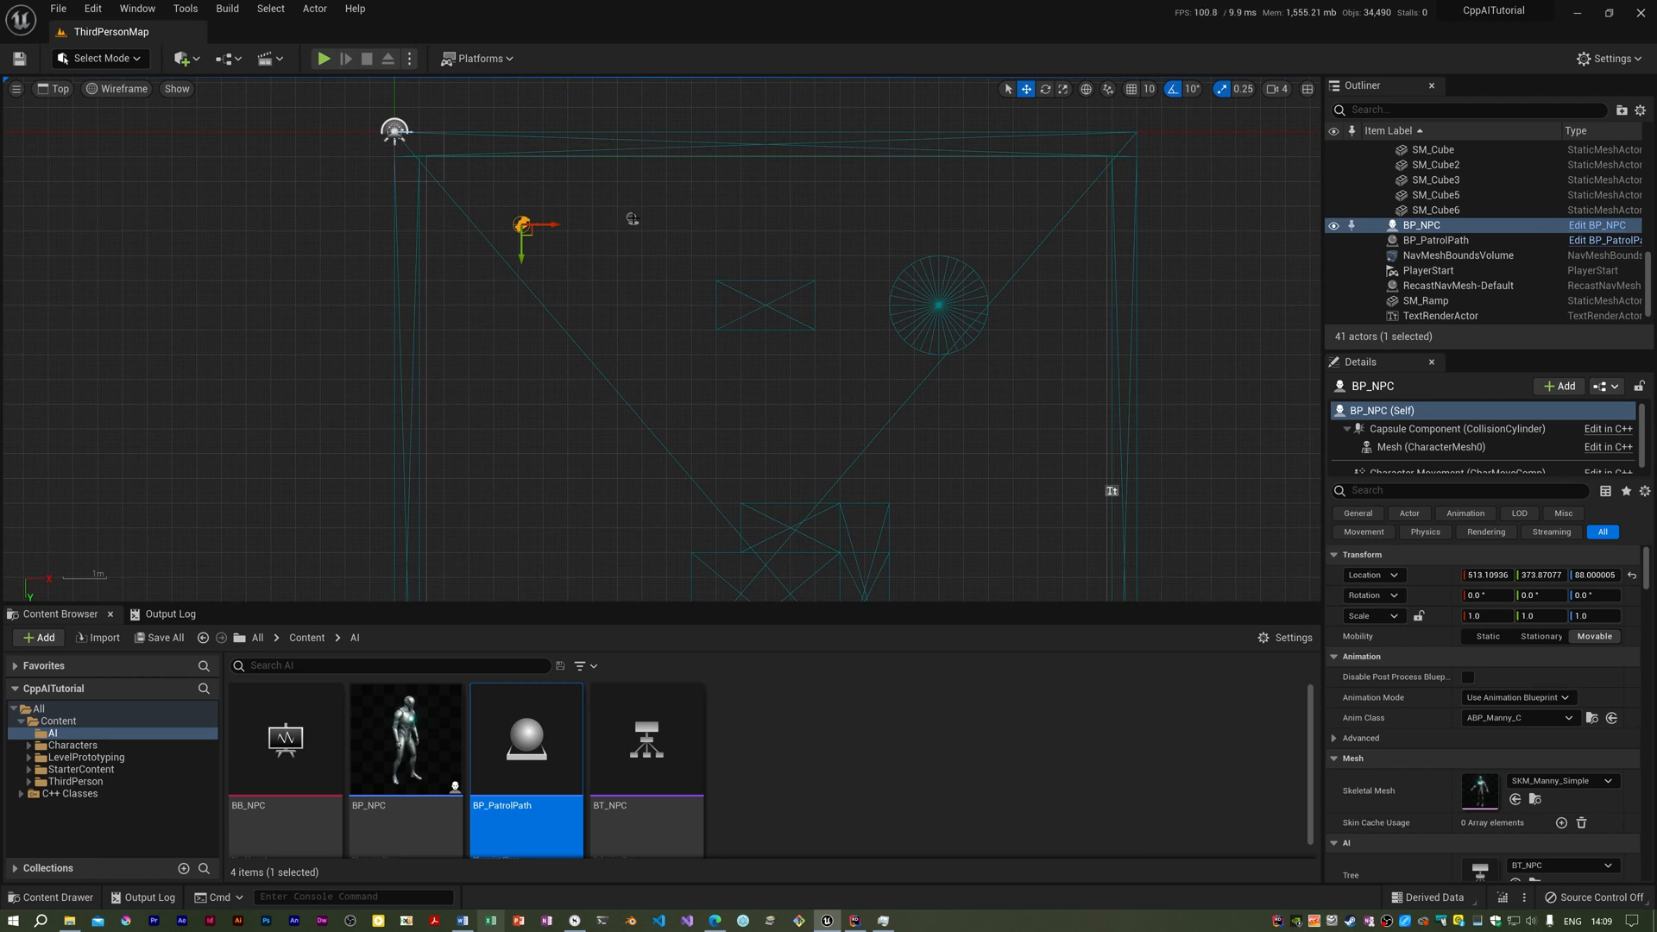
click(1436, 240)
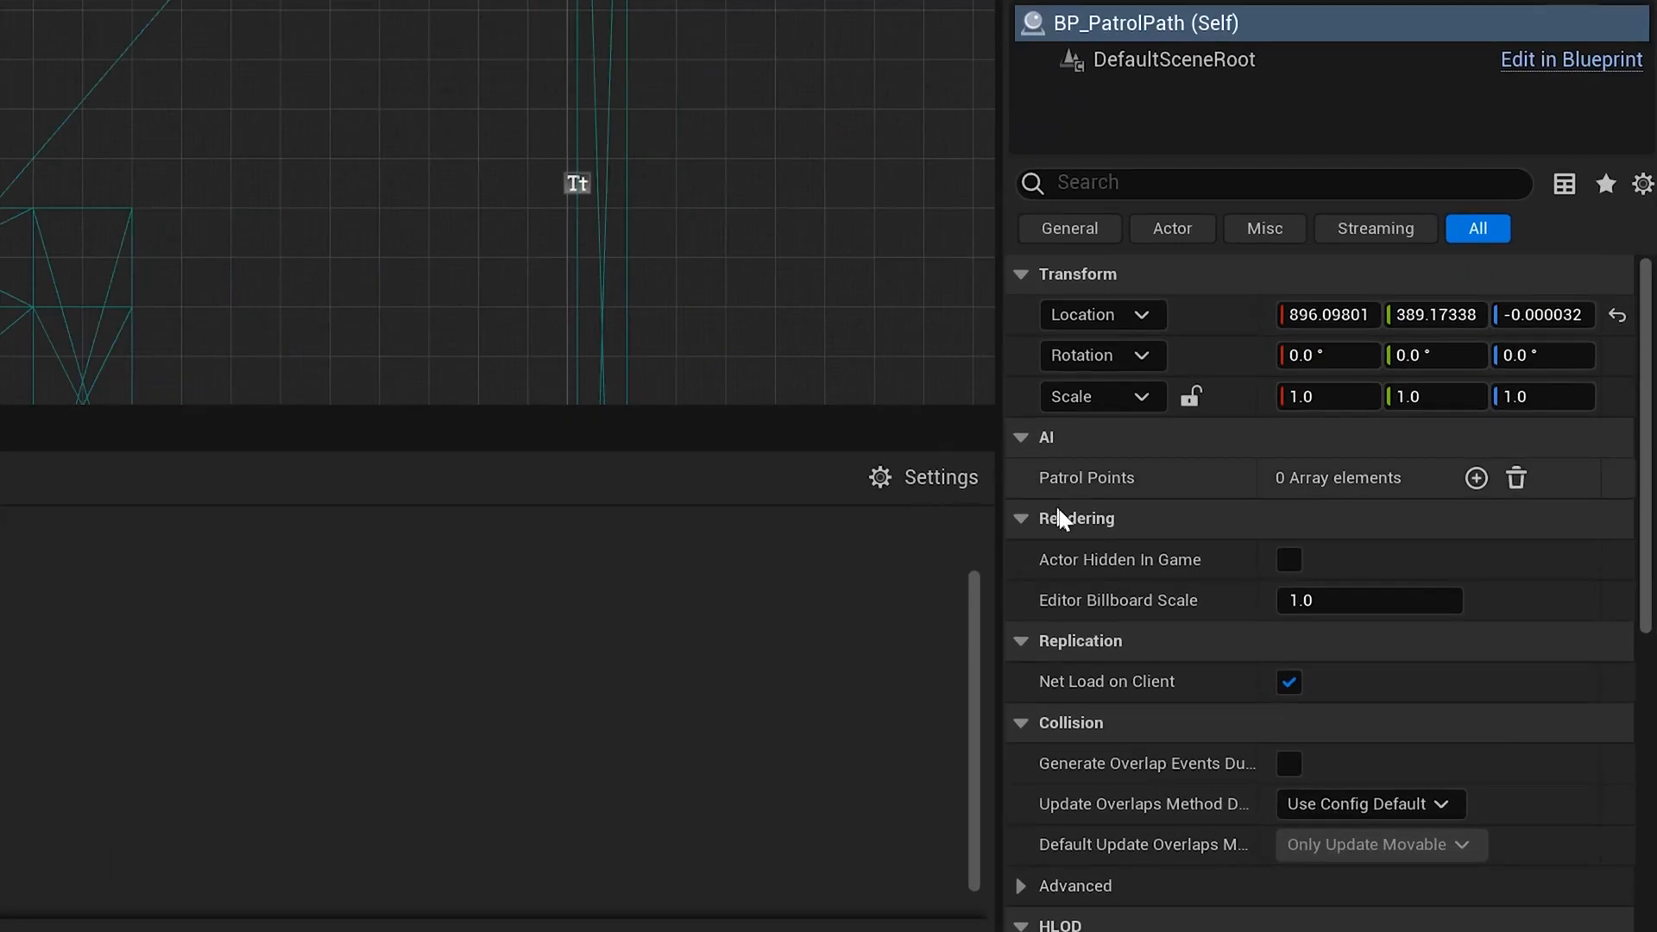
mouse_move(1294, 497)
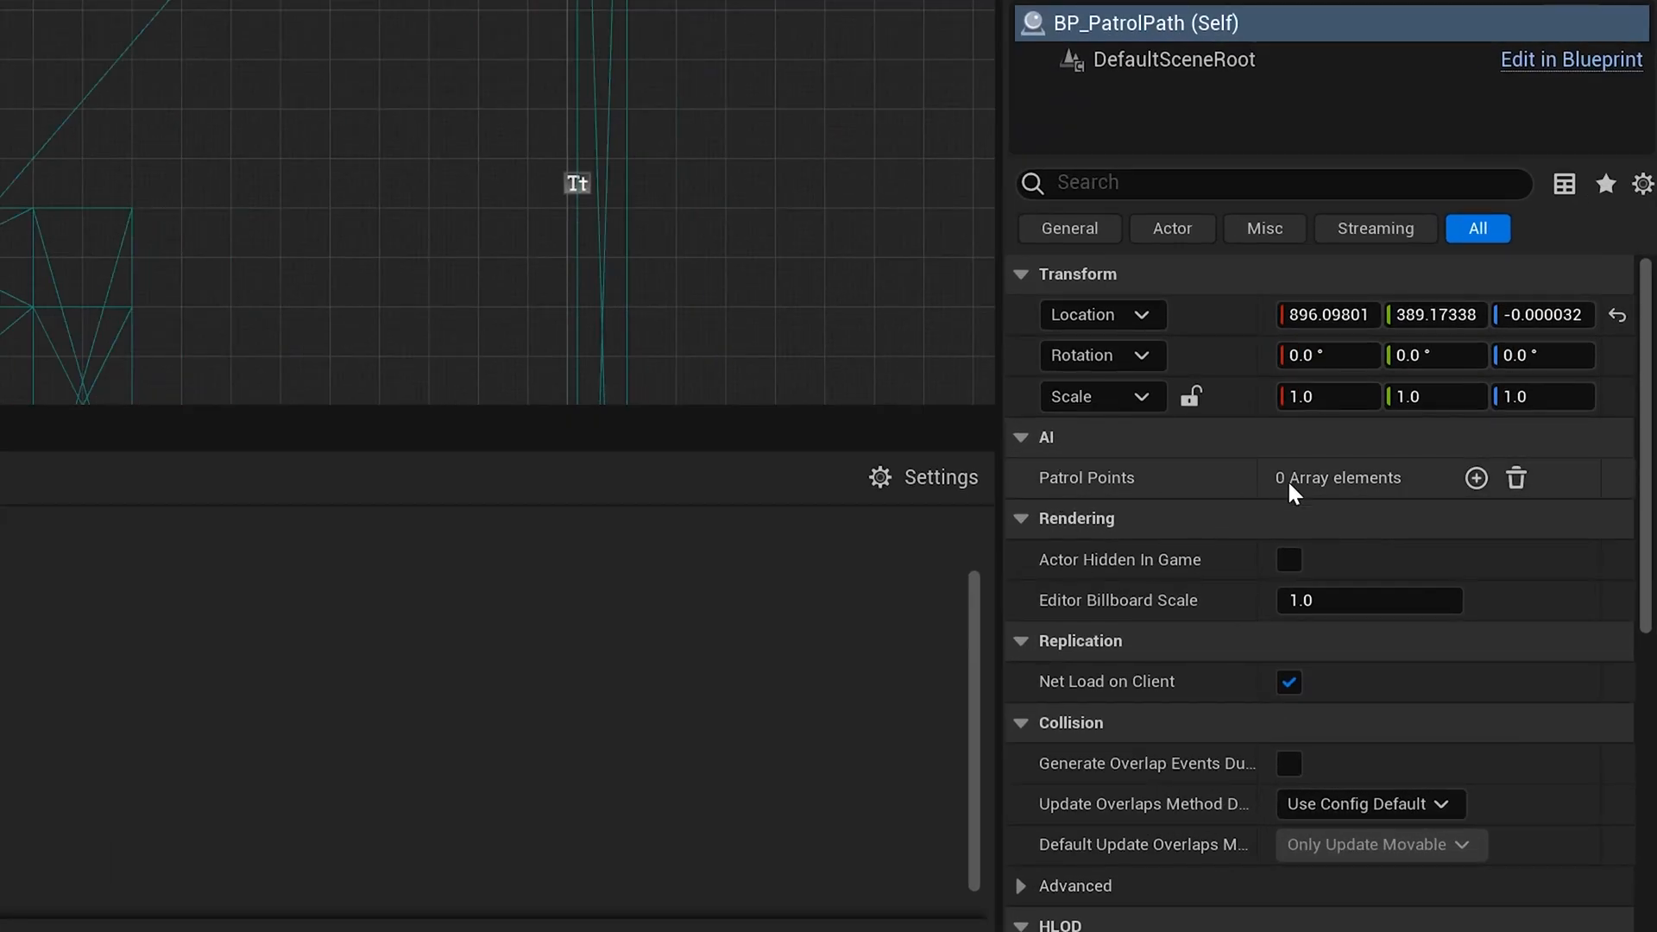
mouse_move(1474, 477)
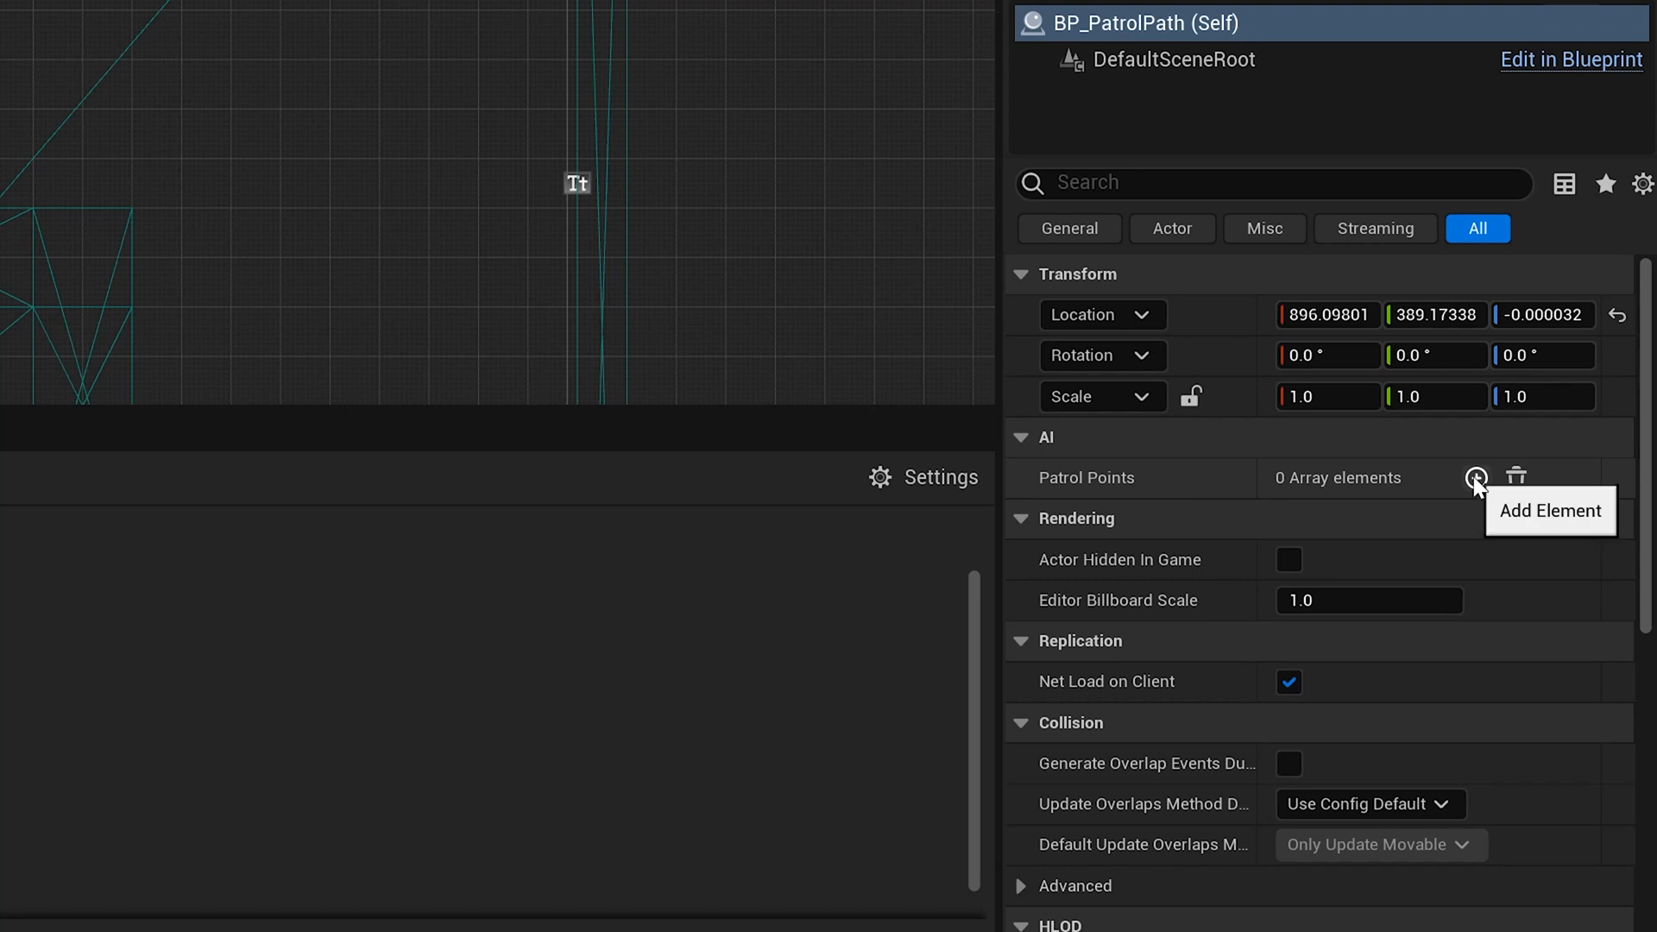
- Add PatrolPoints[0] and drag its widget to sit beside the path actor
click(1475, 477)
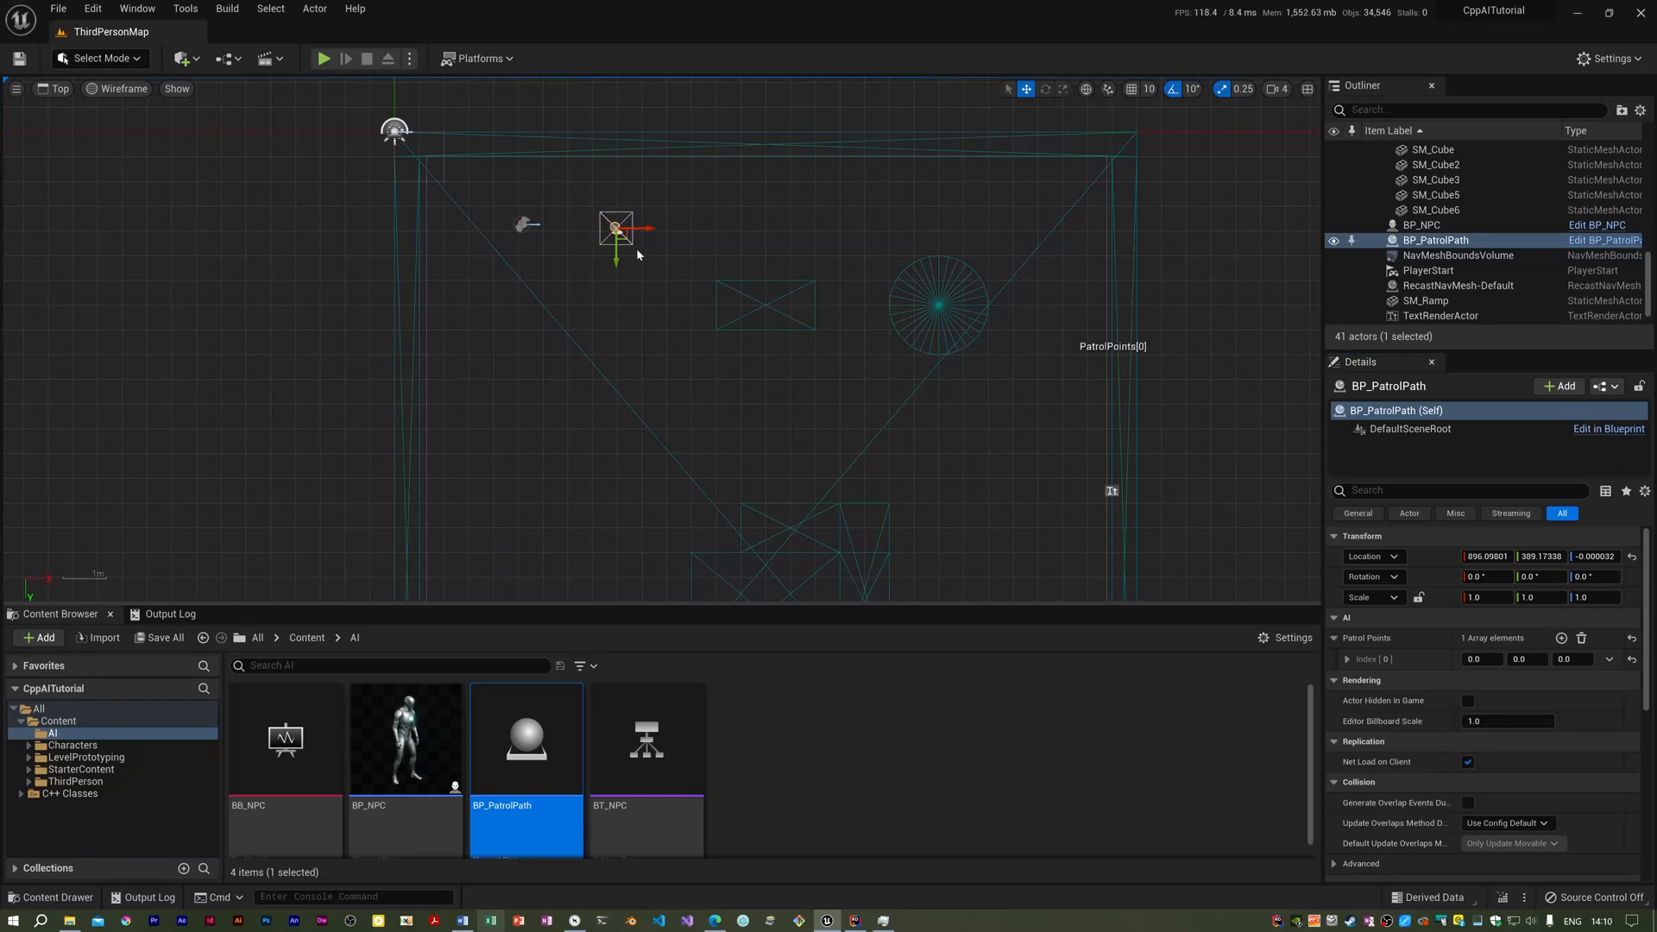
mouse_move(642, 230)
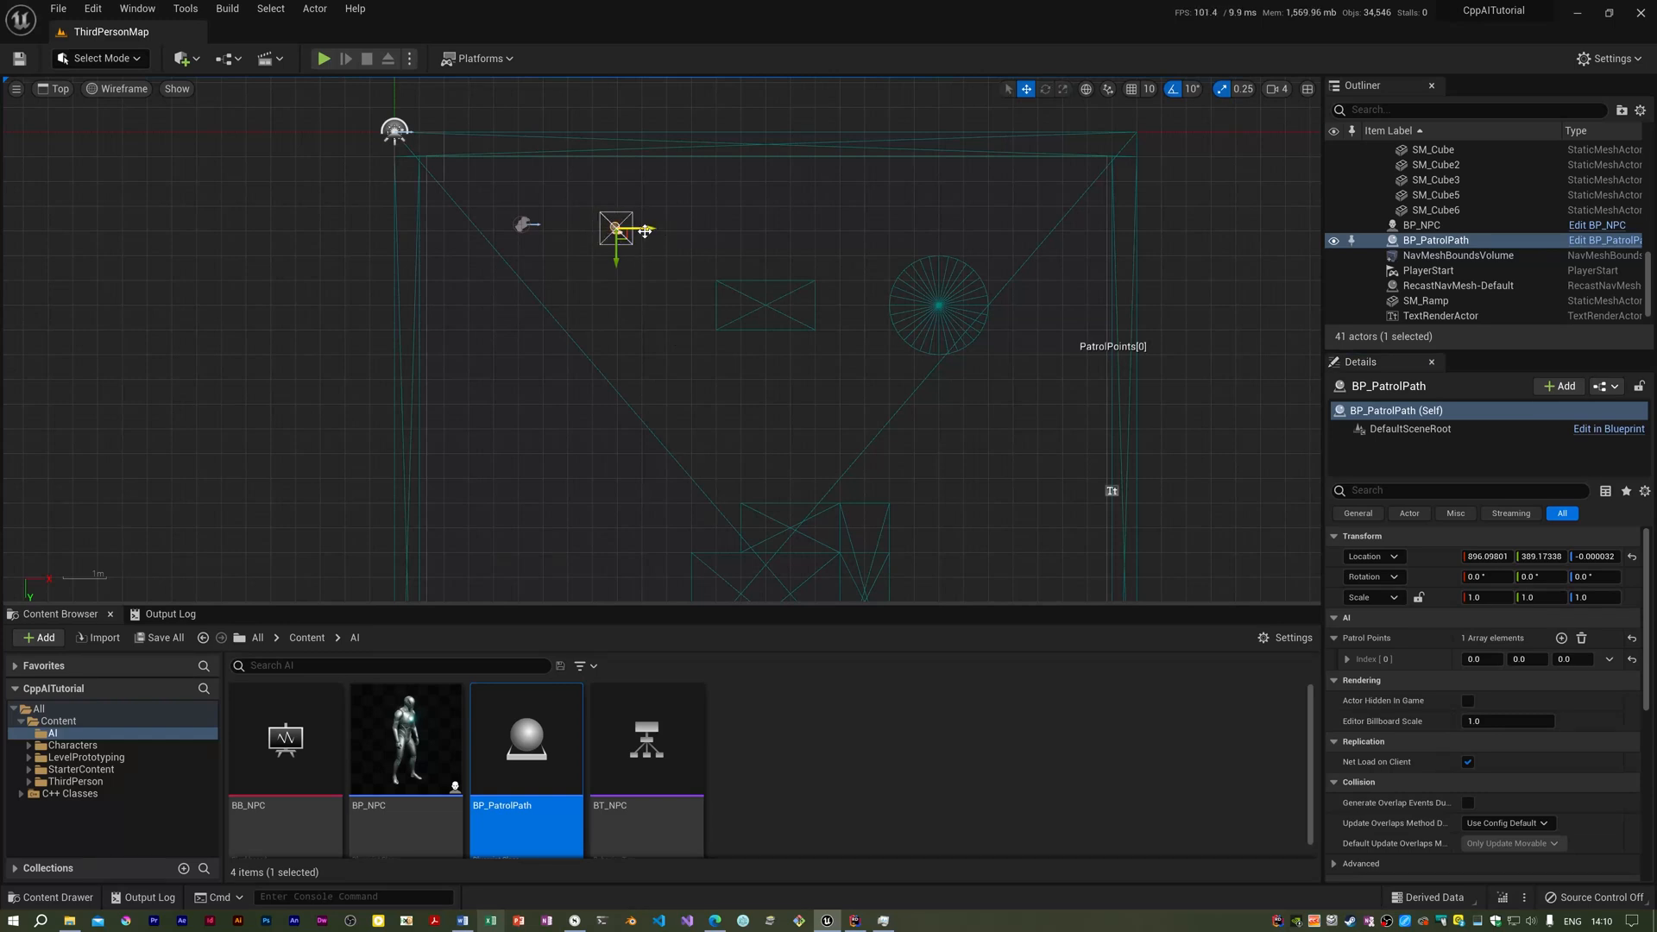
drag(616, 231, 683, 231)
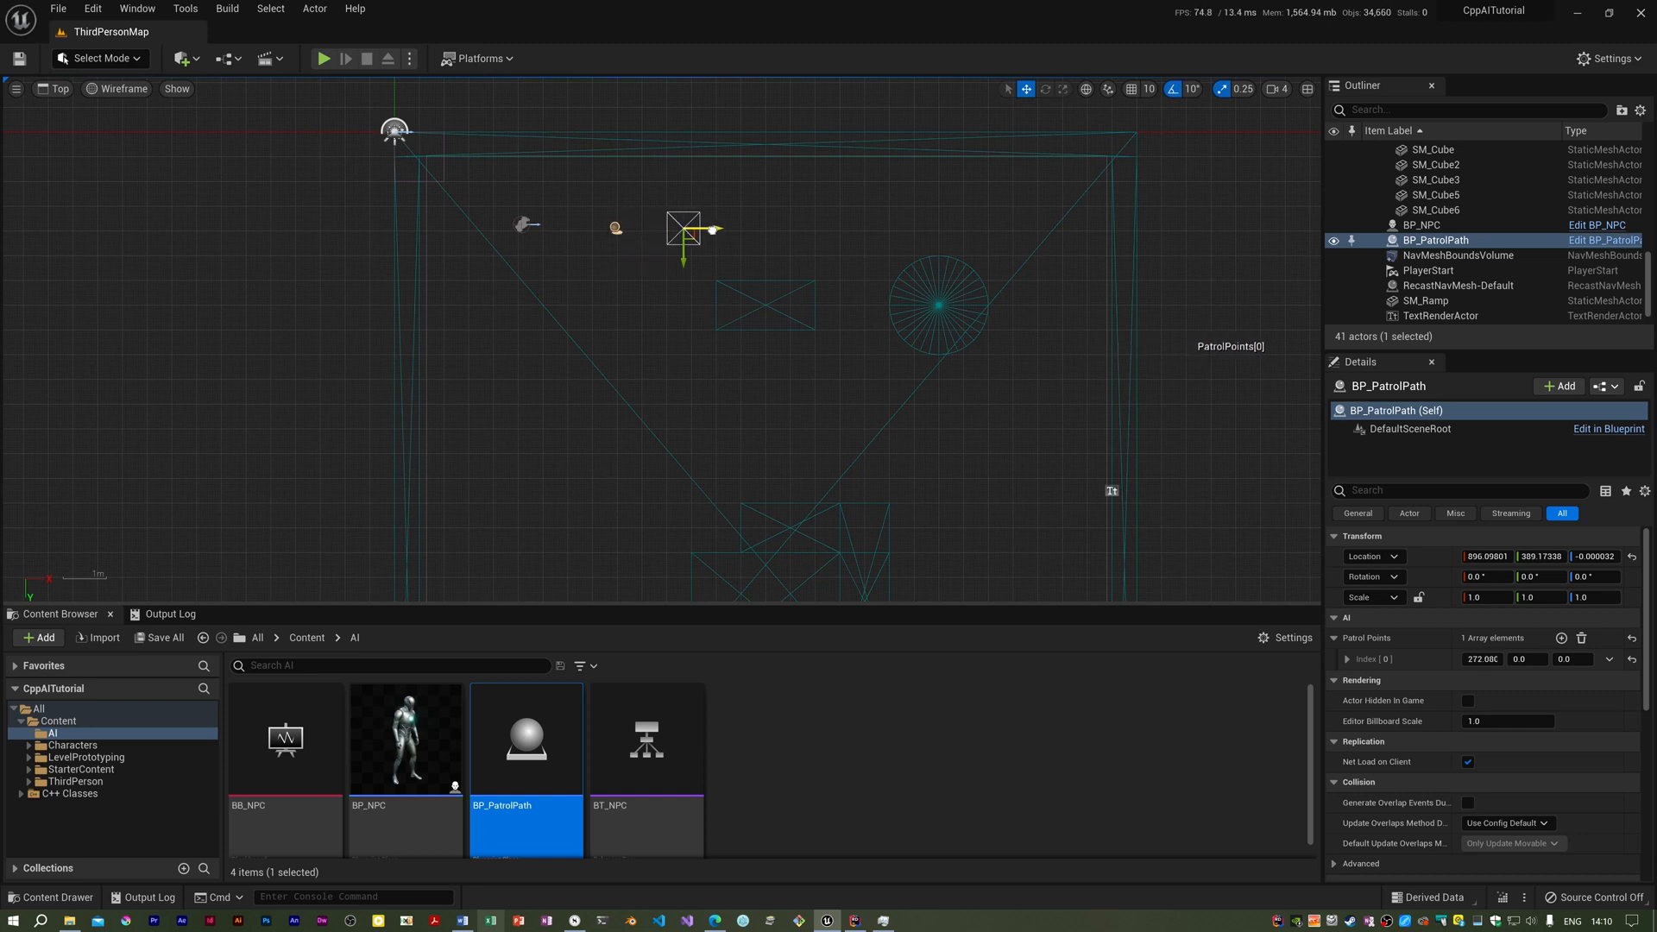
drag(683, 230, 650, 230)
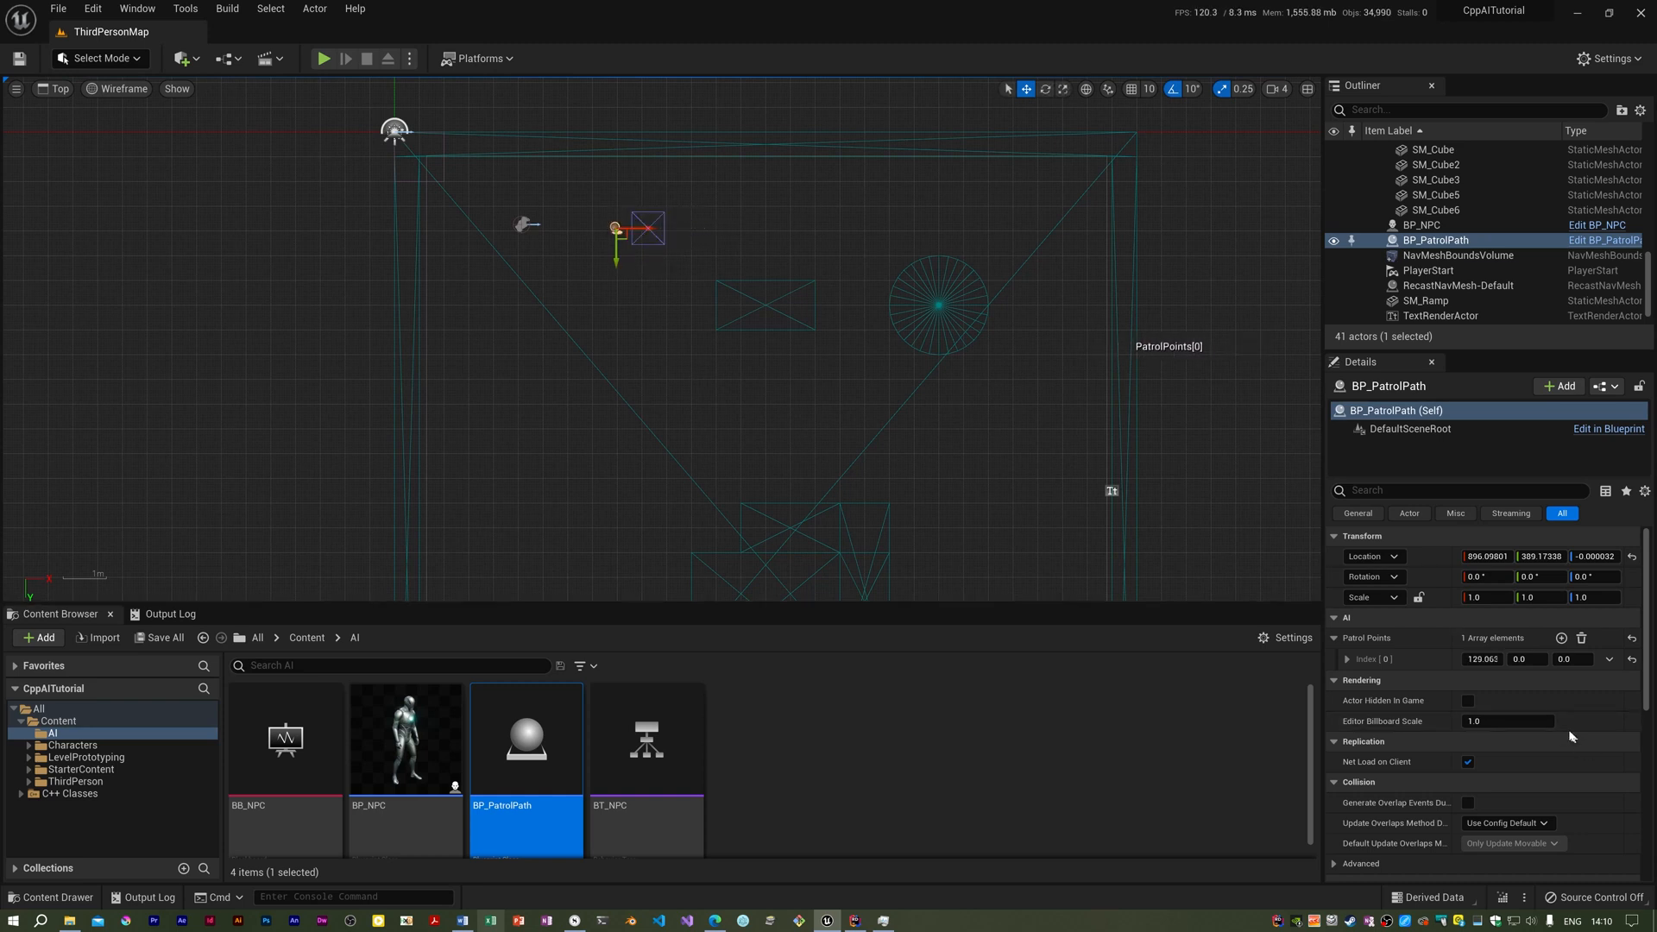
mouse_move(1562, 637)
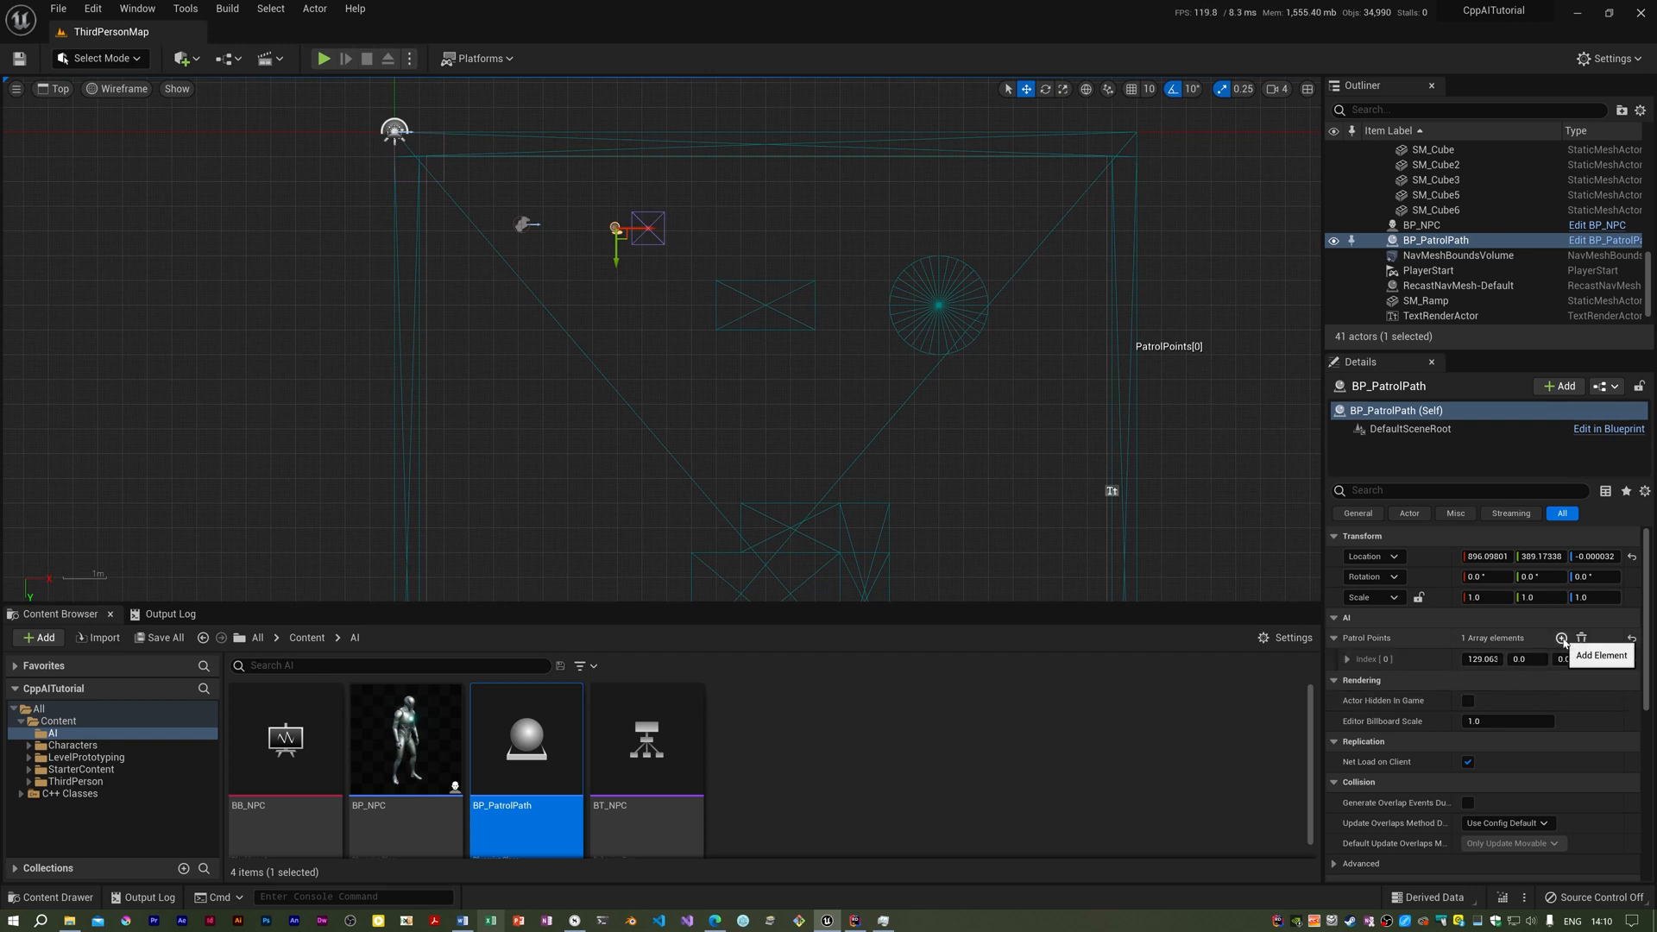
- Add two more patrol points, then Save All for BP_NPC and BP_PatrolPath
click(1562, 639)
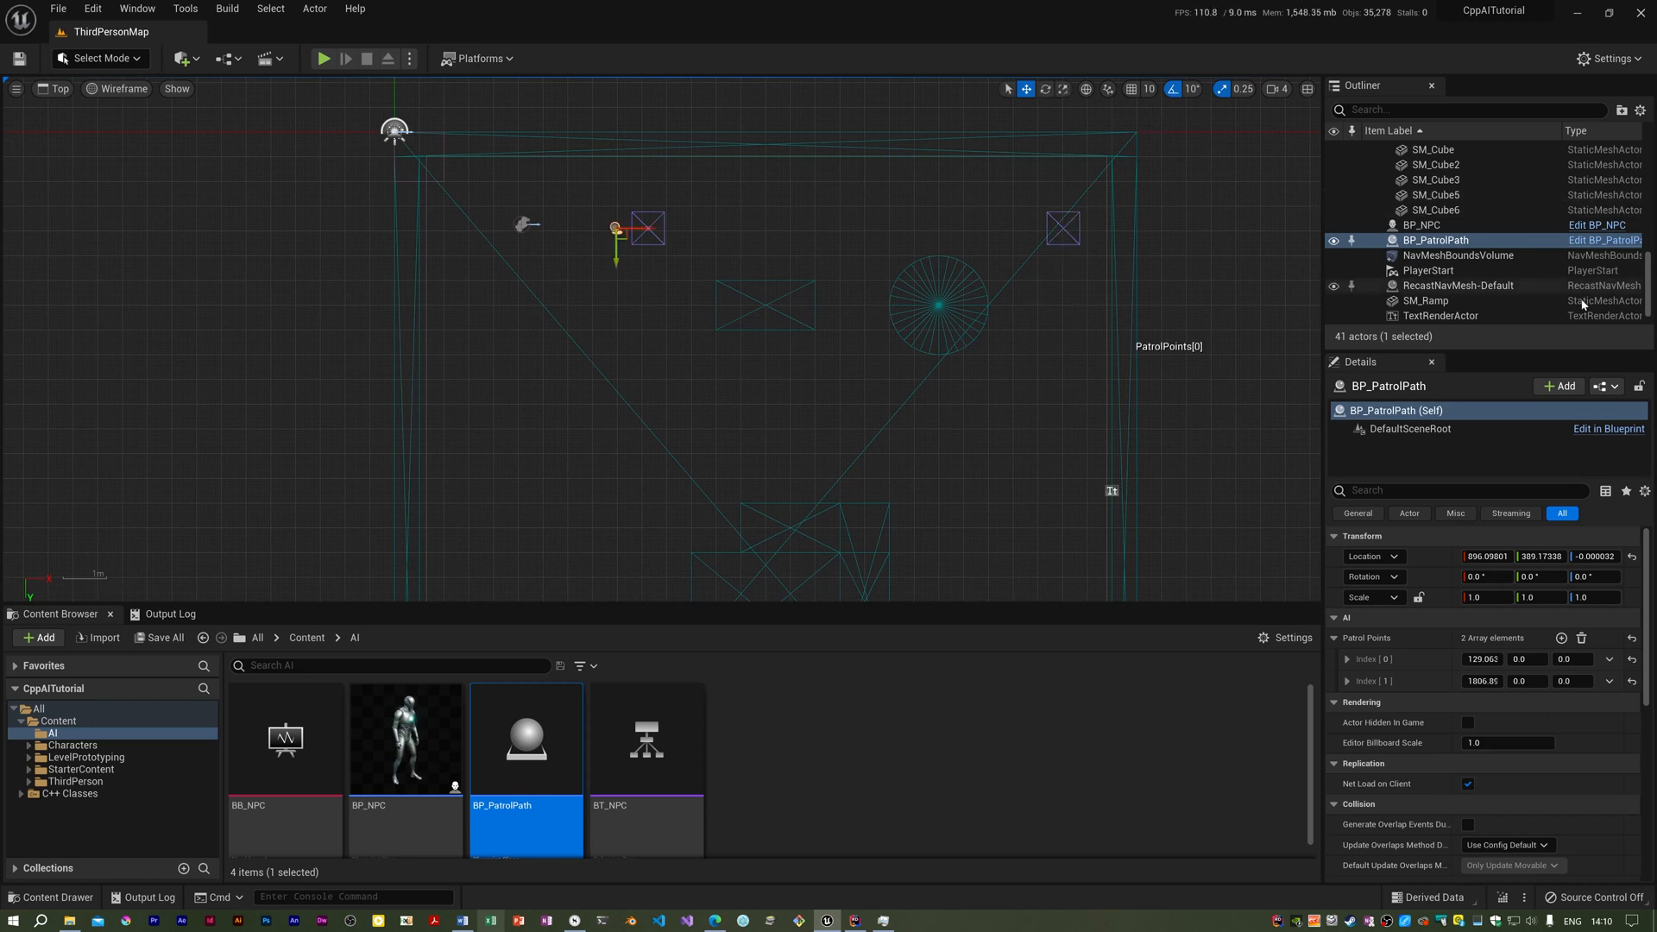
click(1560, 637)
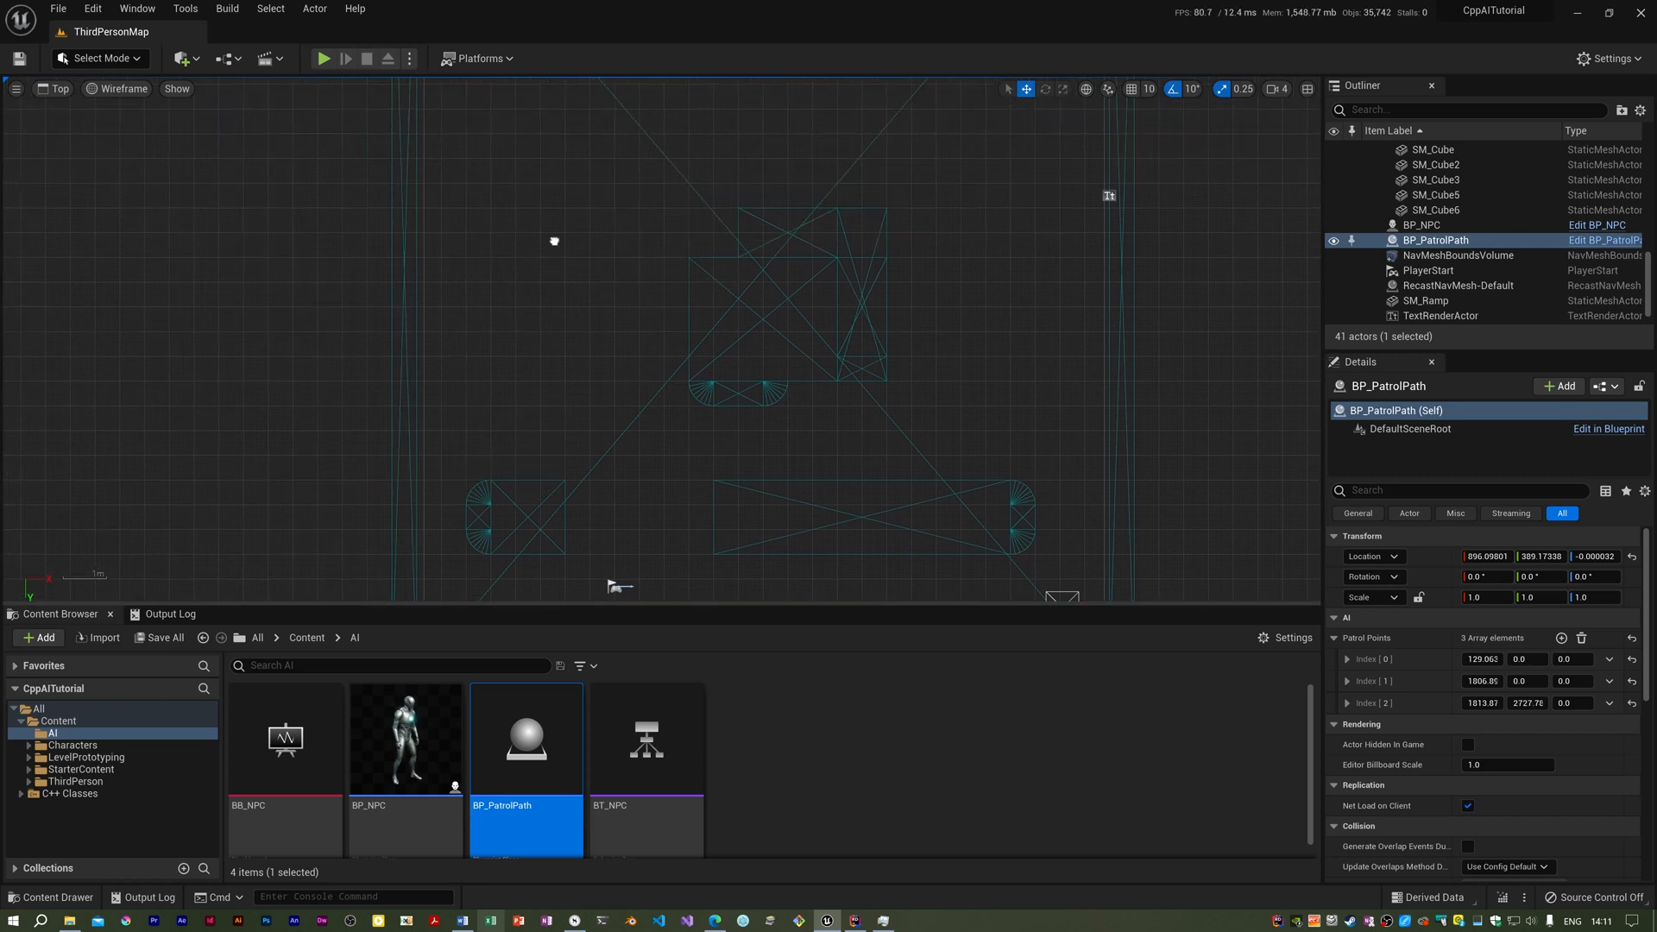
click(157, 637)
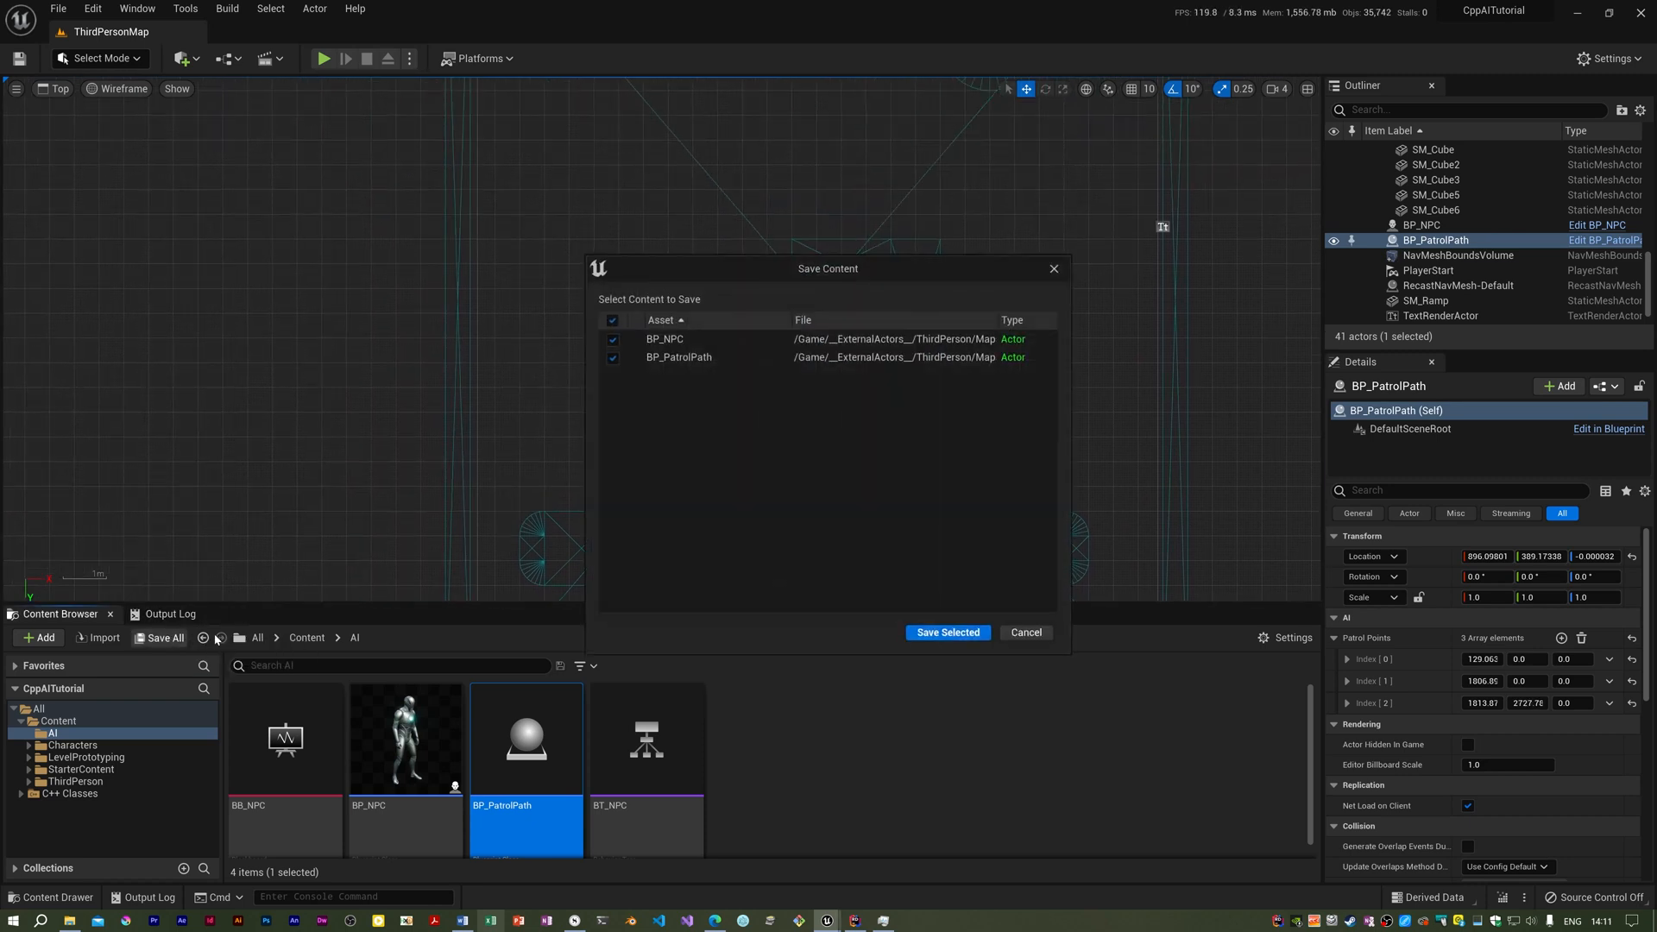
click(946, 632)
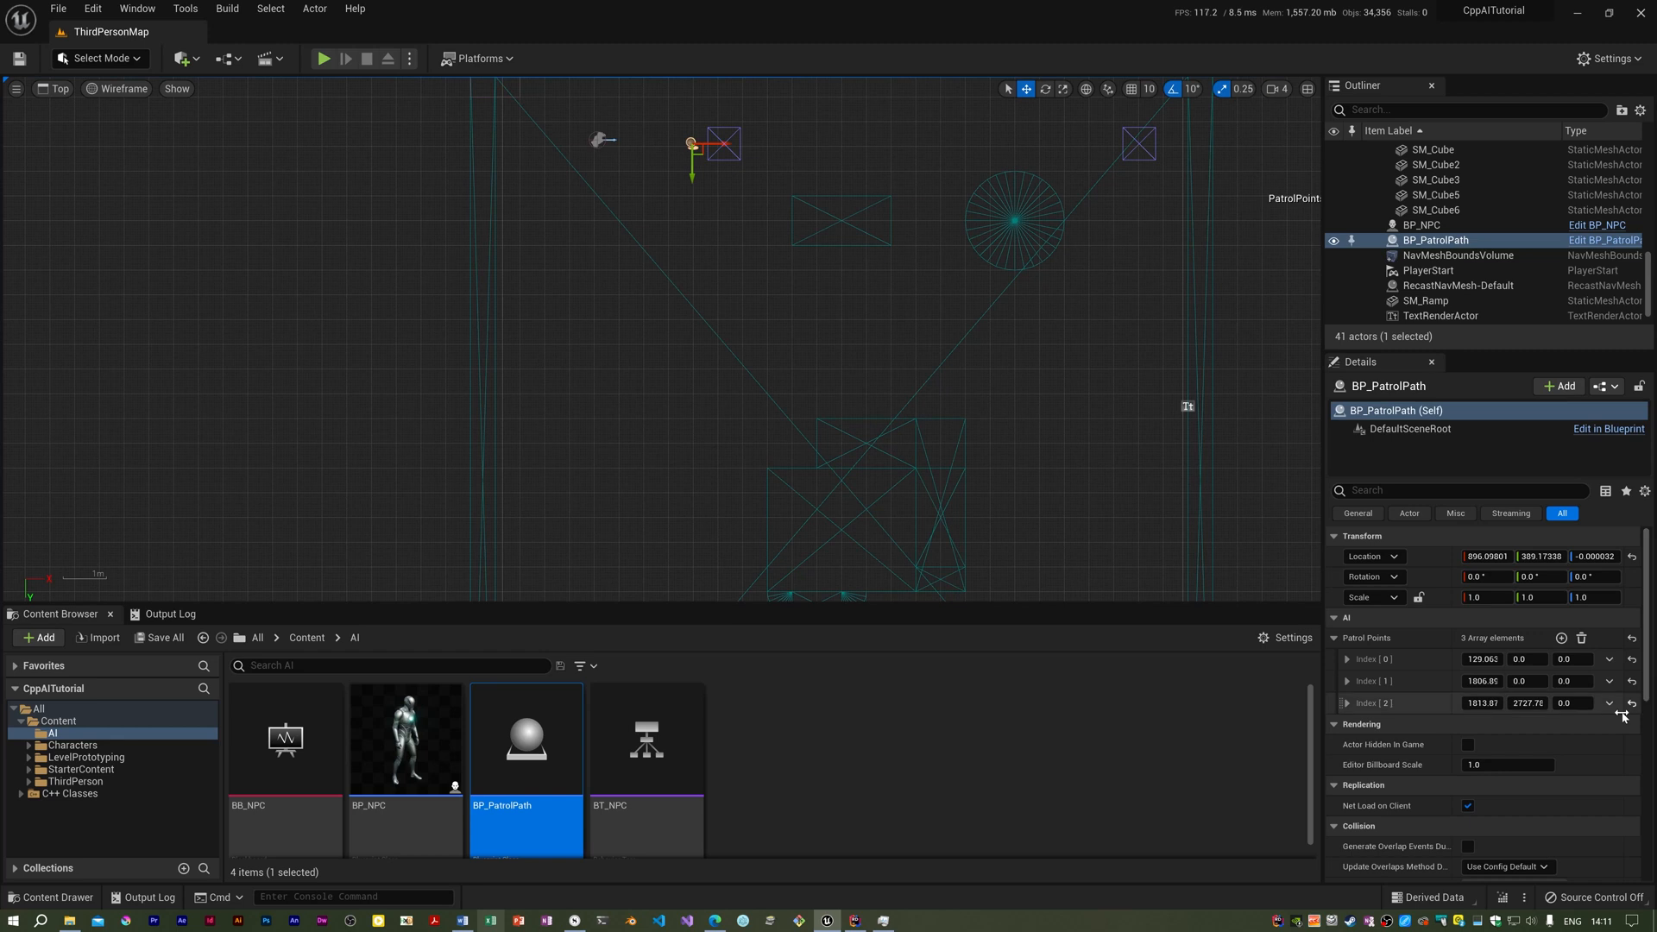
mouse_move(1561, 637)
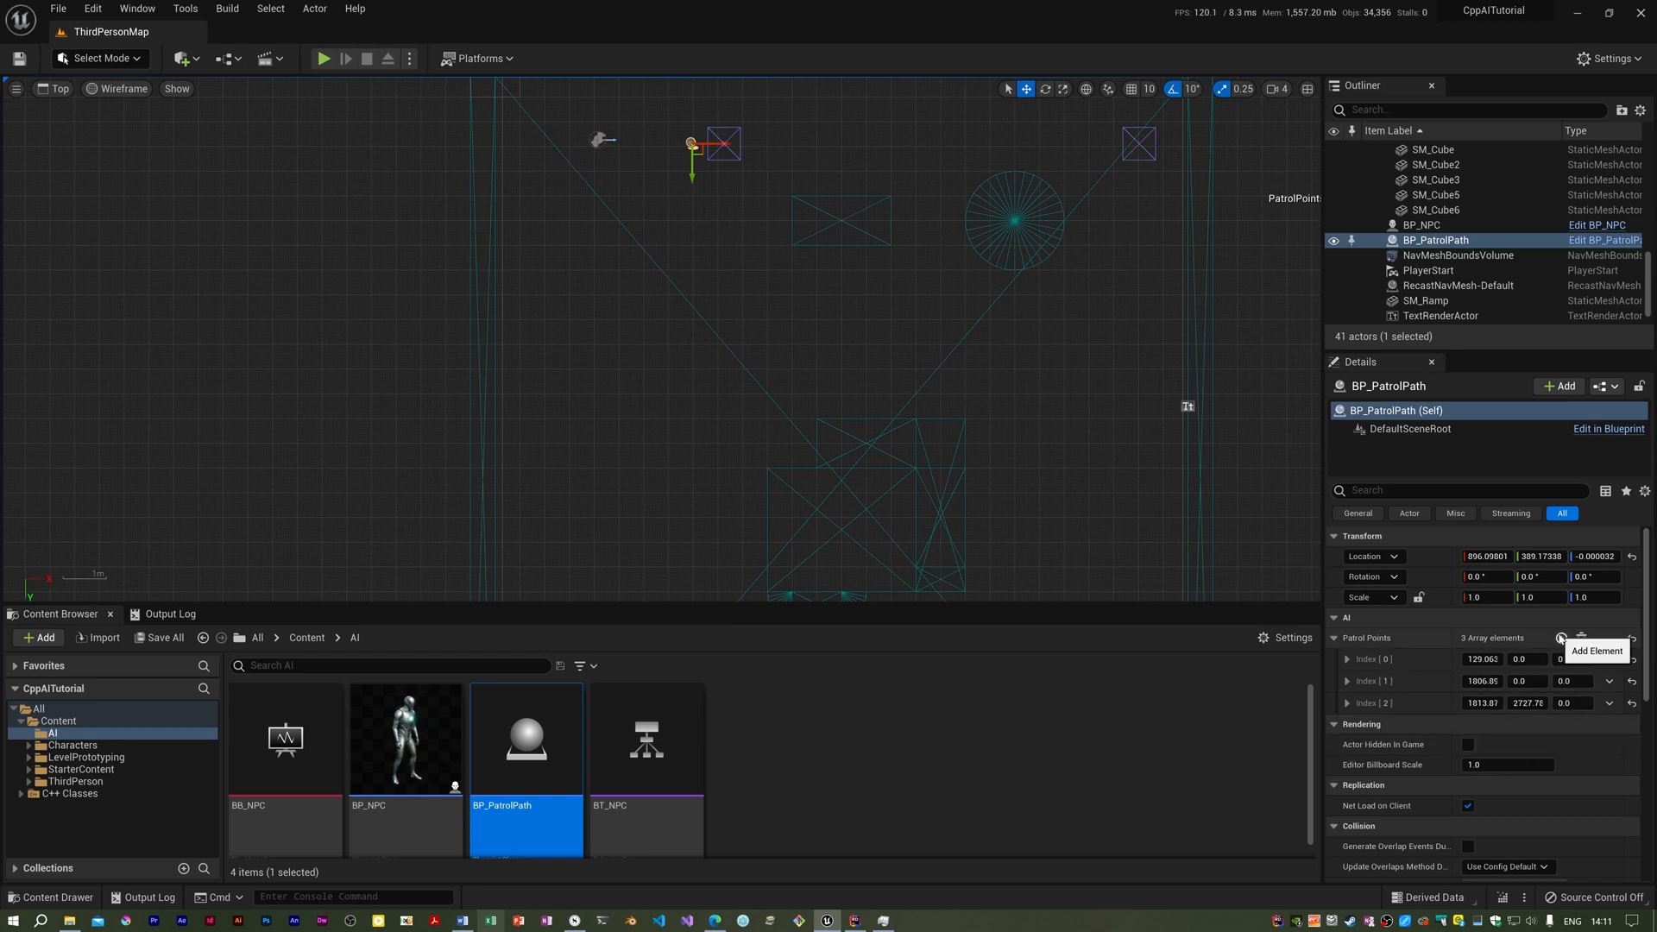
- Add patrol points Index 3 and Index 4 to BP_PatrolPath, then zoom out to check placement
click(1561, 638)
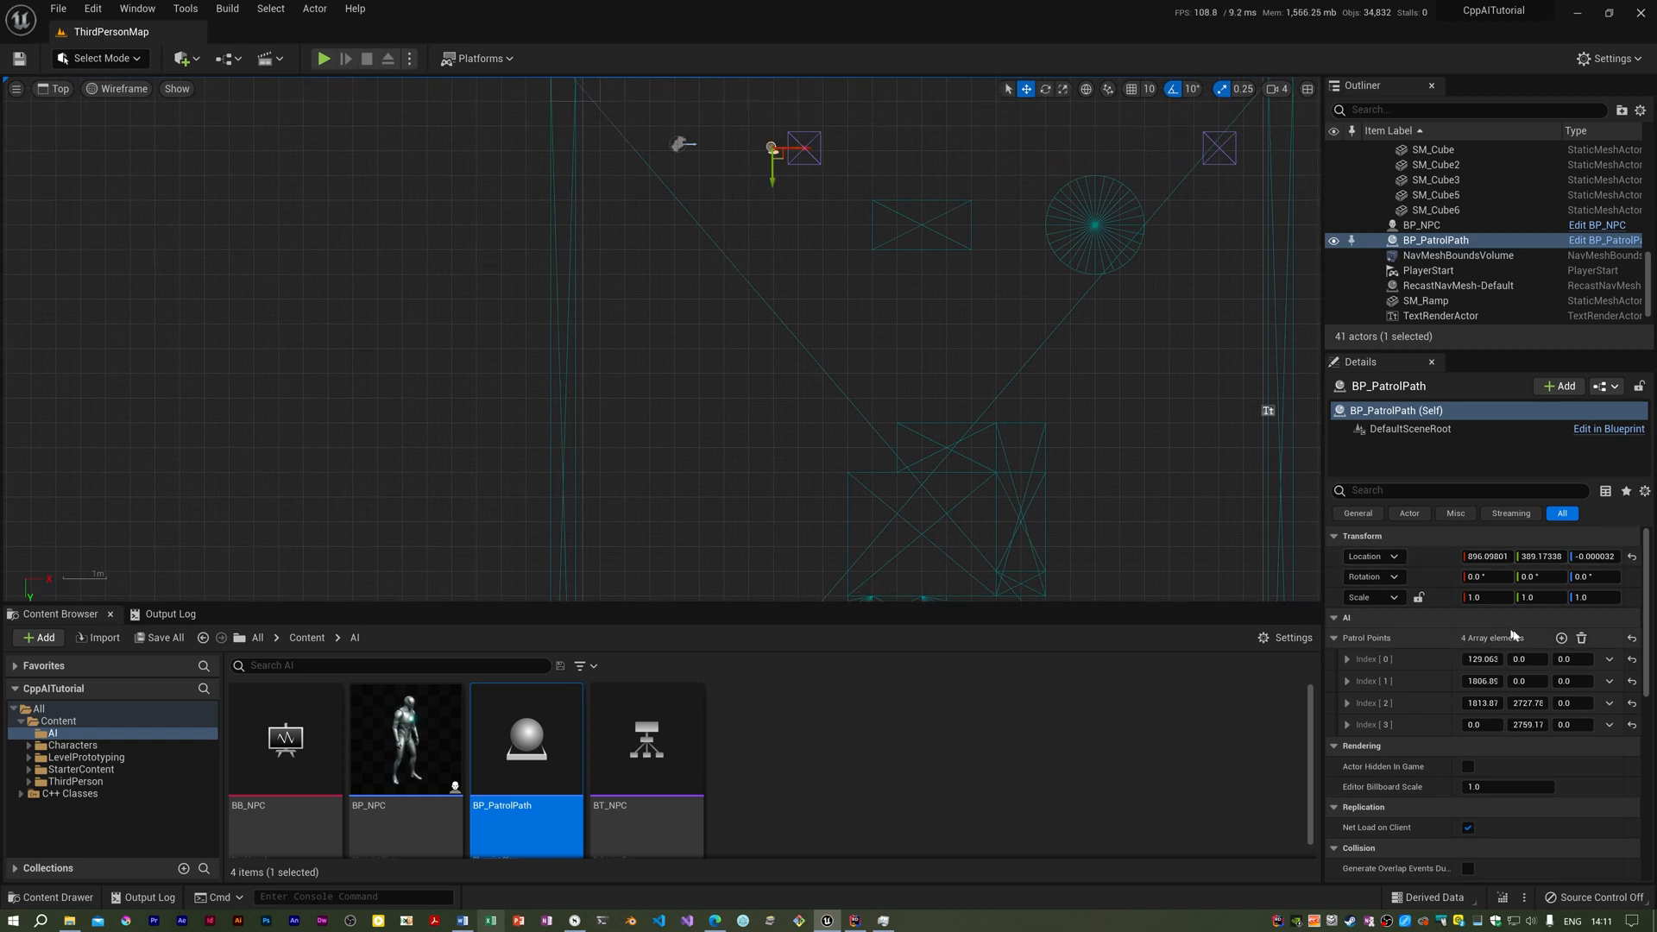
click(1561, 636)
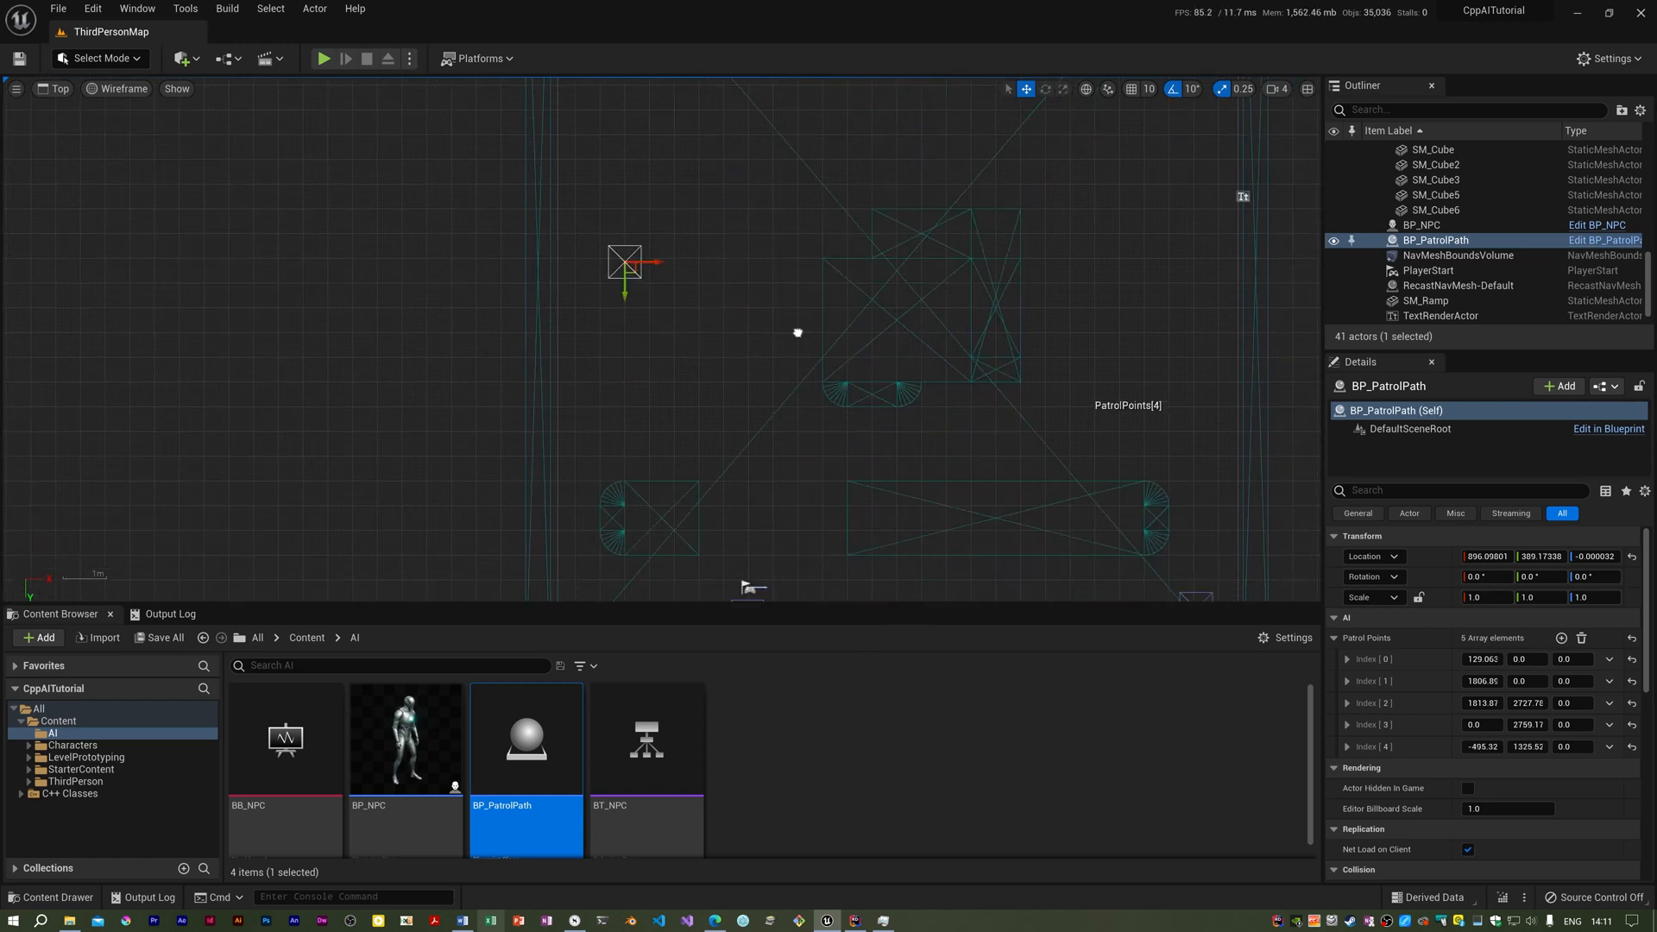
scroll(down, 3)
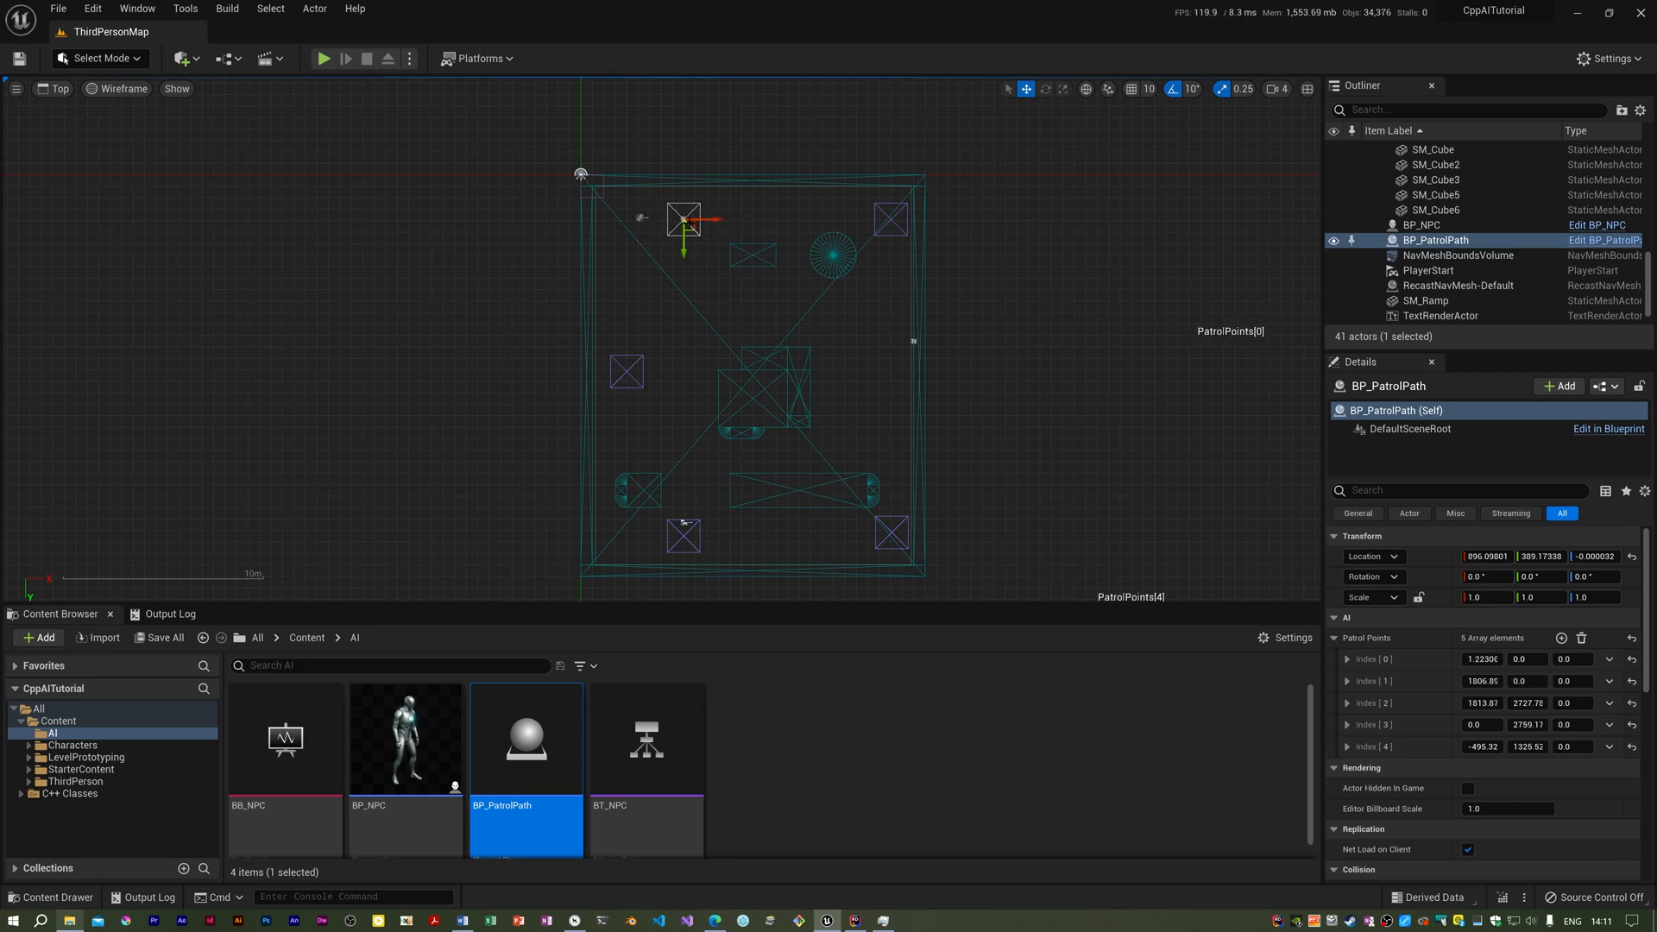
mouse_move(837, 551)
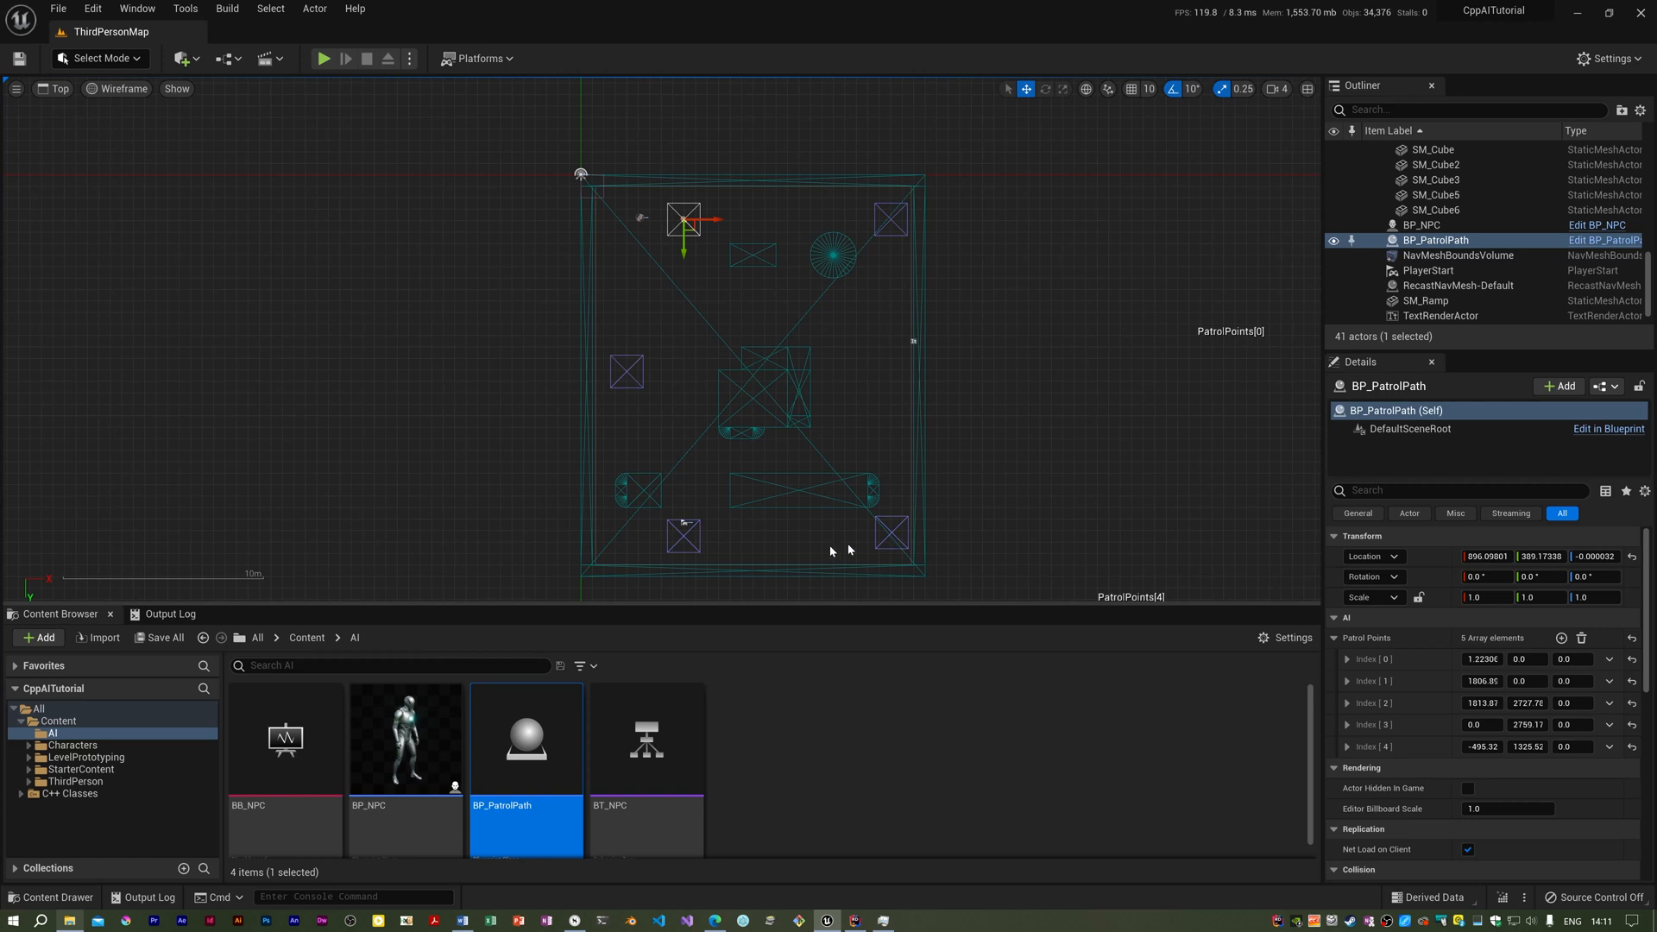